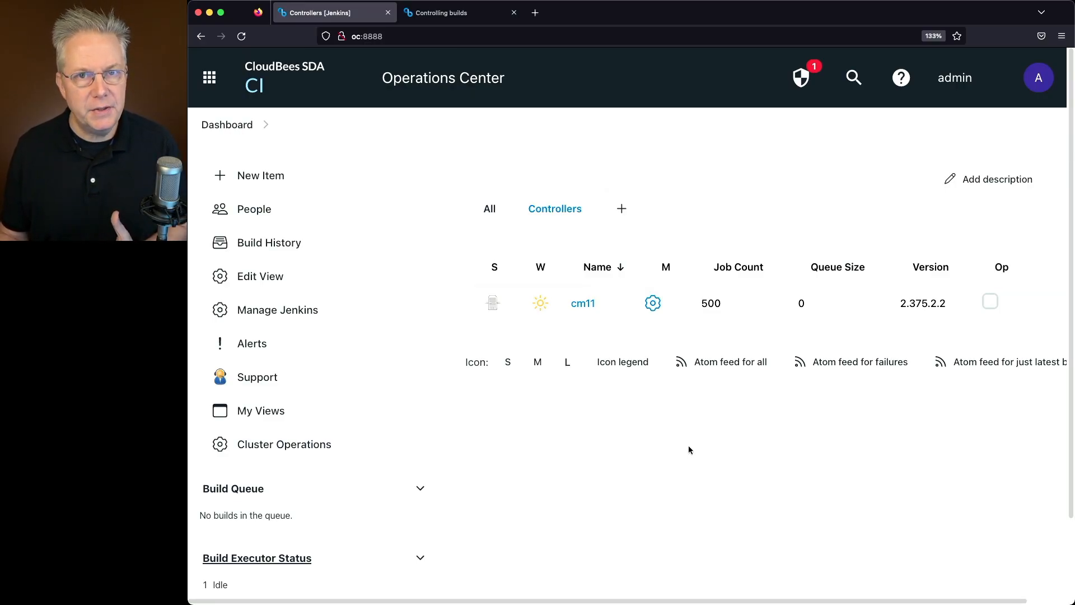
pyautogui.moveTo(734, 473)
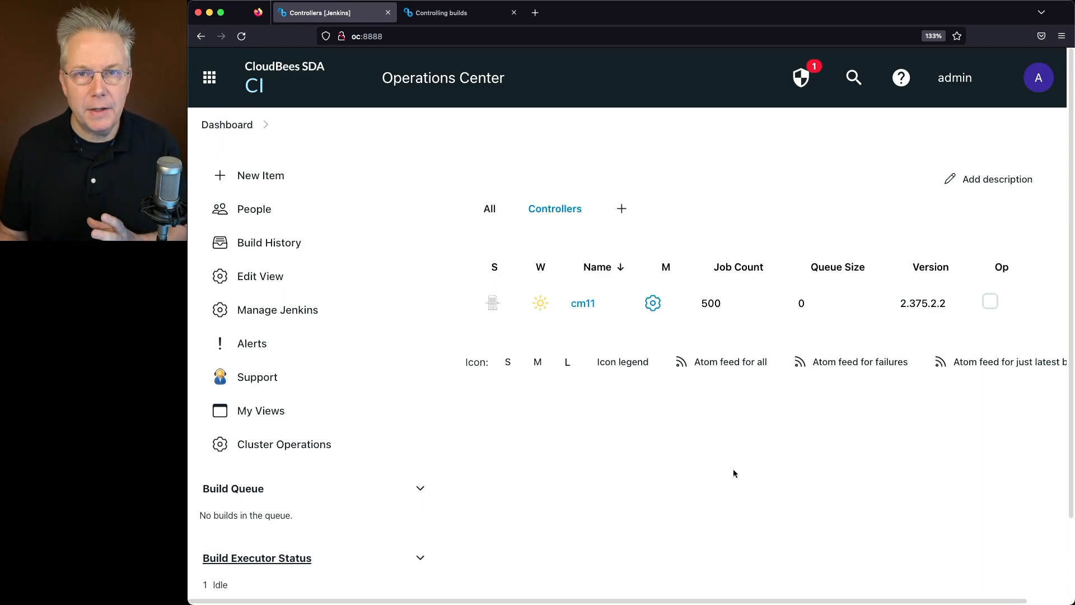
# Go to the Controlling builds docs and highlight 'notices' in the first use case
pyautogui.scroll(-3)
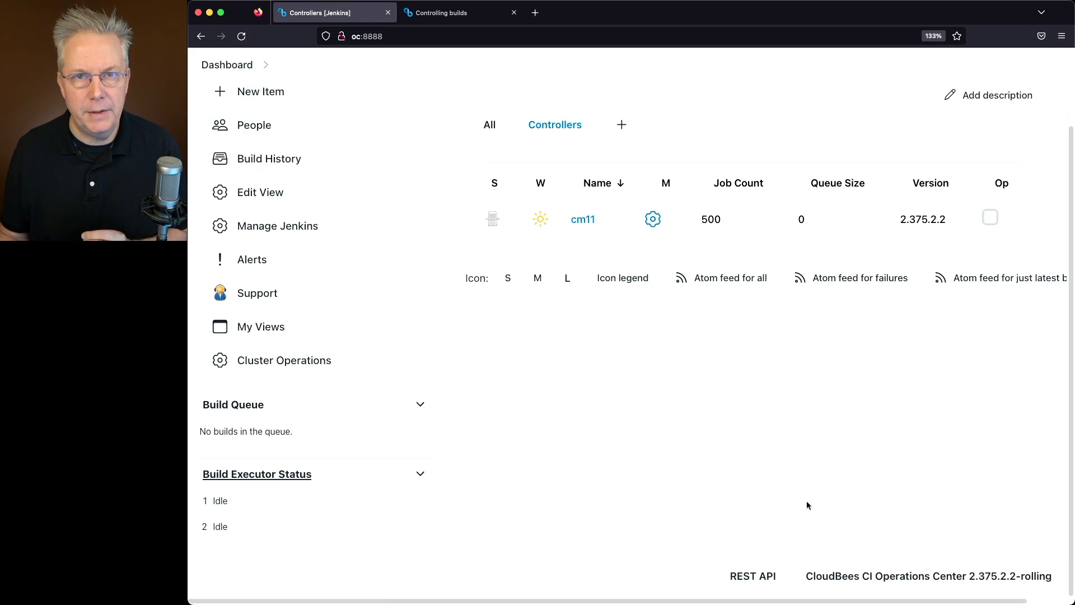
pyautogui.moveTo(760, 369)
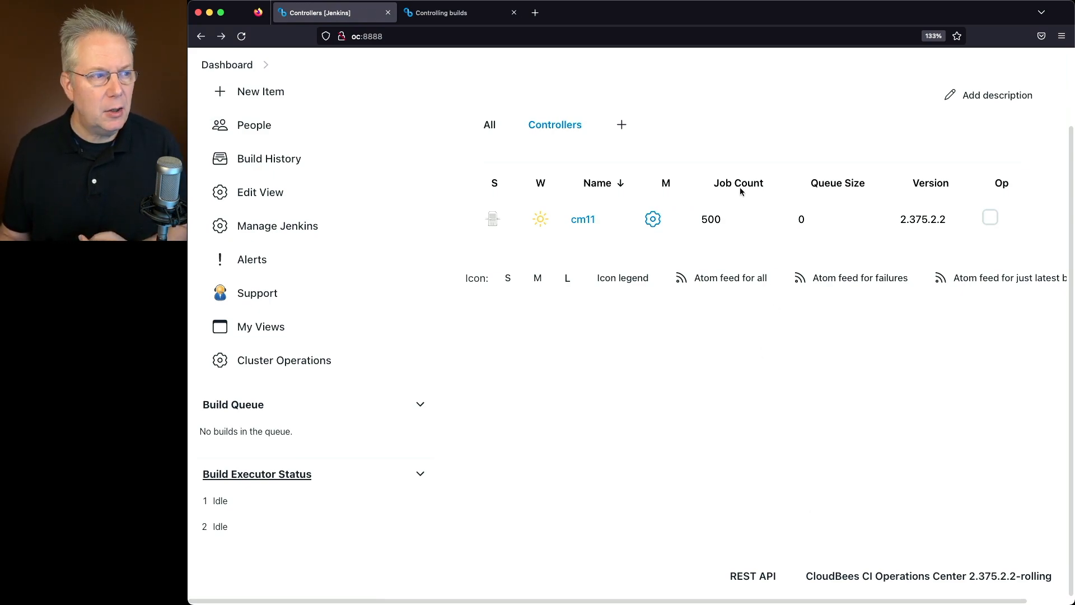
pyautogui.click(443, 12)
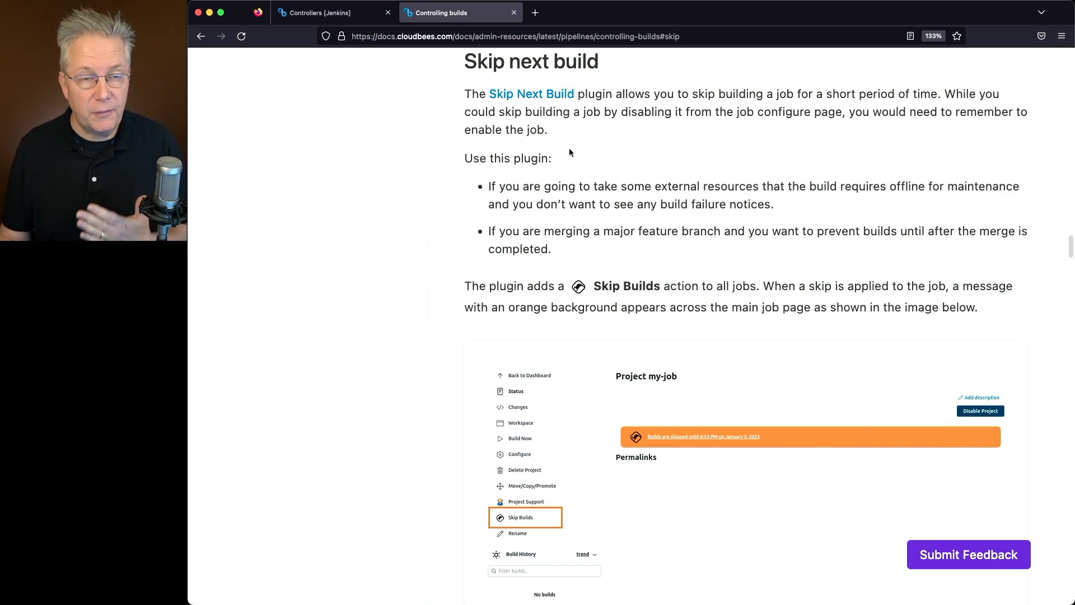
pyautogui.moveTo(570, 186); pyautogui.dragTo(759, 186)
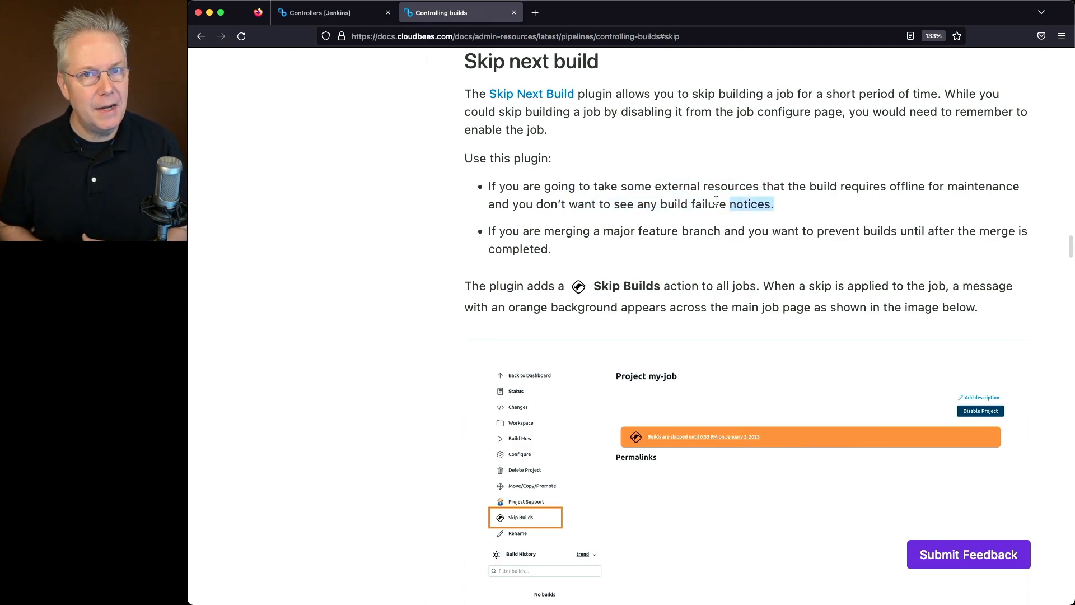
pyautogui.scroll(-3)
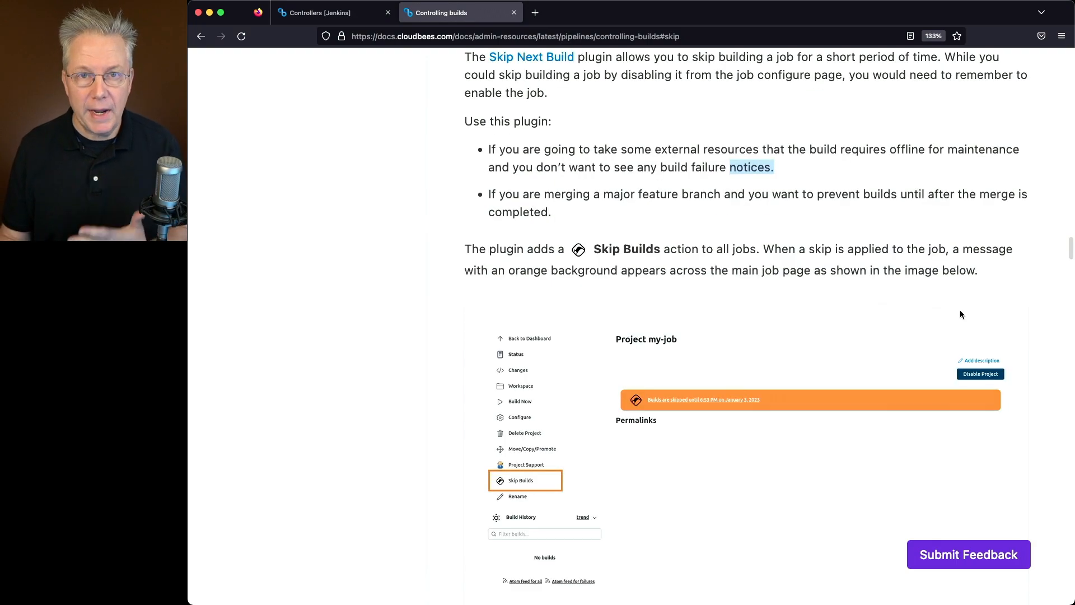
pyautogui.scroll(-3)
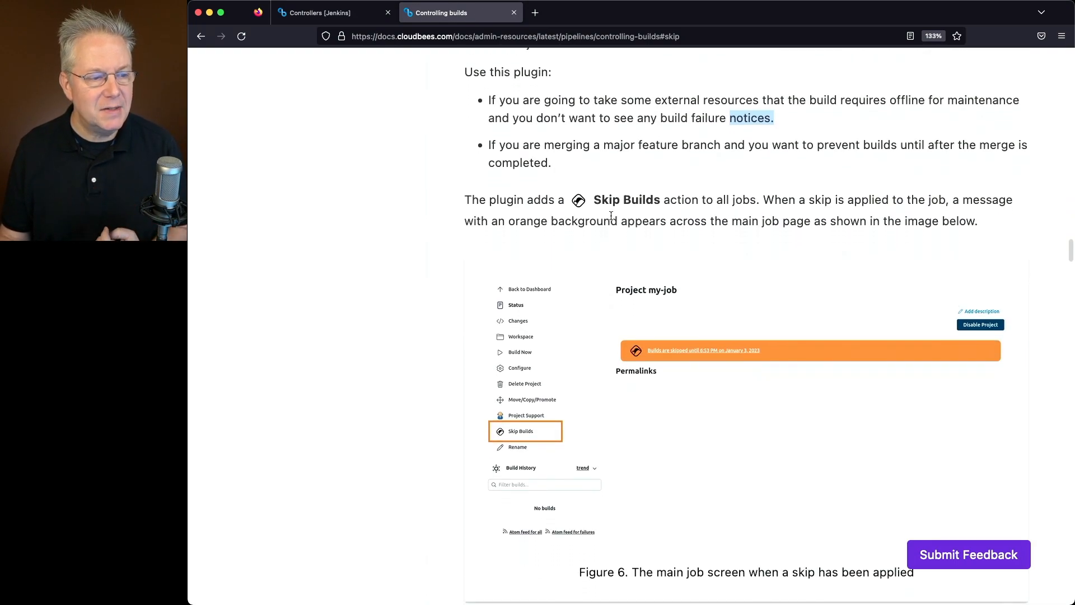
pyautogui.moveTo(727, 203)
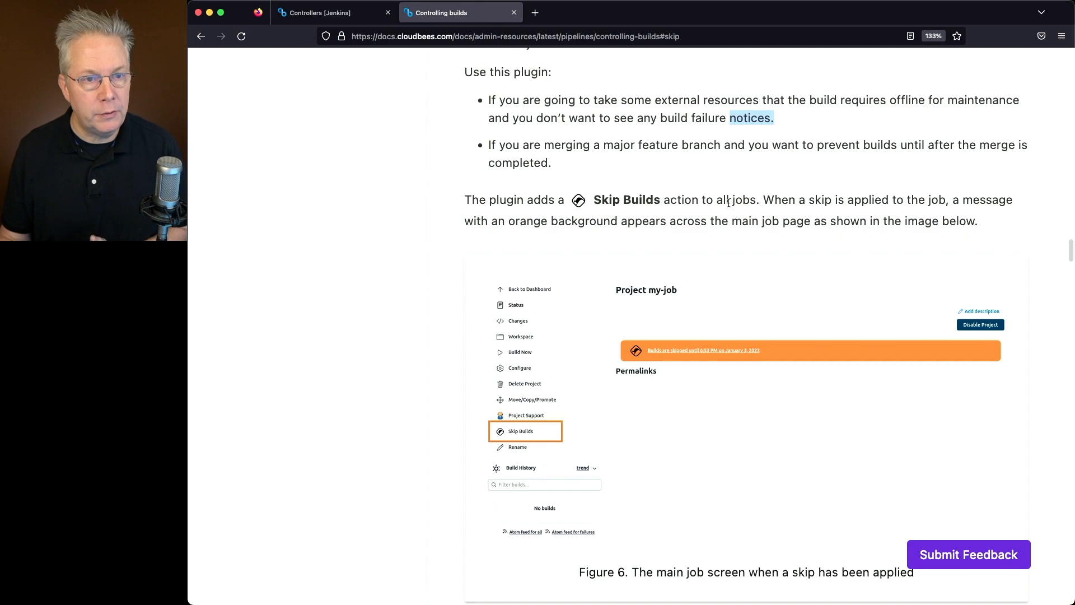
# Read on through applying and removing skips down to the Skip groups section
pyautogui.scroll(-3)
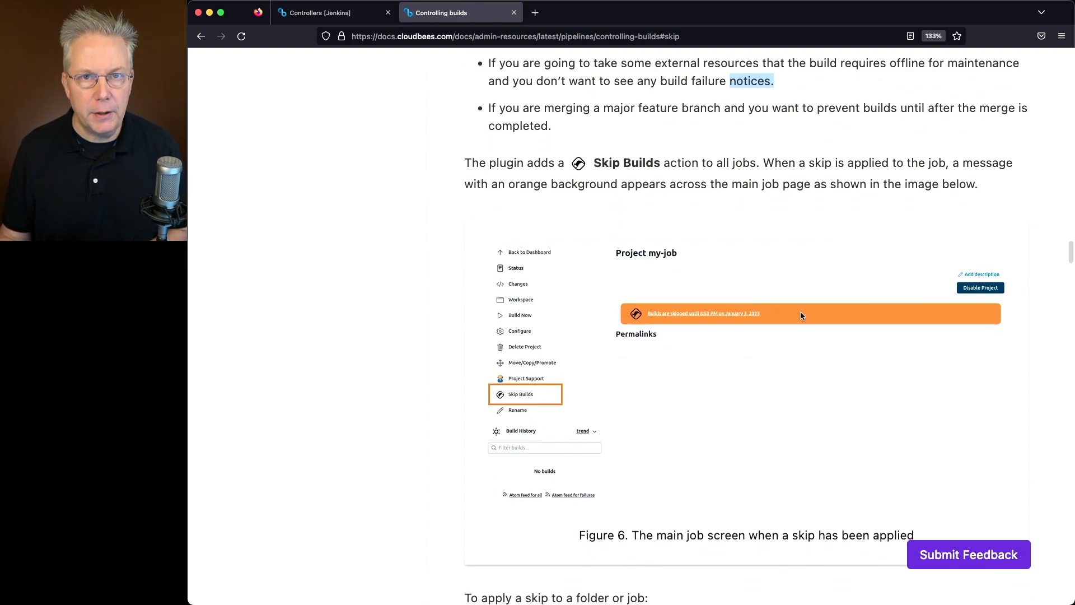
pyautogui.scroll(-3)
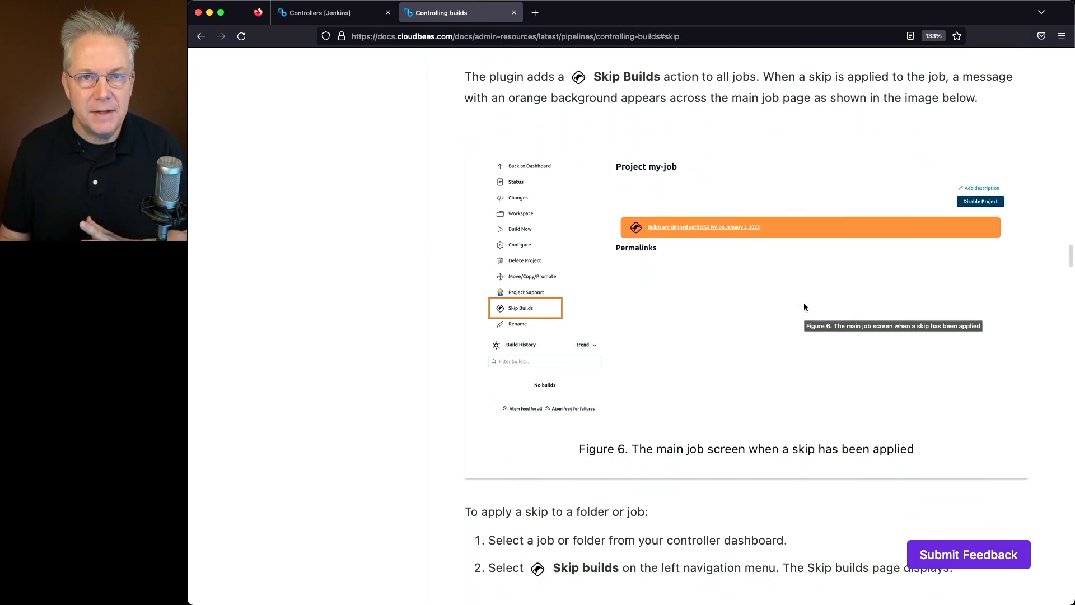
pyautogui.scroll(-3)
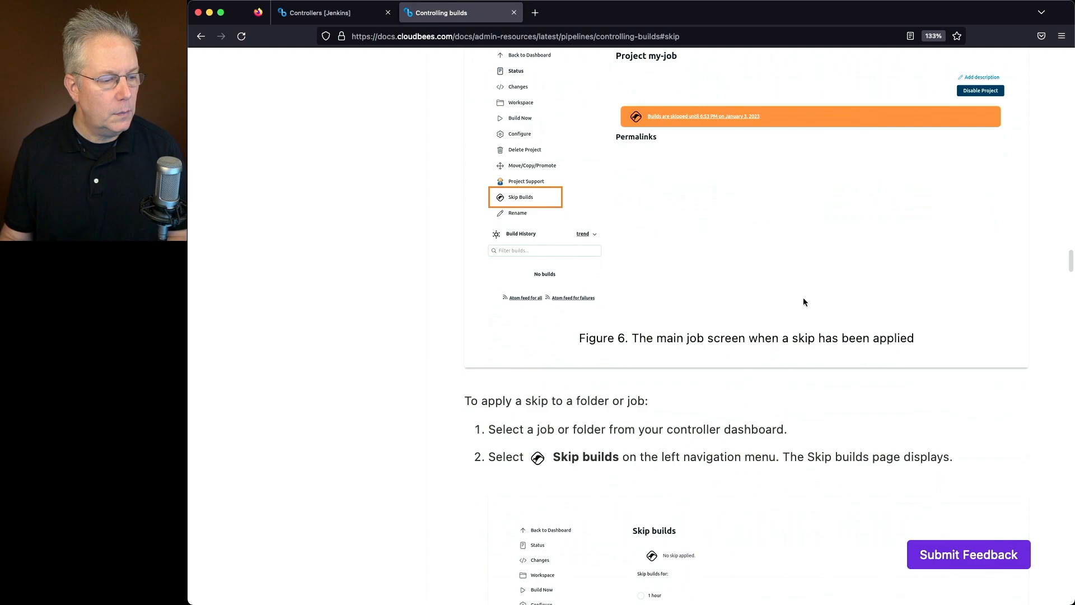
pyautogui.scroll(-3)
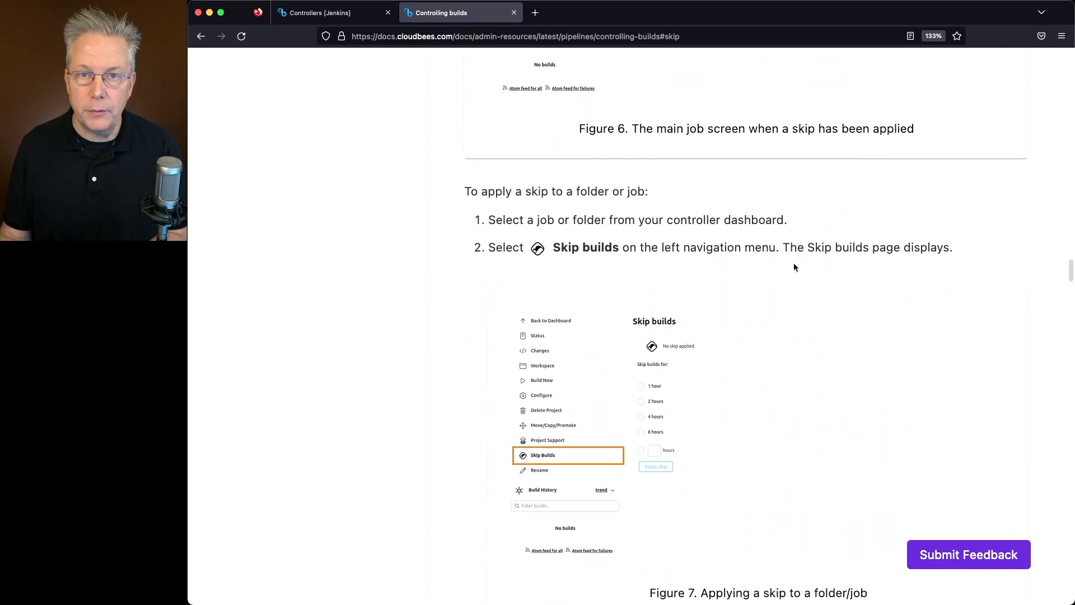
pyautogui.moveTo(751, 264)
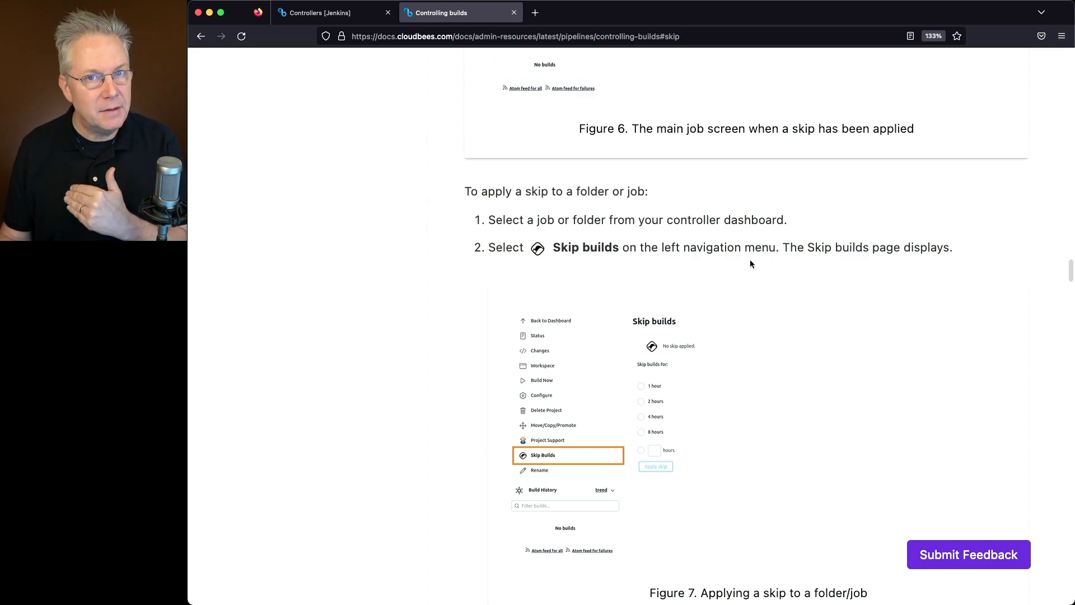
pyautogui.scroll(-3)
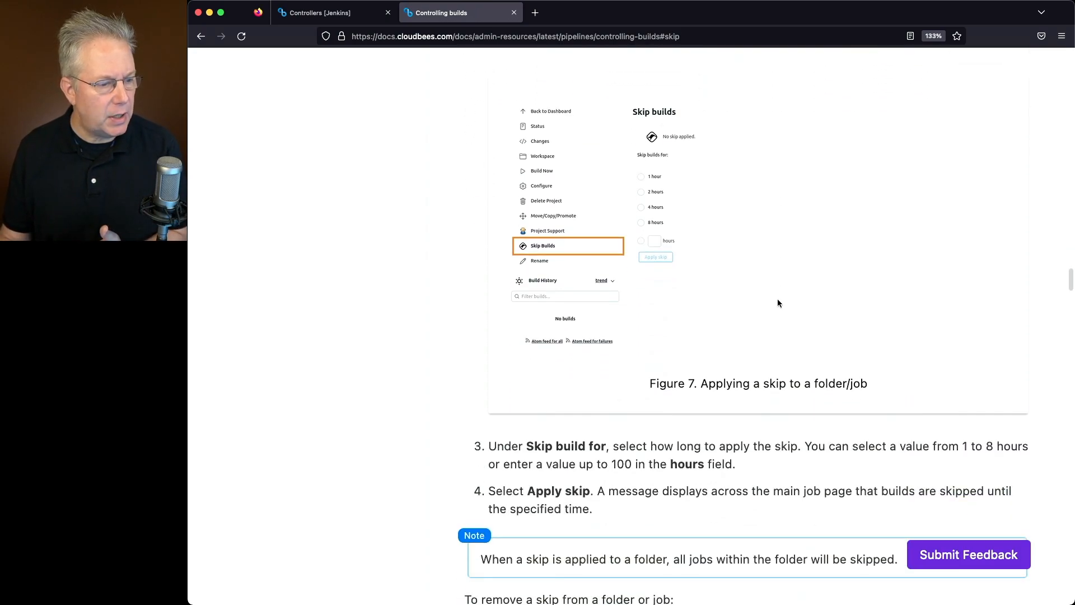
pyautogui.scroll(-3)
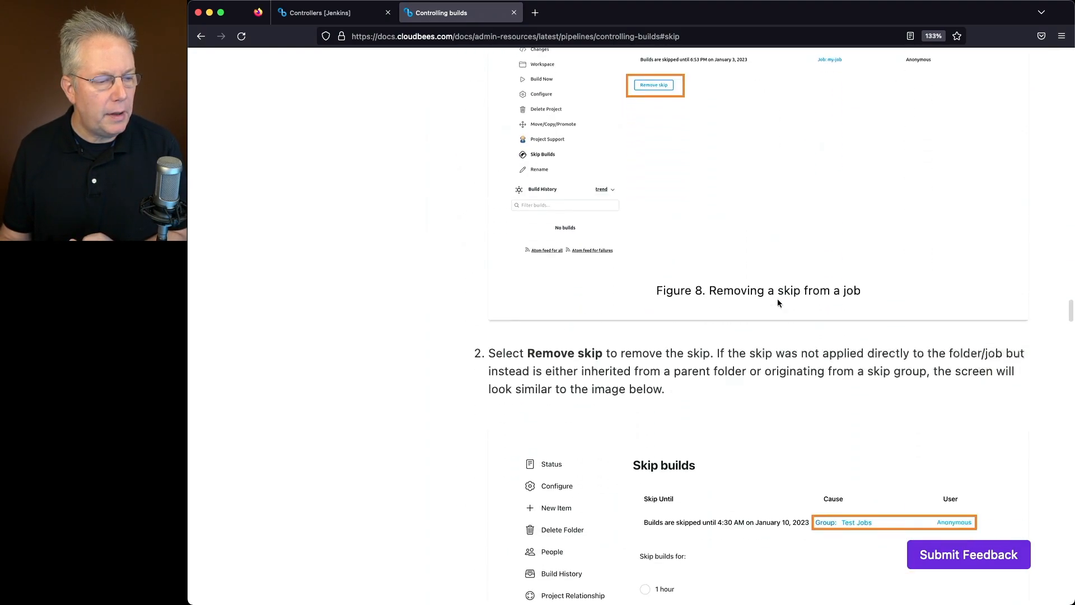
pyautogui.scroll(-3)
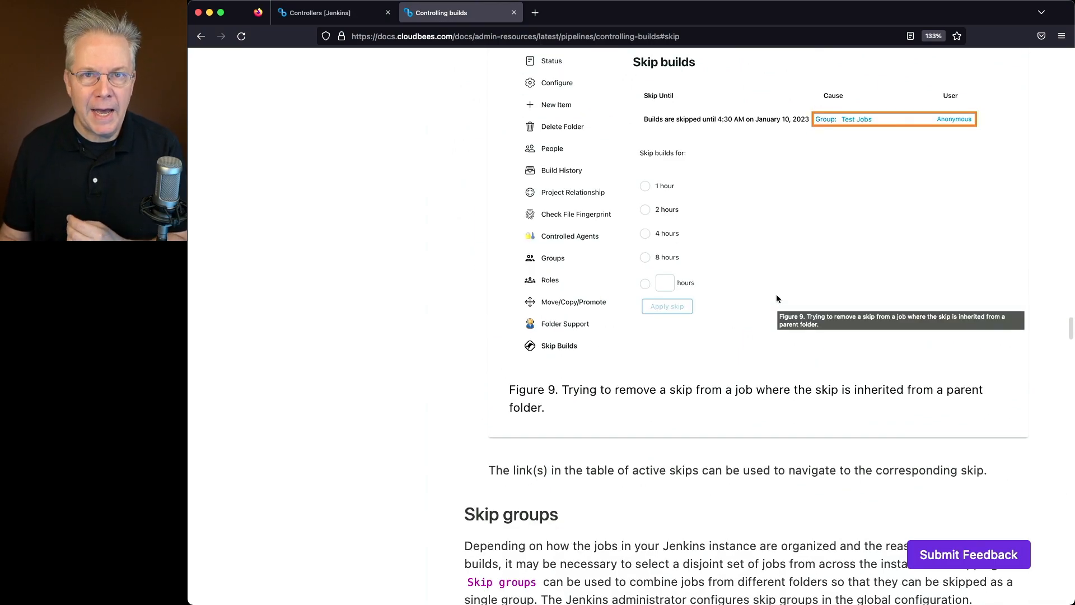
pyautogui.scroll(-3)
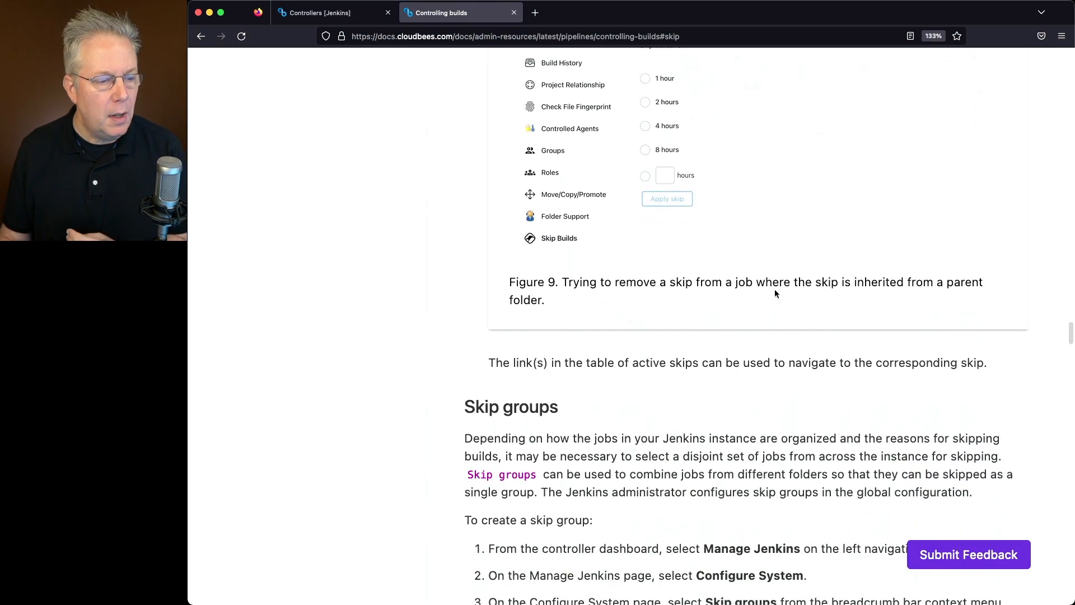
pyautogui.scroll(-3)
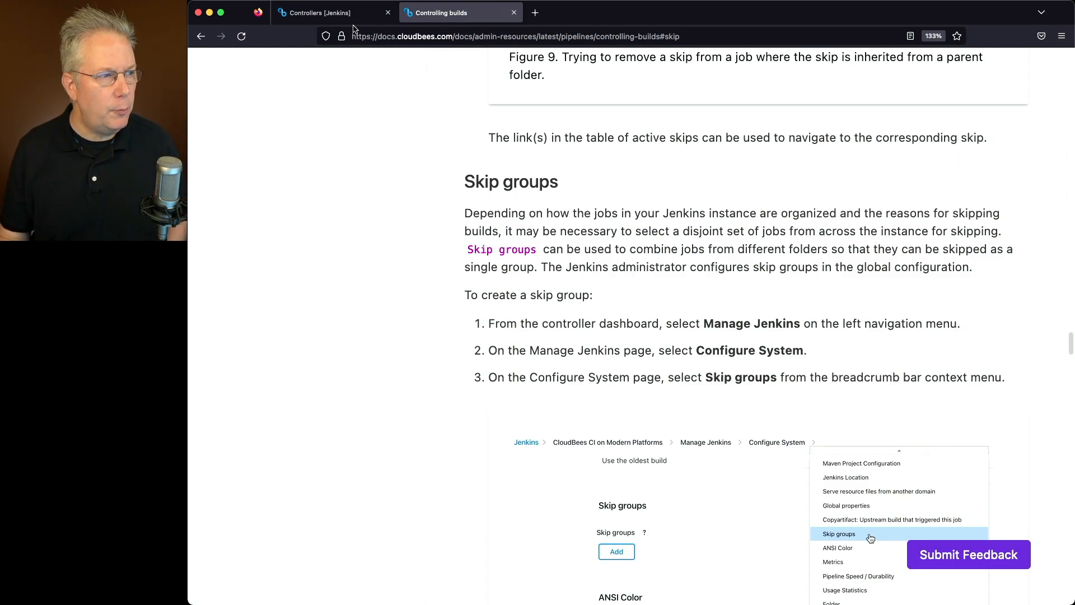
# Filter cm11's installed plugins for 'skip', showing Skip Next Build Plugin 4.15 enabled
pyautogui.click(316, 12)
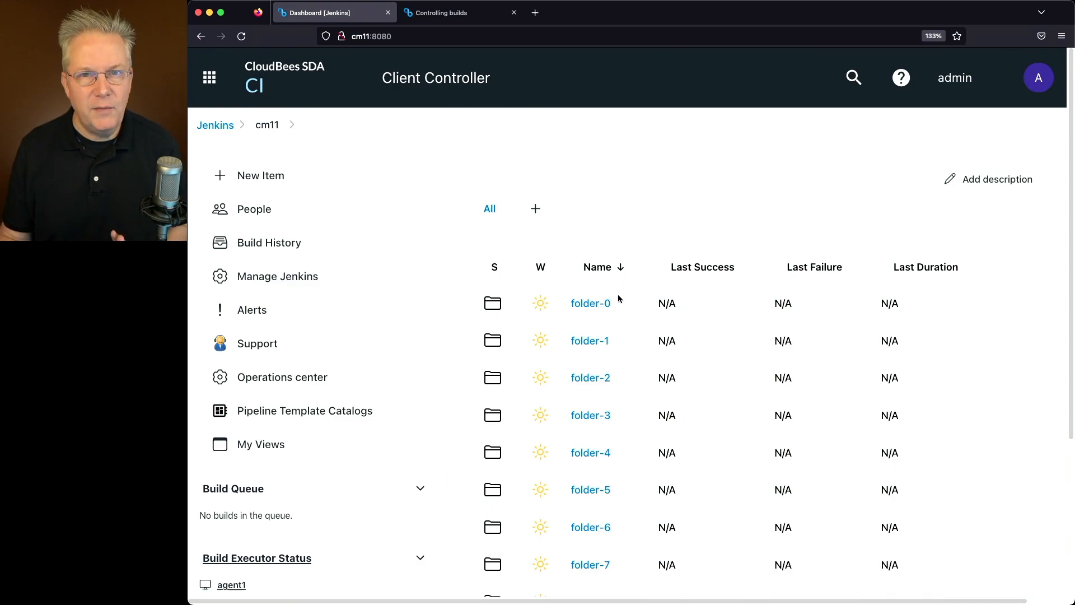
pyautogui.moveTo(280, 282)
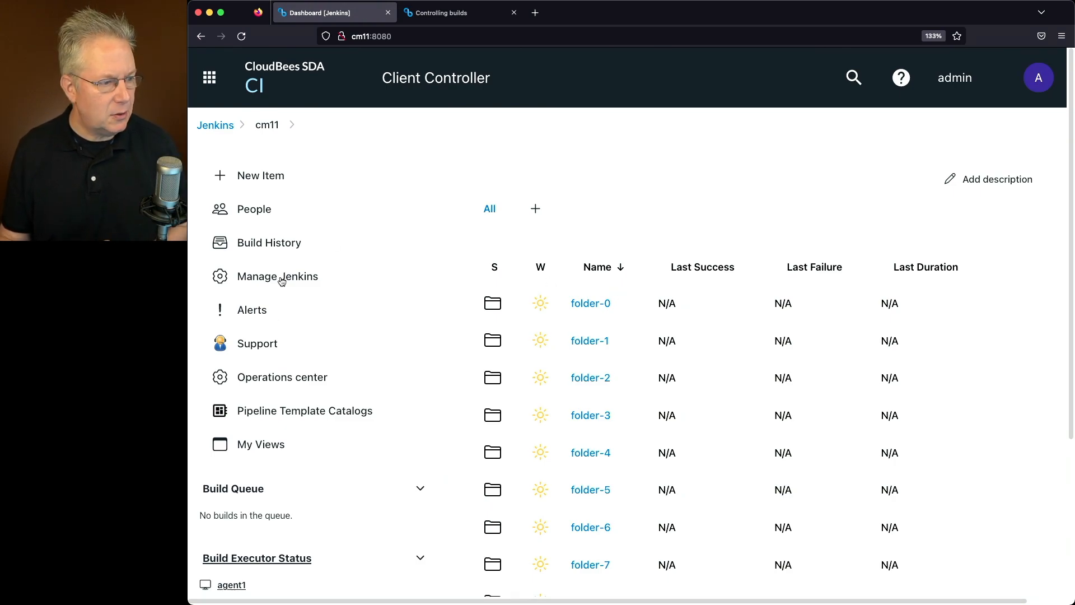
pyautogui.click(277, 275)
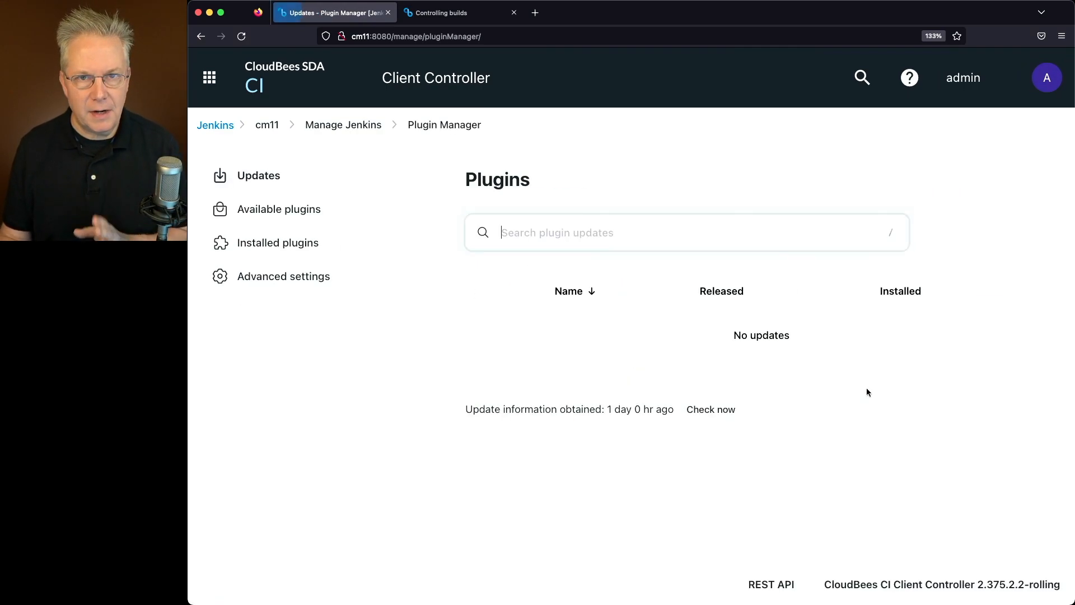
pyautogui.click(685, 231)
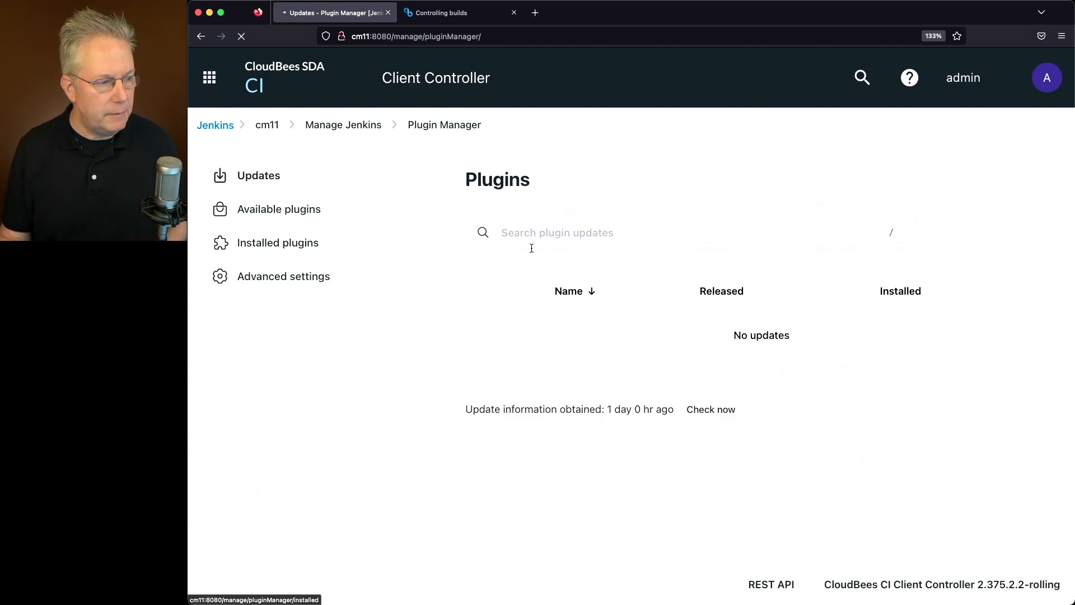
pyautogui.click(278, 242)
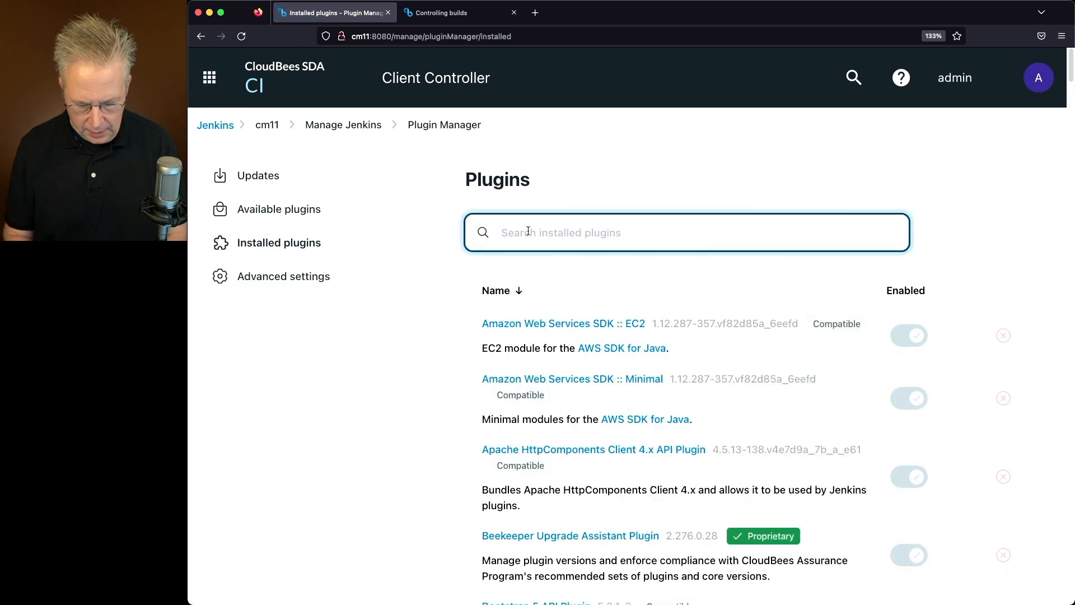
pyautogui.write('skip')
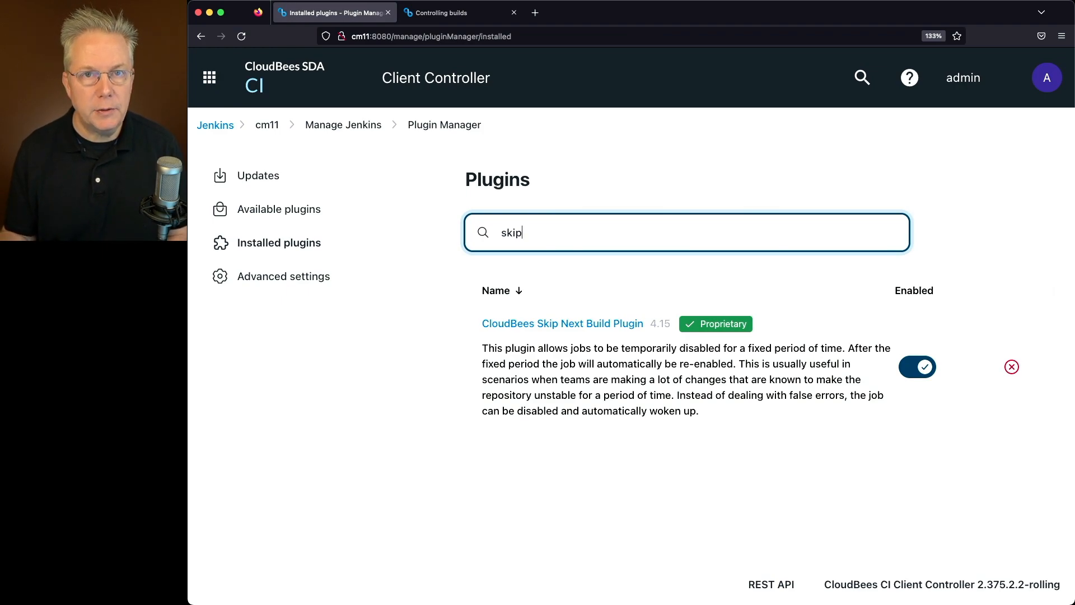
pyautogui.moveTo(562, 263)
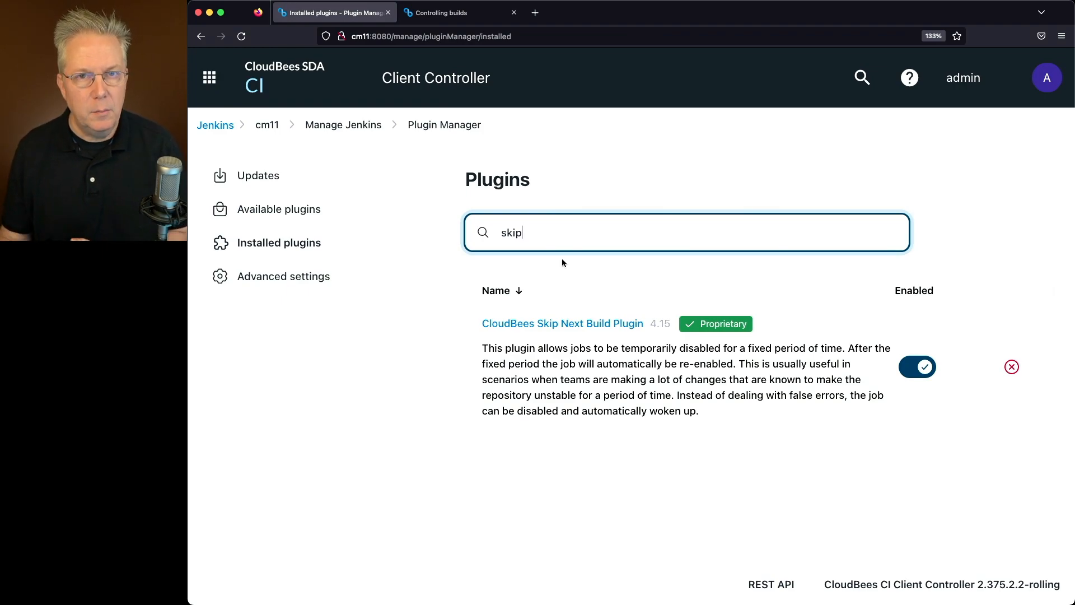
pyautogui.moveTo(594, 283)
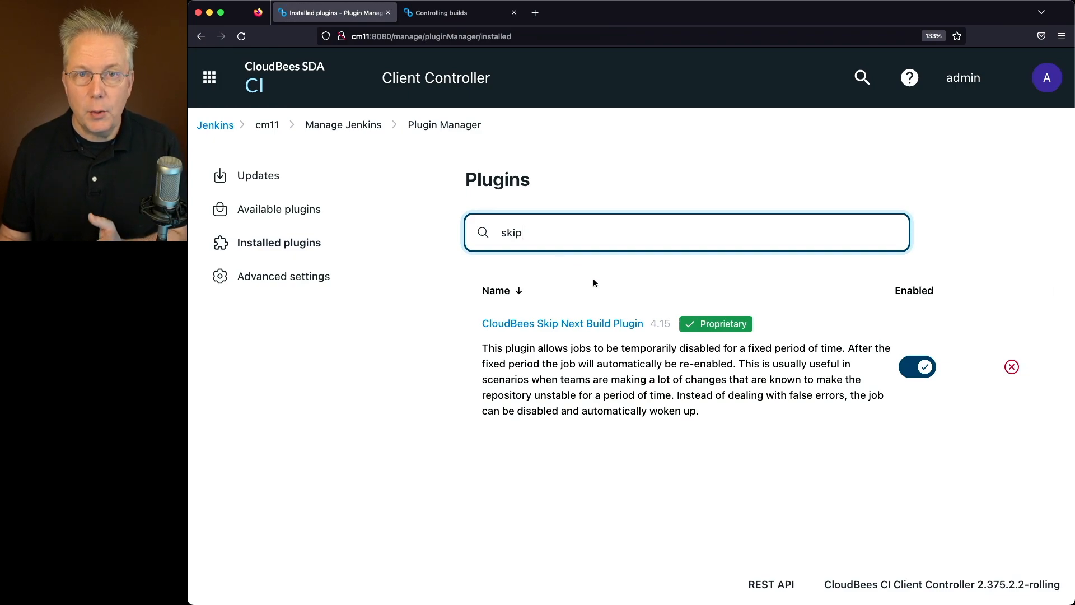
pyautogui.moveTo(597, 281)
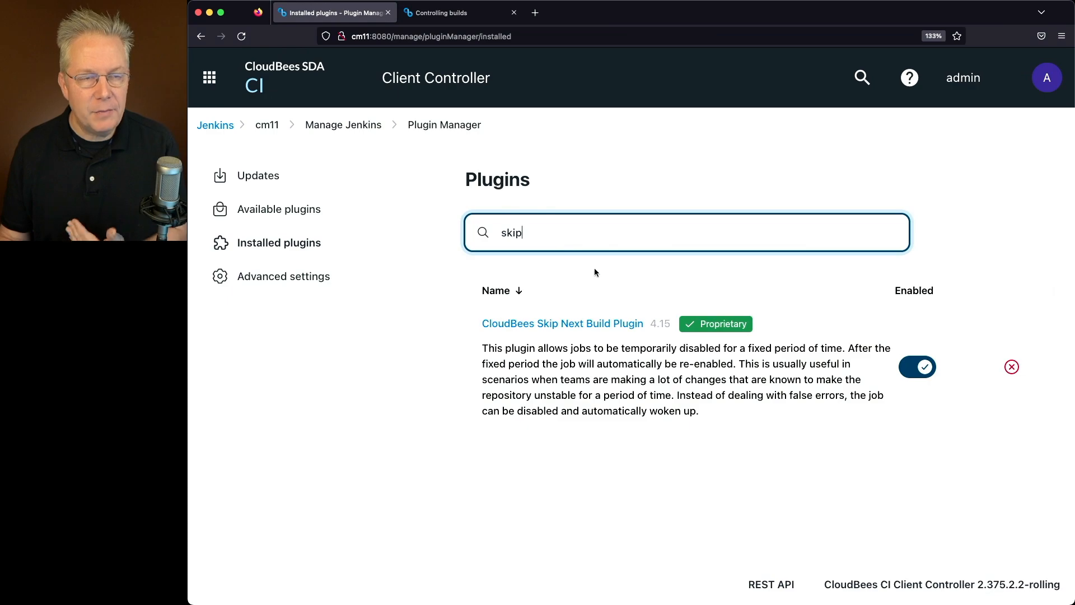
# Go from the cm11 dashboard into folder-6 and its job-10 pipeline
pyautogui.click(266, 124)
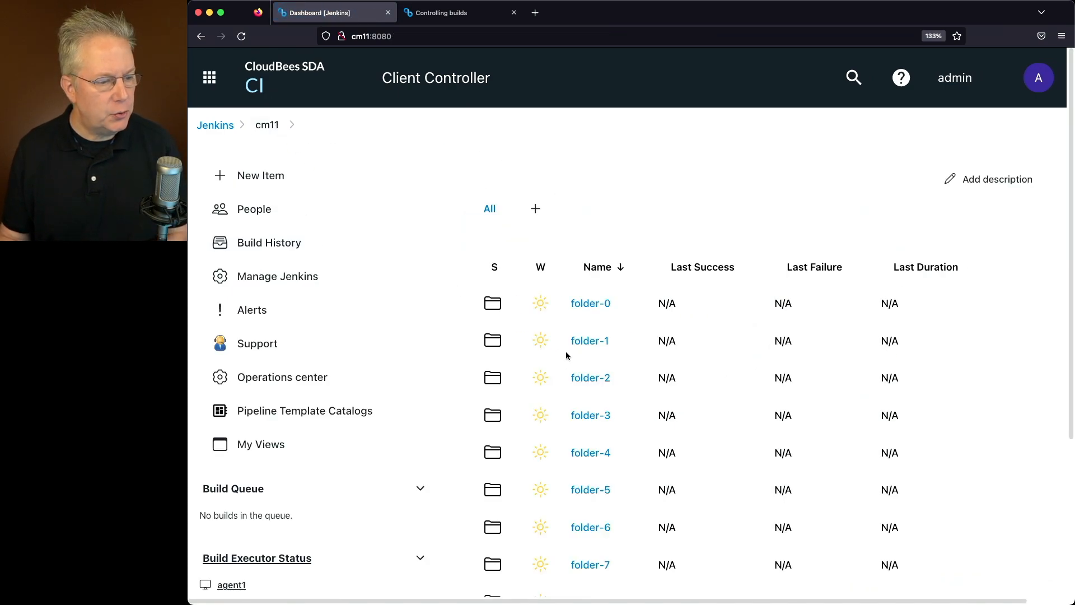
pyautogui.click(590, 526)
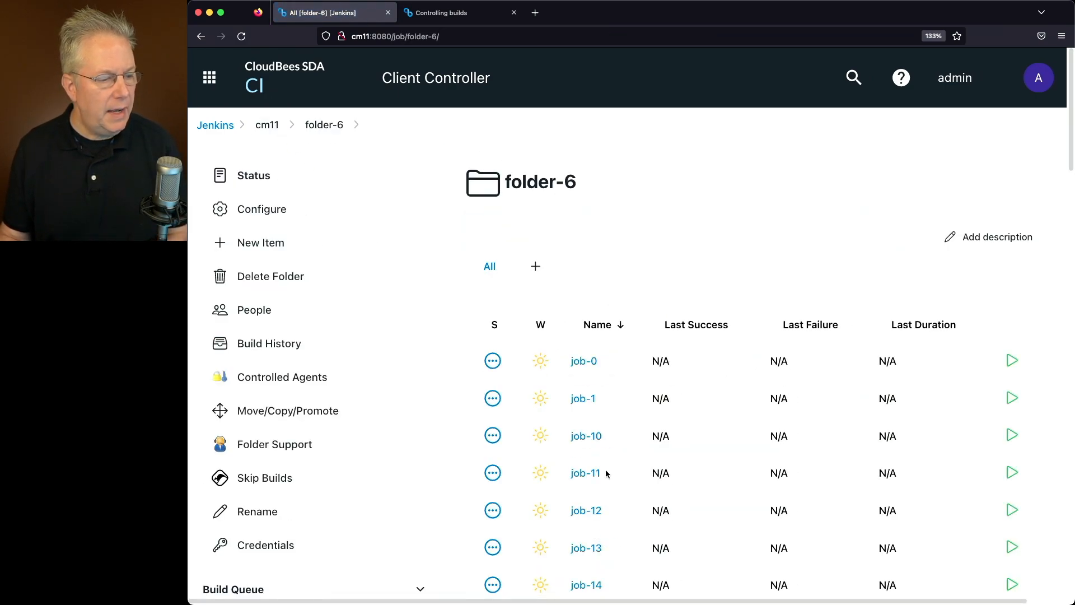
pyautogui.click(585, 436)
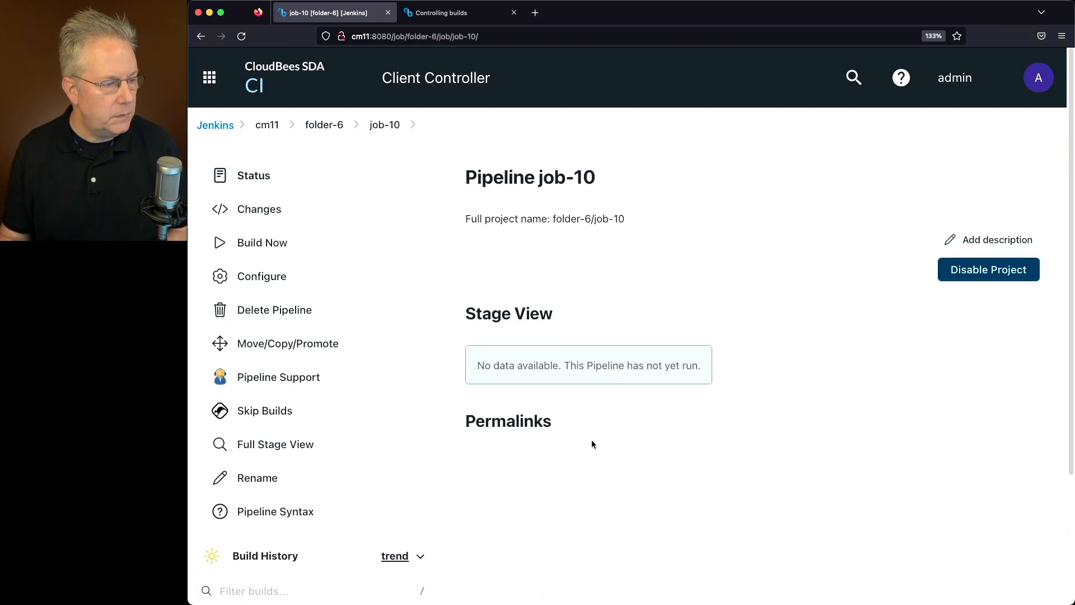
pyautogui.moveTo(264, 410)
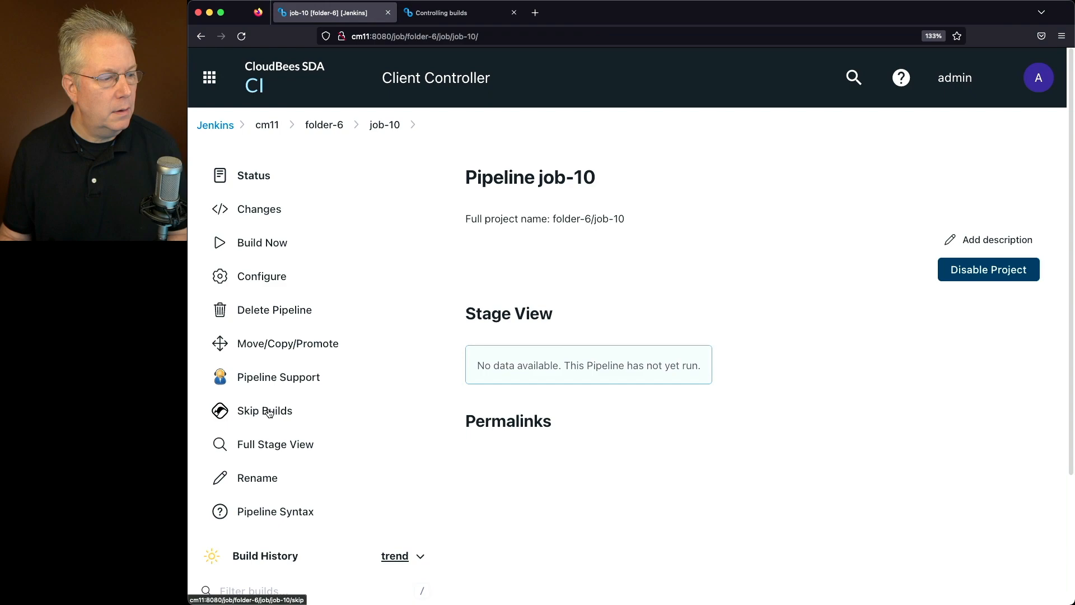
# Apply an 8-hour build skip to job-10, then try Build Now with history staying empty
pyautogui.click(263, 410)
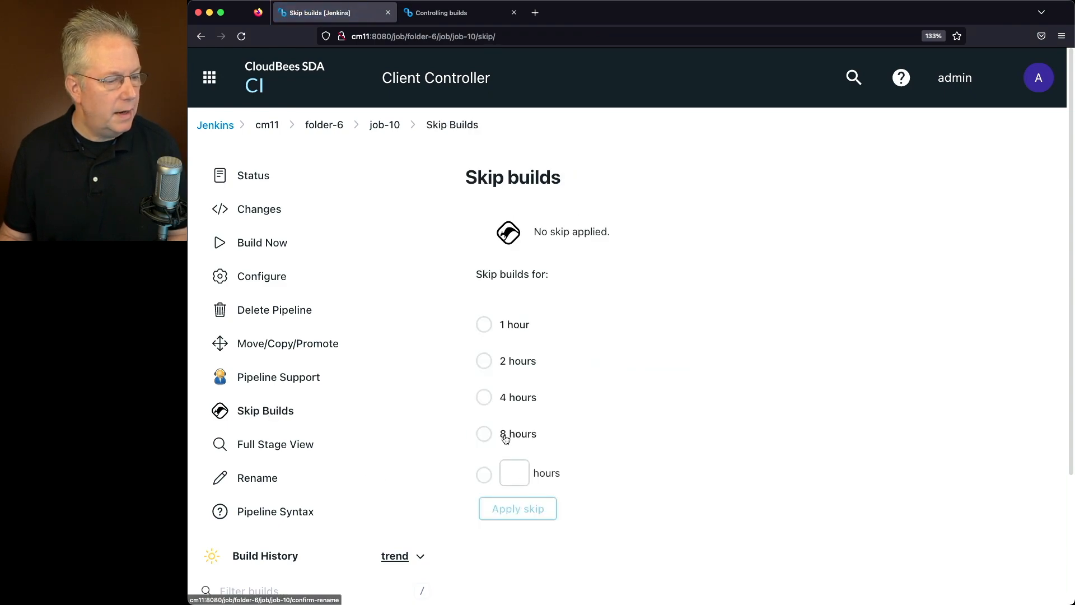
pyautogui.click(483, 433)
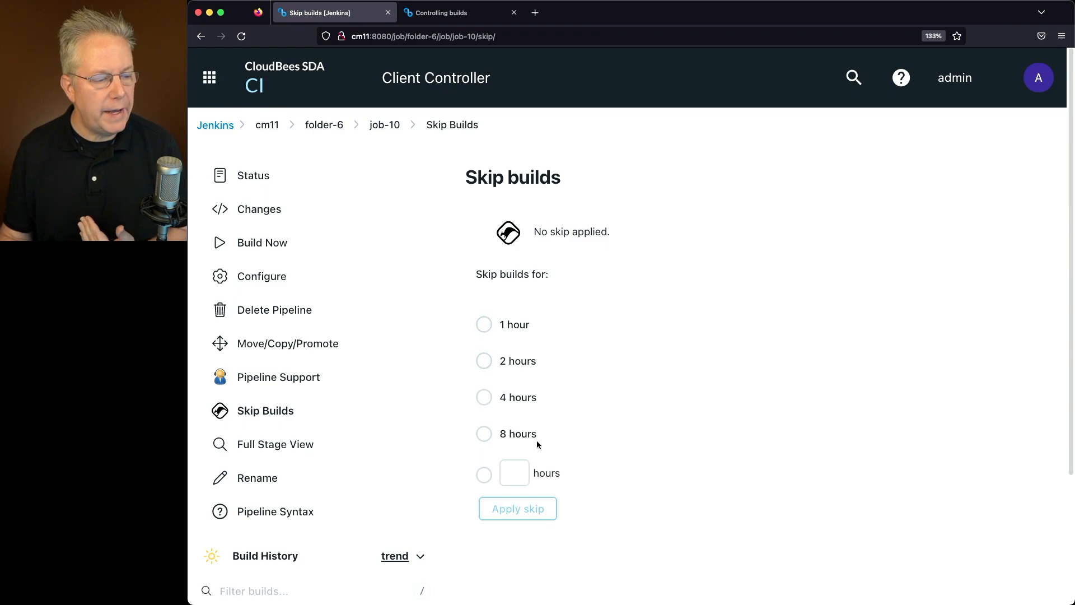
pyautogui.click(484, 473)
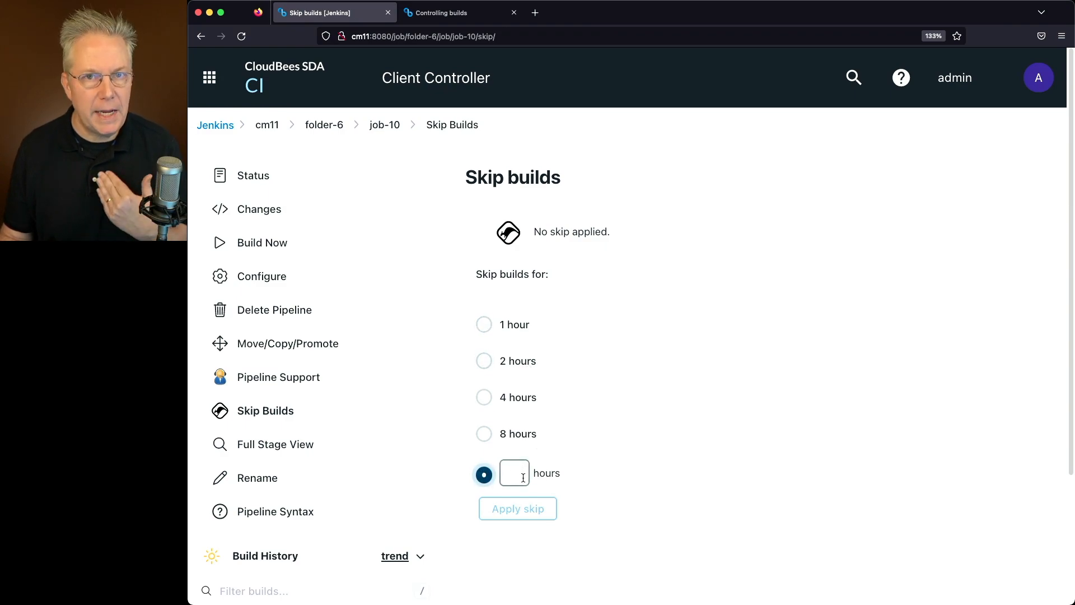
pyautogui.click(484, 433)
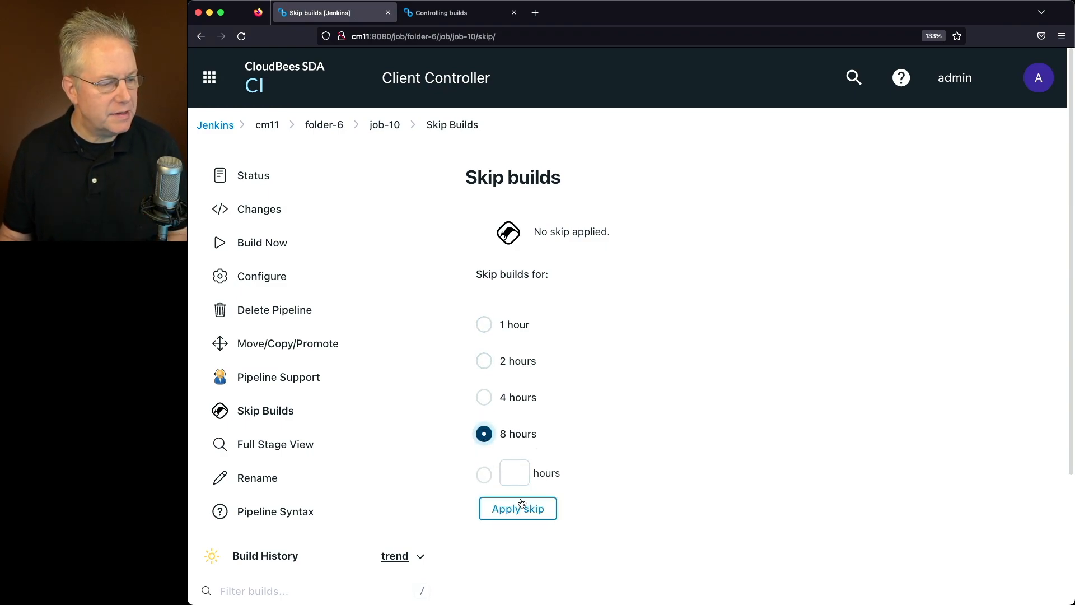
pyautogui.click(517, 508)
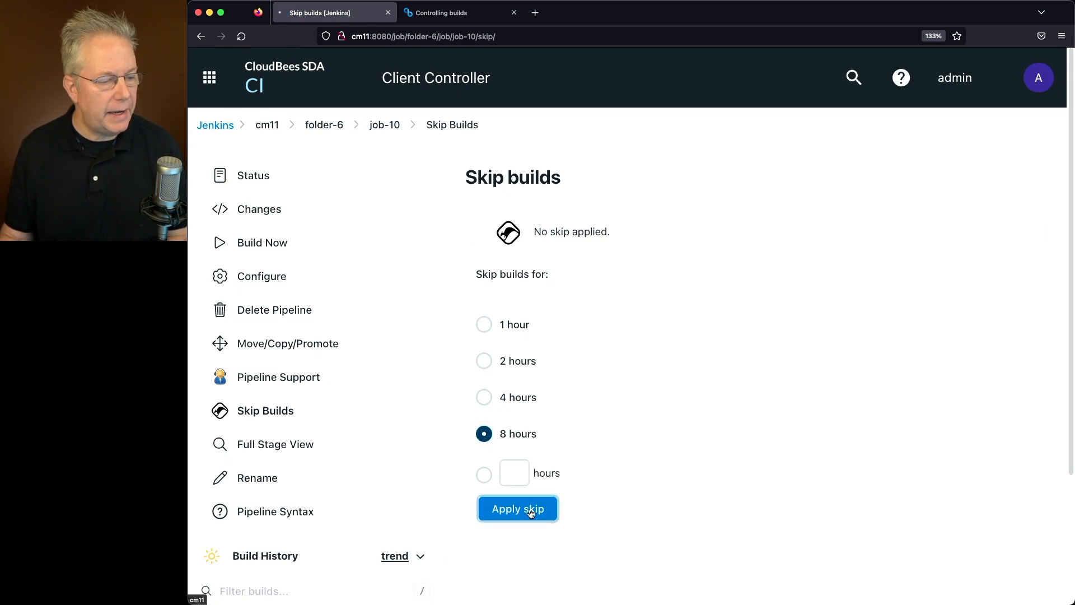
pyautogui.click(516, 508)
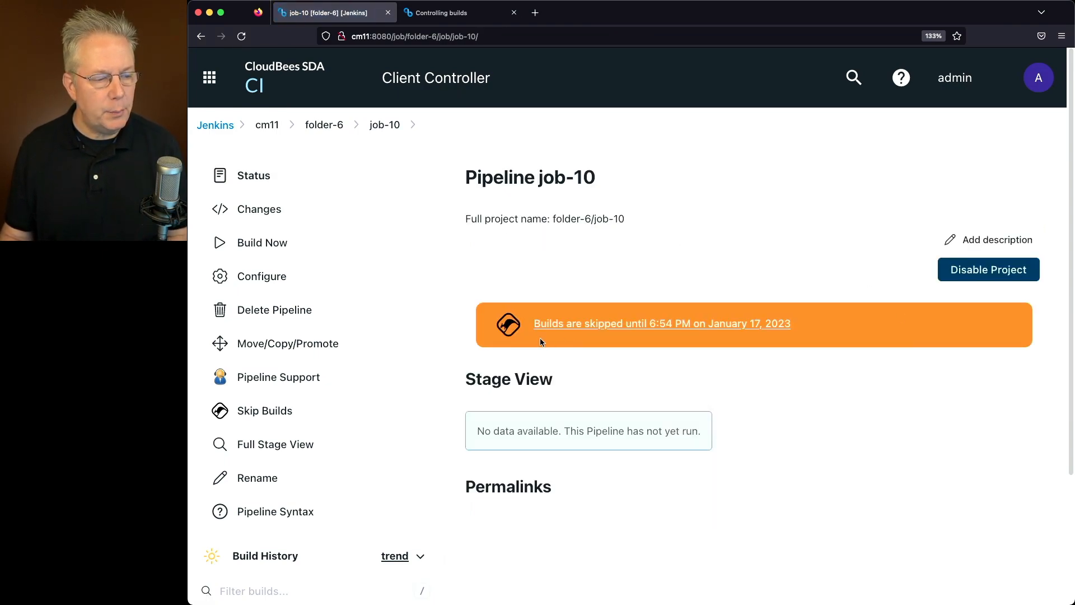
pyautogui.moveTo(643, 333)
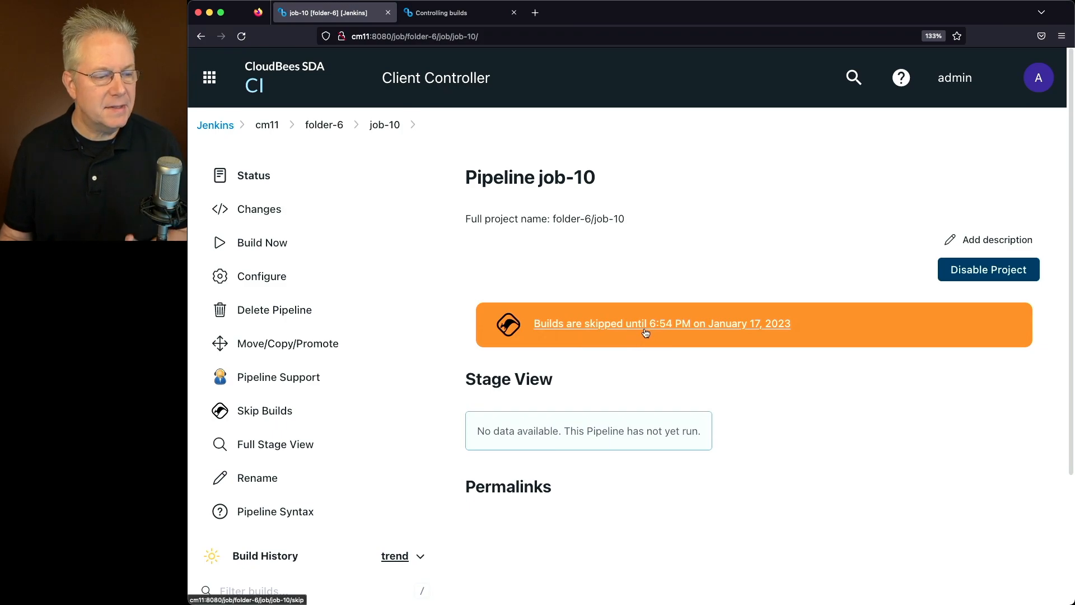
pyautogui.moveTo(767, 327)
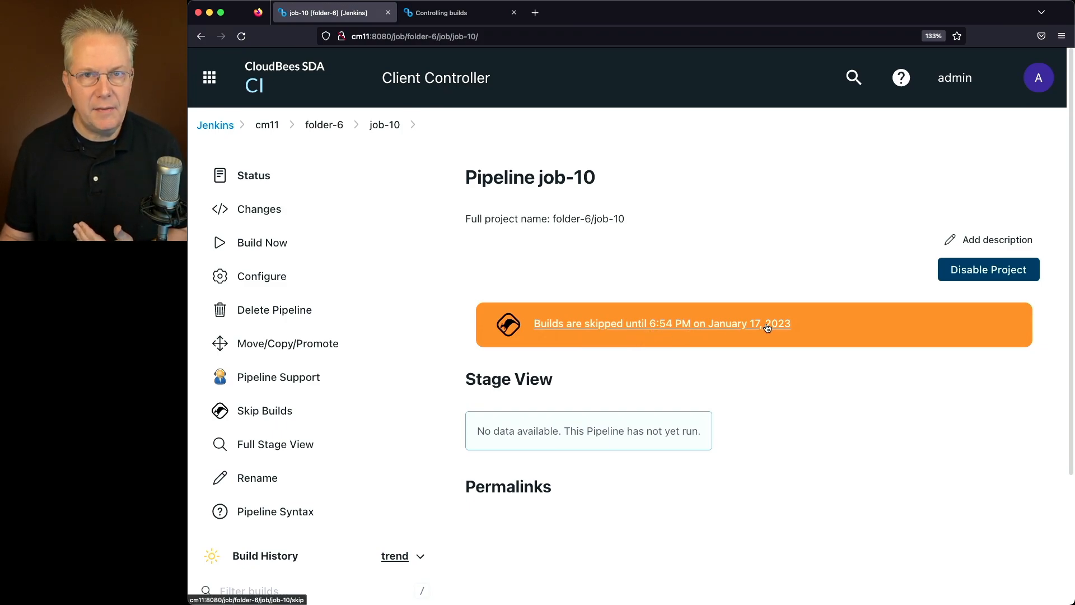
pyautogui.moveTo(547, 254)
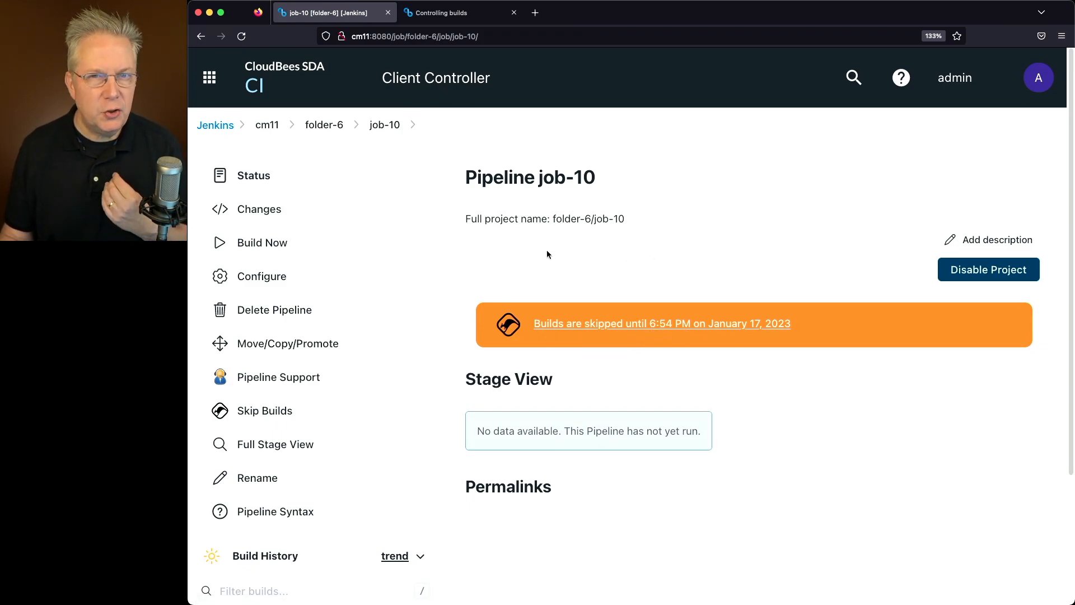
pyautogui.click(262, 242)
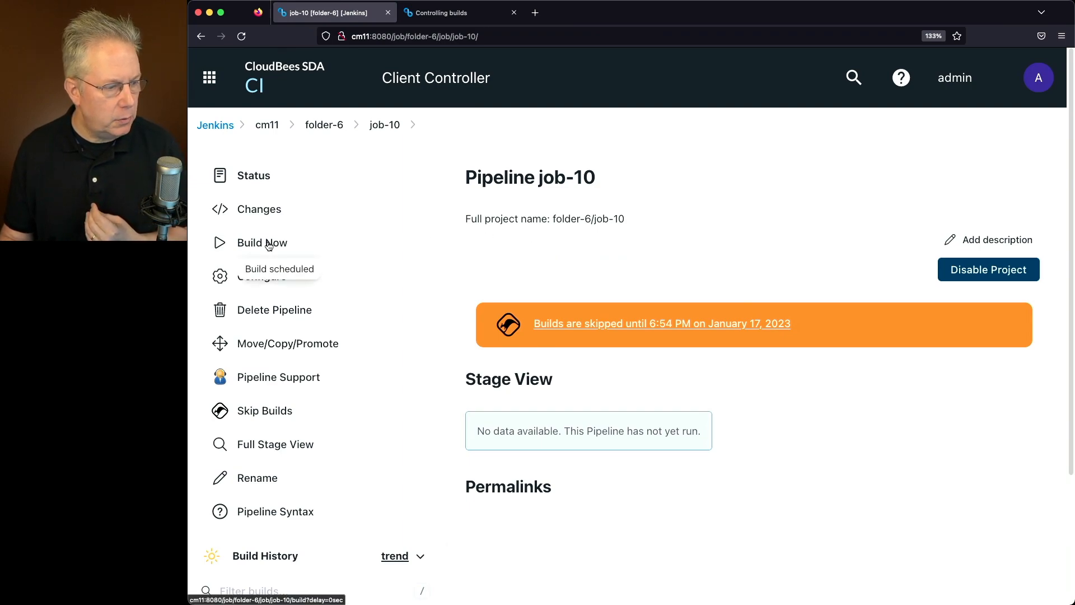
pyautogui.scroll(-3)
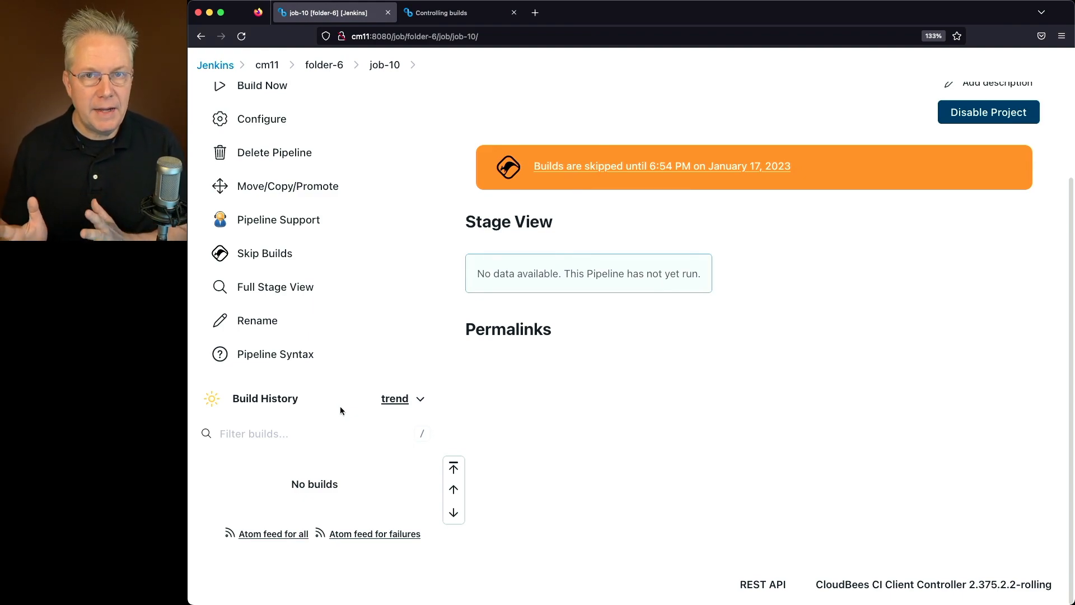
pyautogui.moveTo(624, 462)
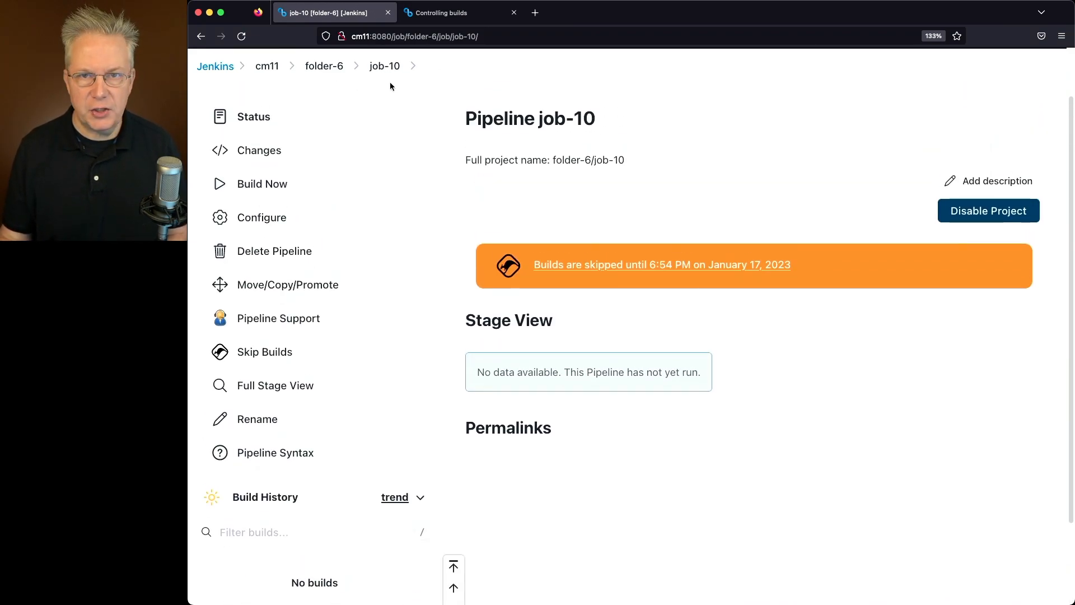
# Return to folder-6 and reopen job-10, skipped until 6:54 PM January 17, 2023
pyautogui.click(324, 66)
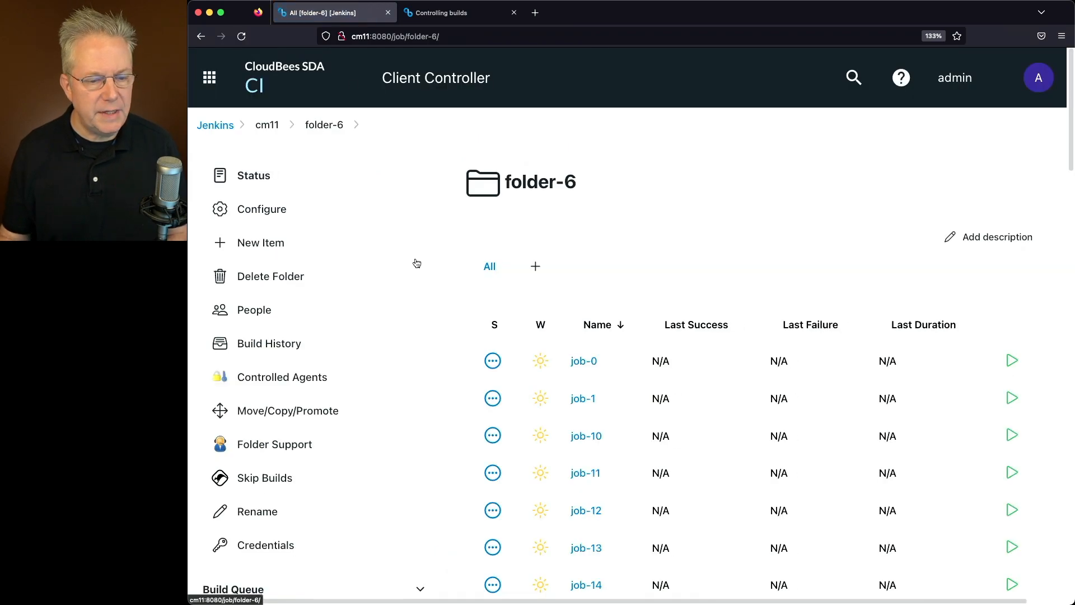
pyautogui.moveTo(761, 385)
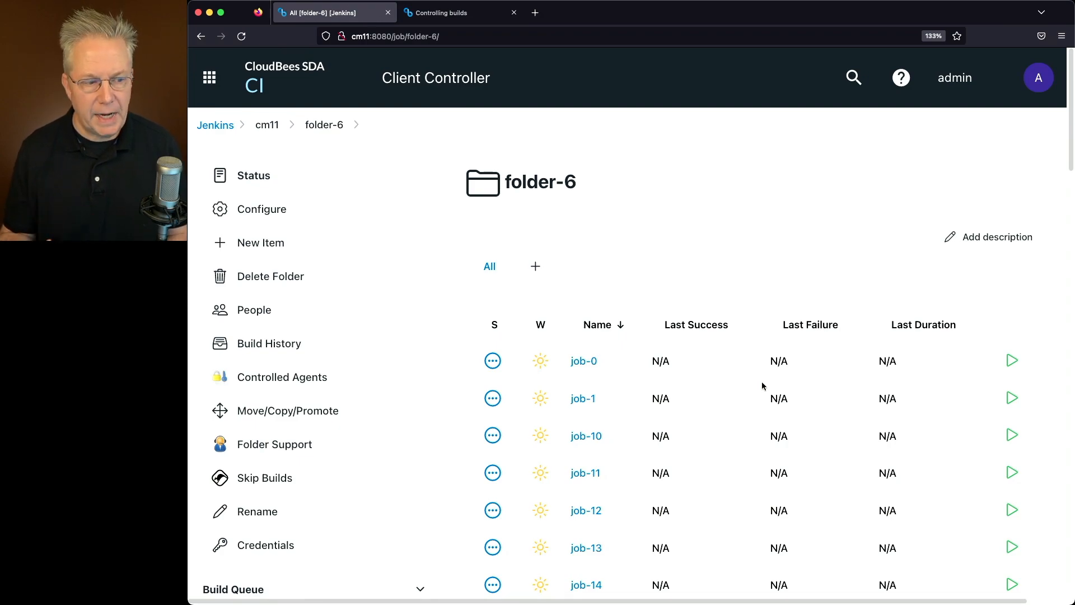
pyautogui.moveTo(585, 436)
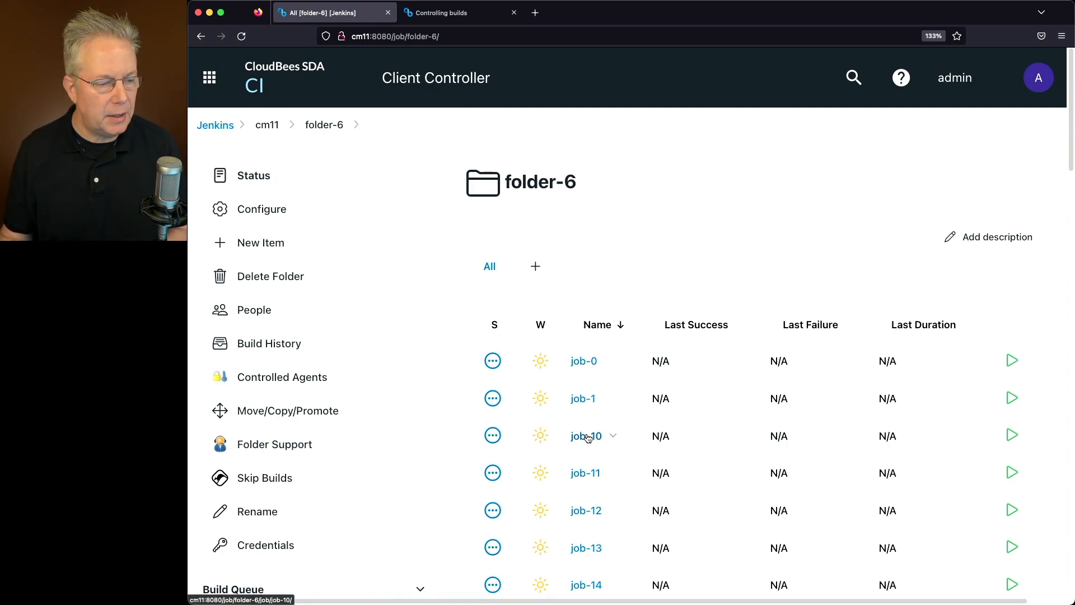
pyautogui.click(584, 436)
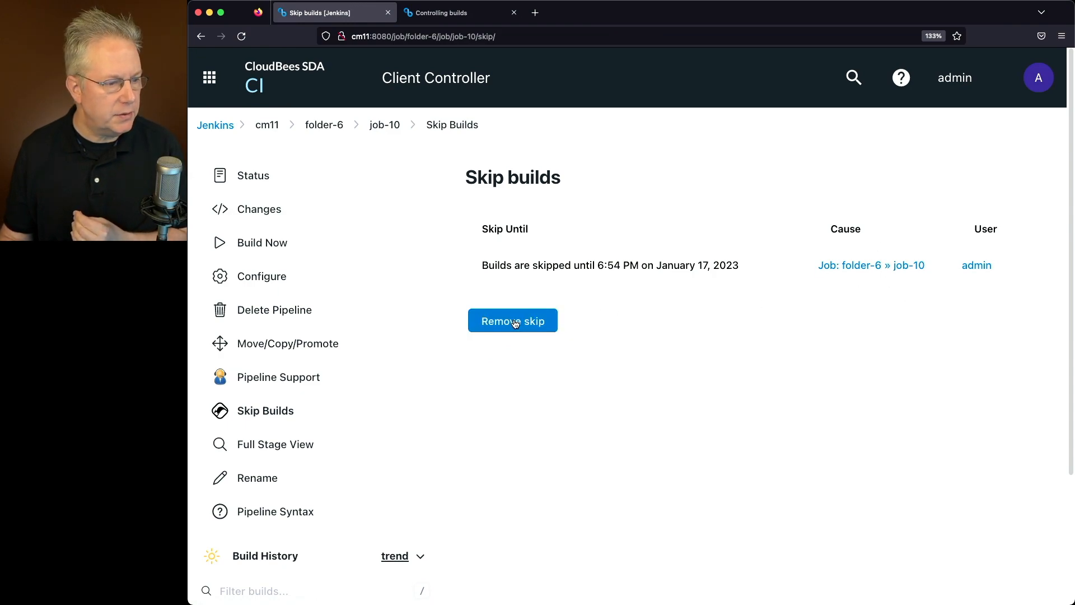
# Remove job-10's active build skip
pyautogui.click(512, 321)
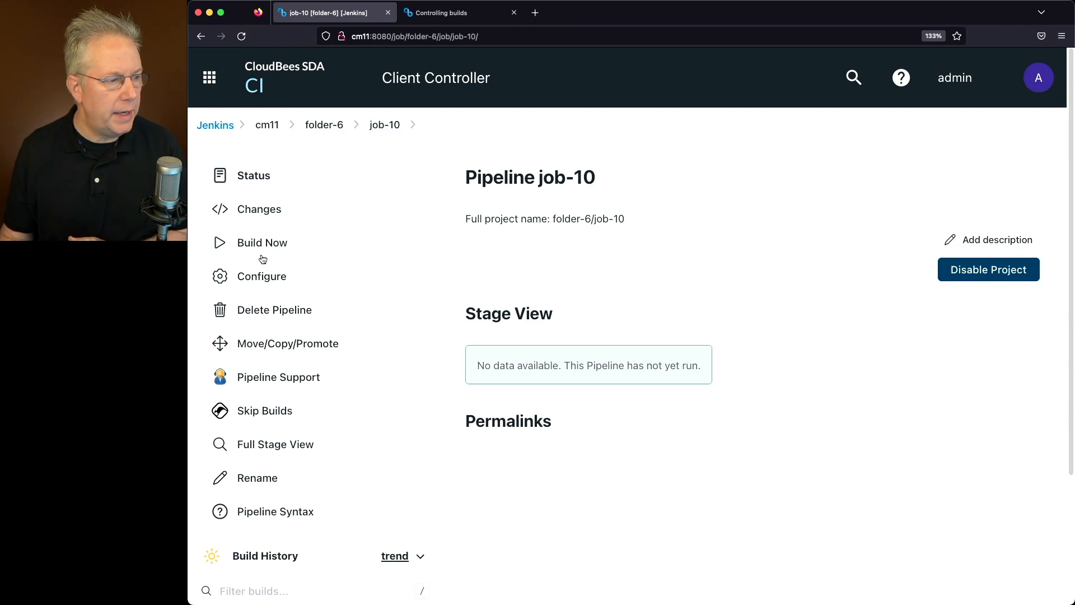
pyautogui.scroll(-3)
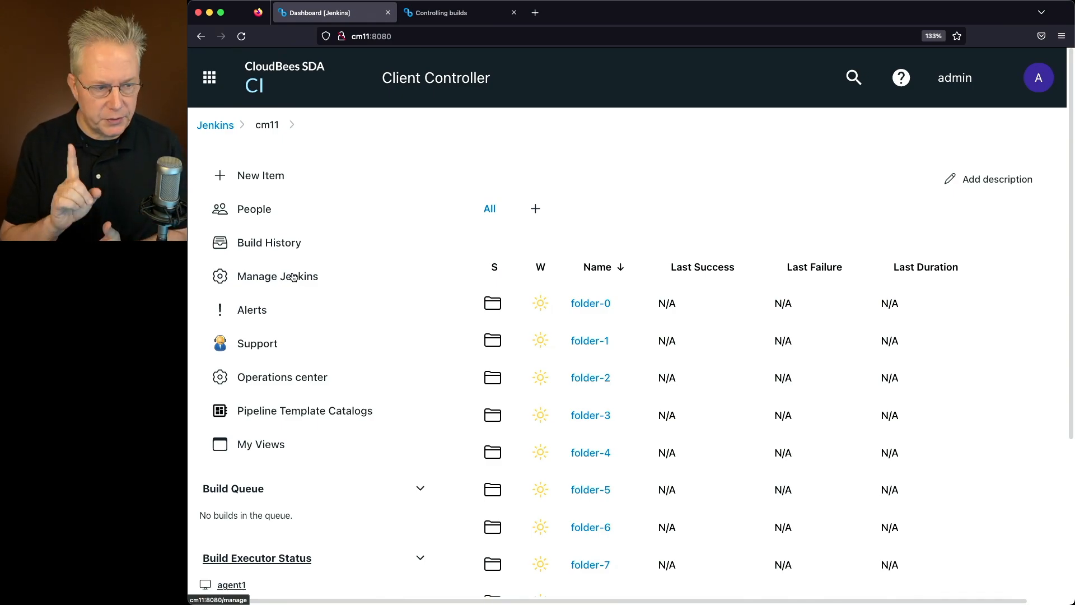
pyautogui.moveTo(590, 526)
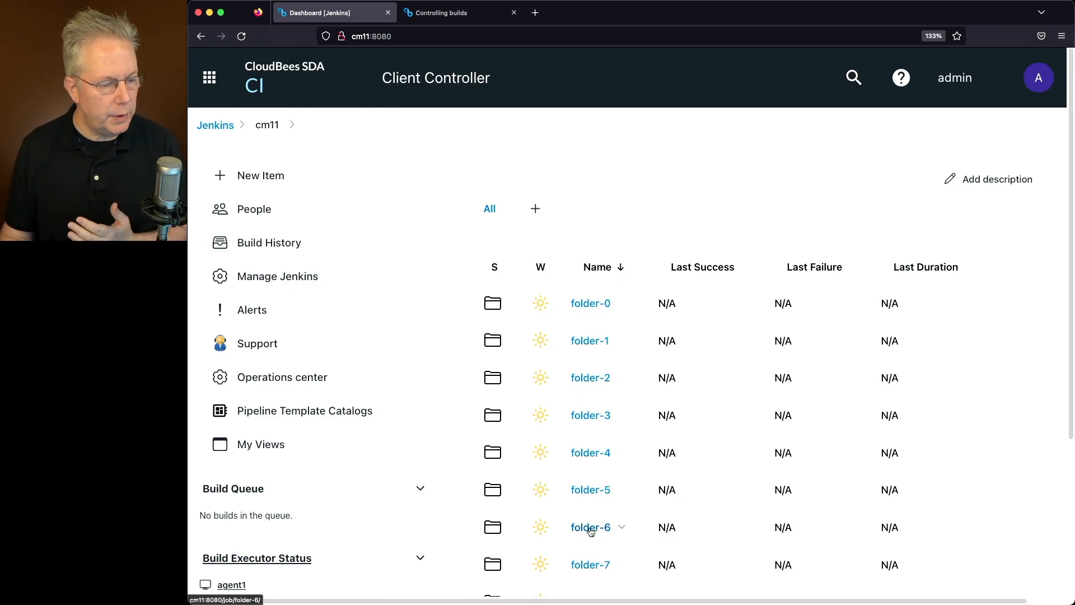
pyautogui.click(590, 527)
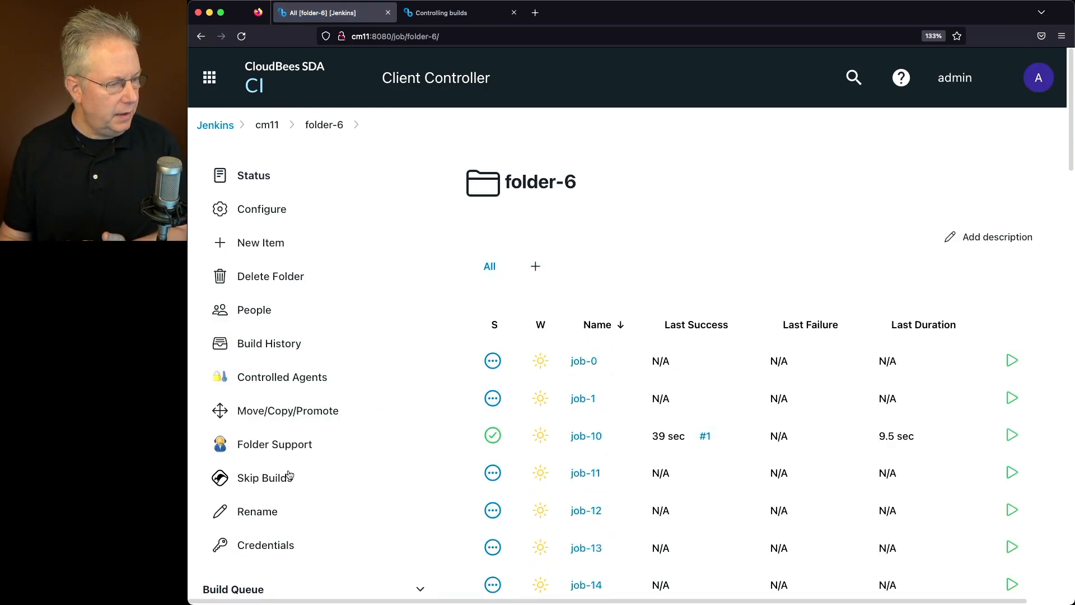
pyautogui.click(265, 477)
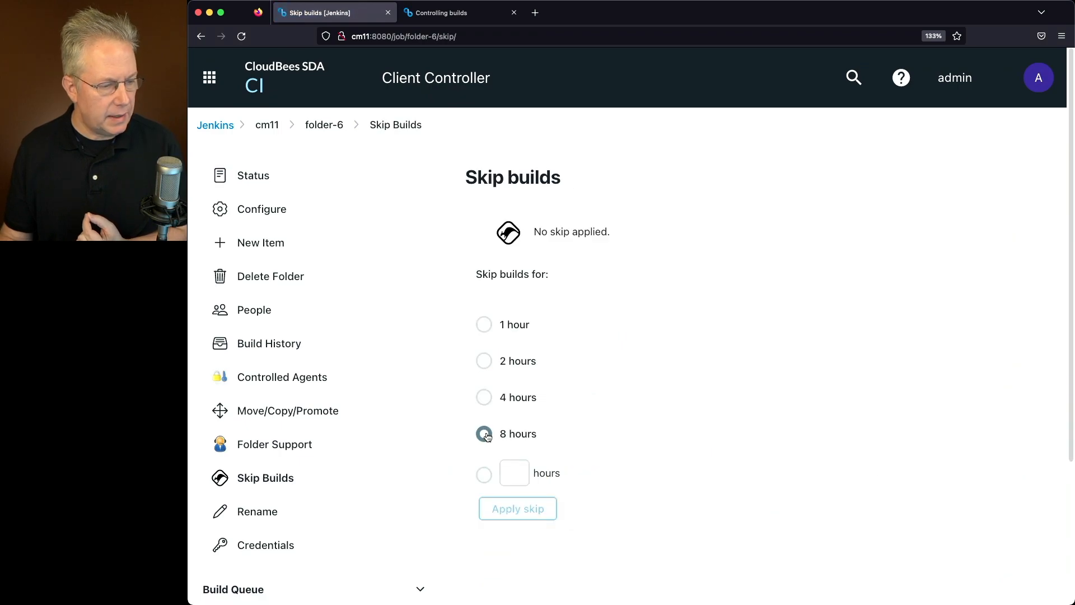
pyautogui.click(517, 508)
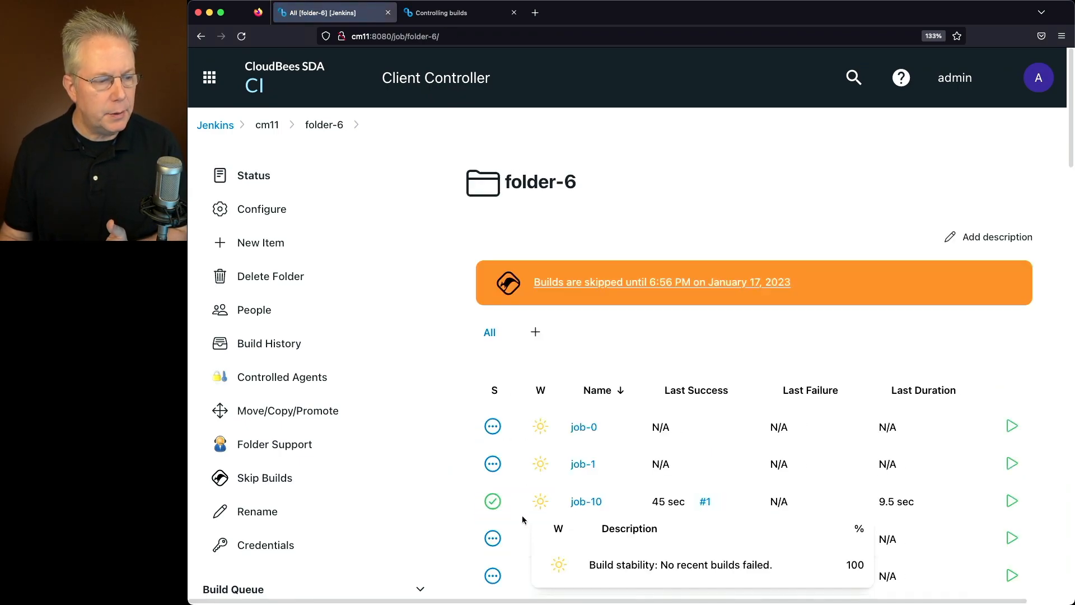
pyautogui.moveTo(809, 295)
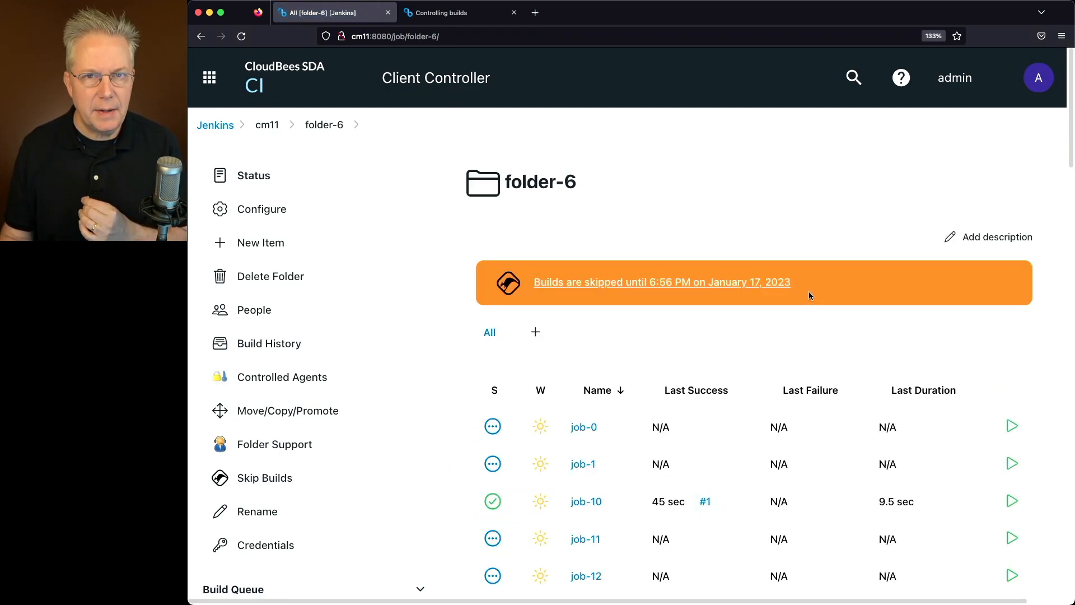
pyautogui.moveTo(839, 345)
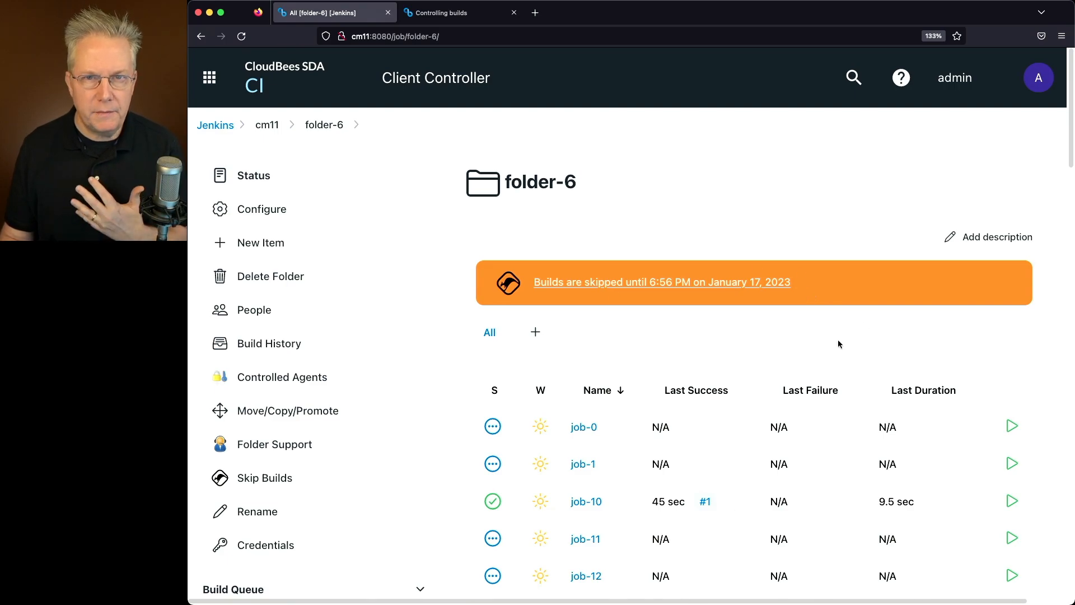
pyautogui.scroll(-3)
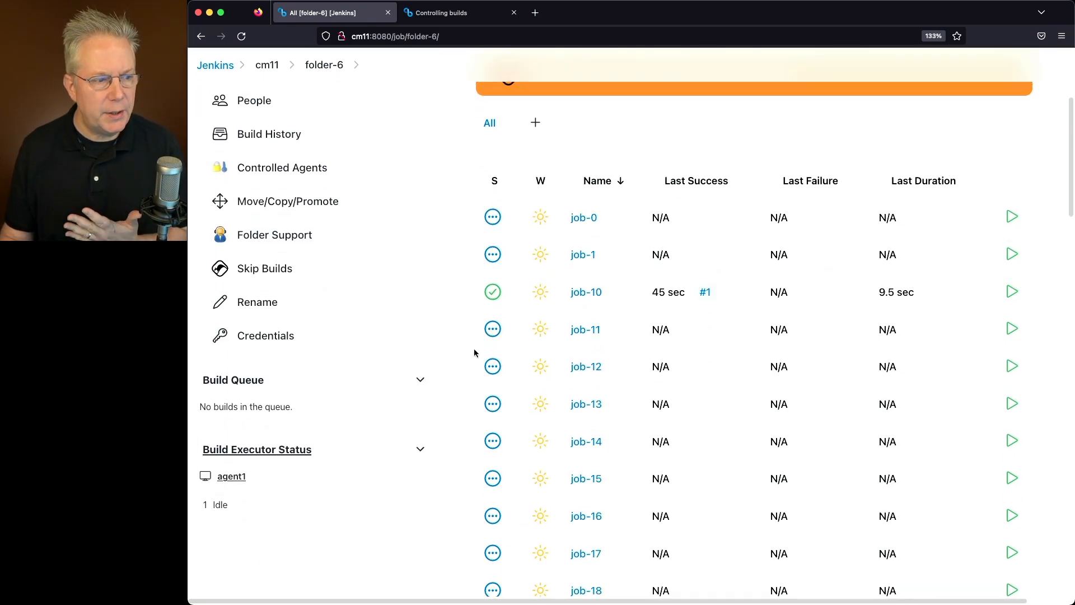
pyautogui.moveTo(1011, 217)
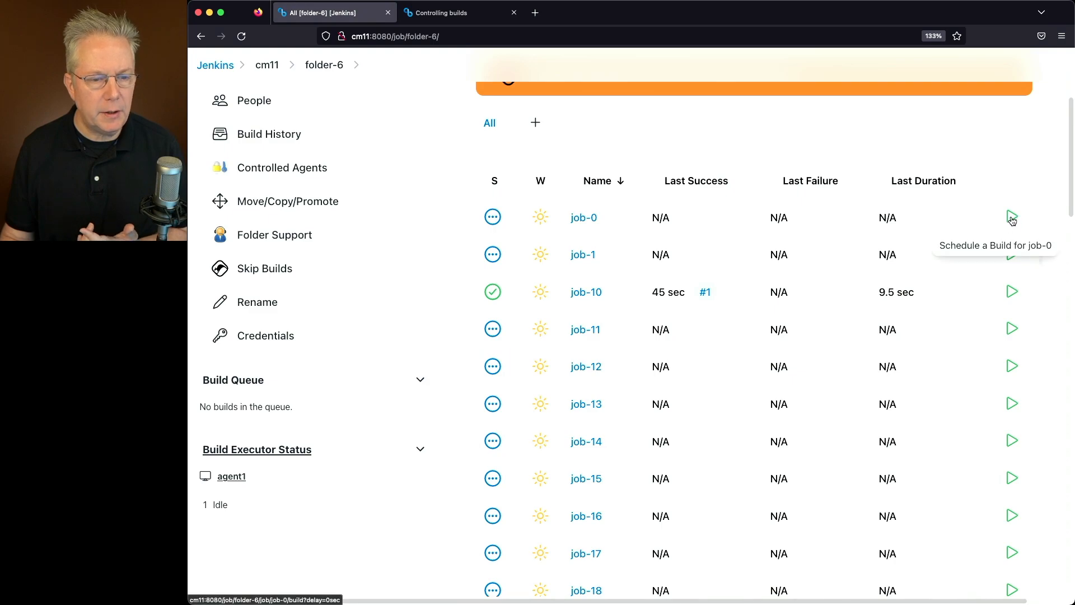
pyautogui.click(1011, 217)
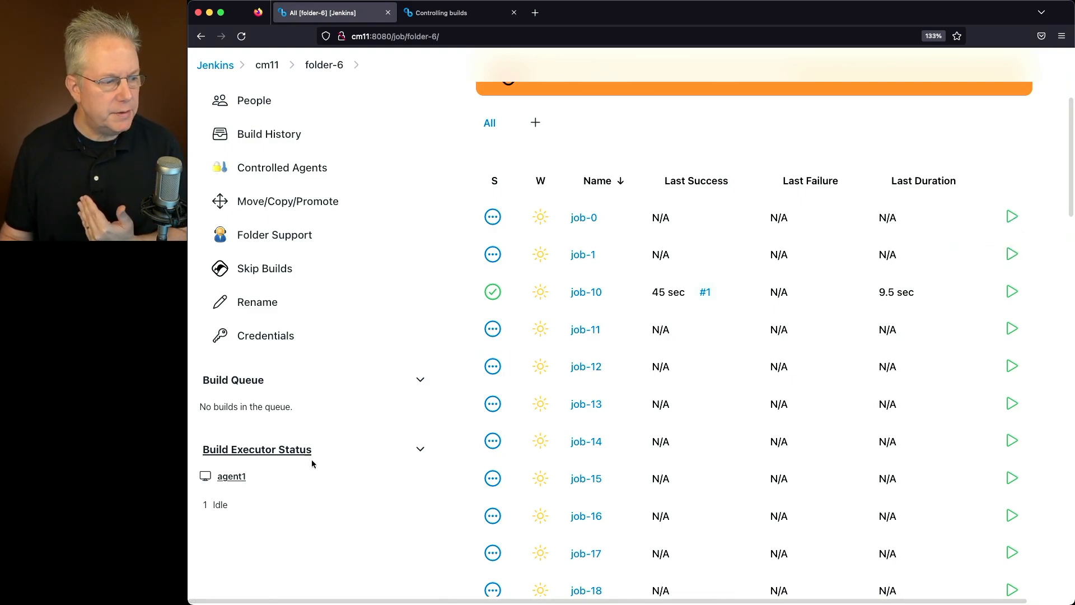
pyautogui.moveTo(254, 499)
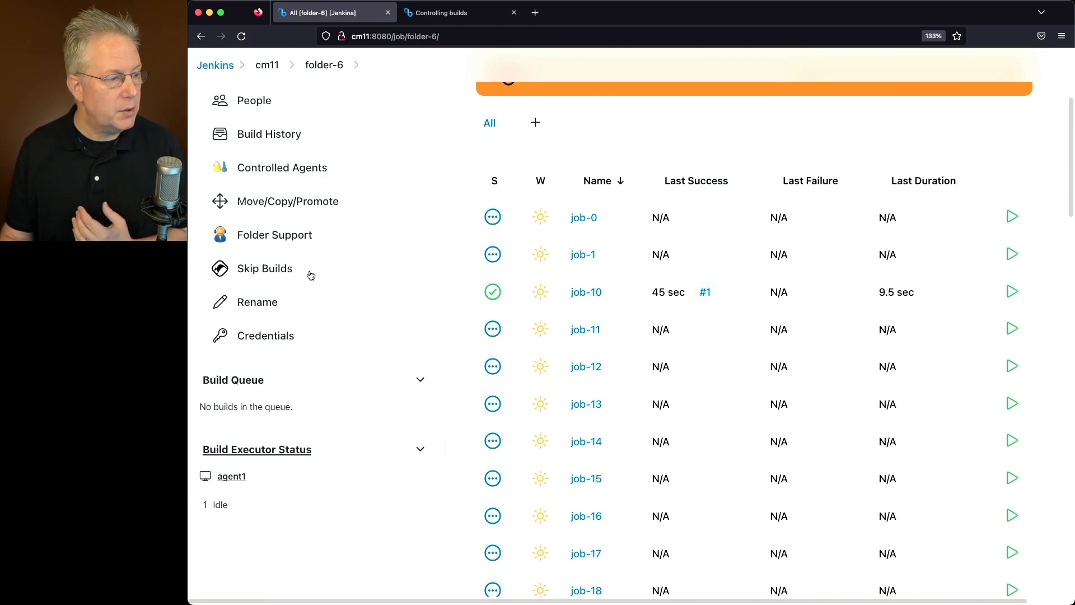
# Queue a build of job-0 with its Schedule a Build icon
pyautogui.click(264, 268)
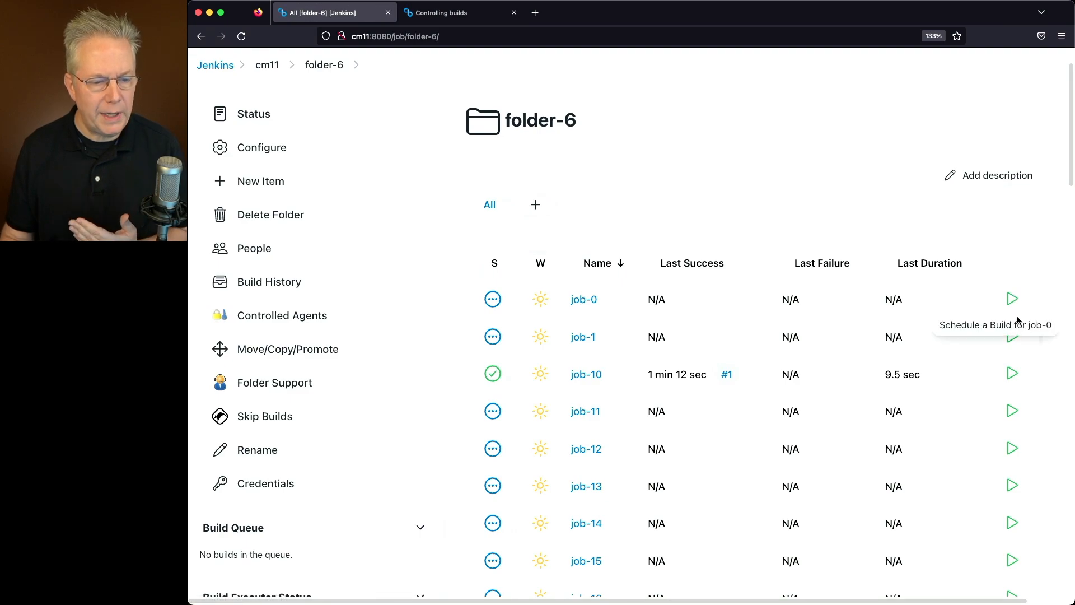
pyautogui.click(1012, 299)
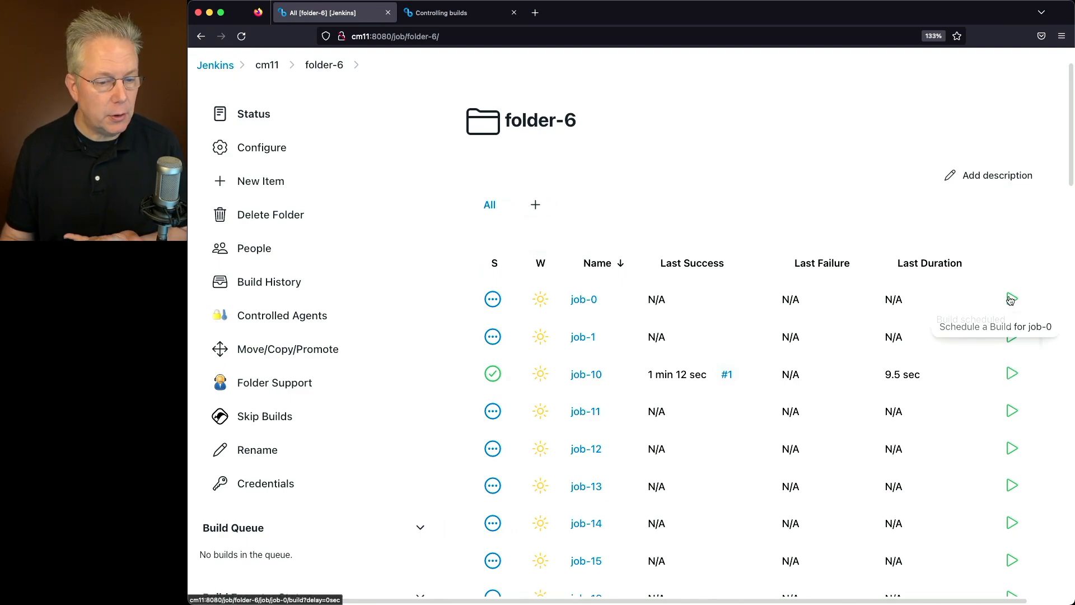
pyautogui.click(1012, 299)
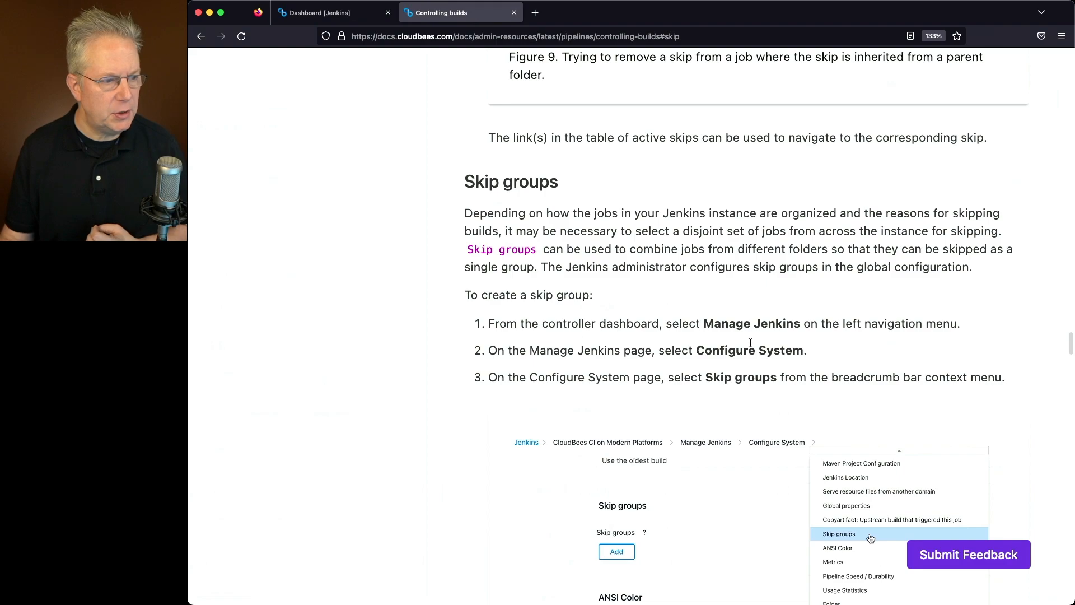
# Read the skip group creation steps, then return to the Jenkins dashboard tab
pyautogui.scroll(-3)
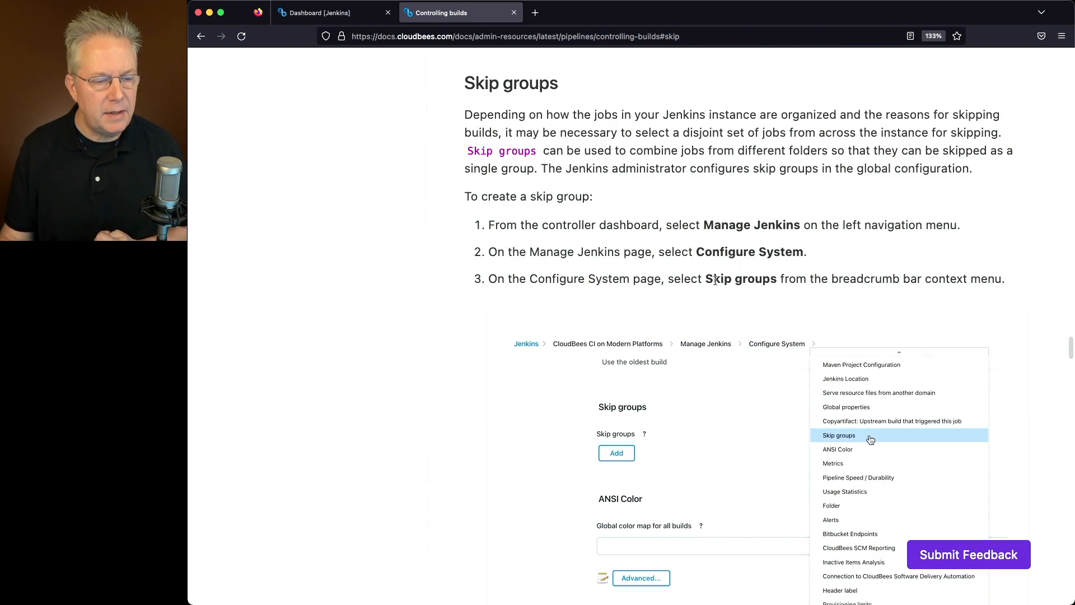
pyautogui.scroll(-3)
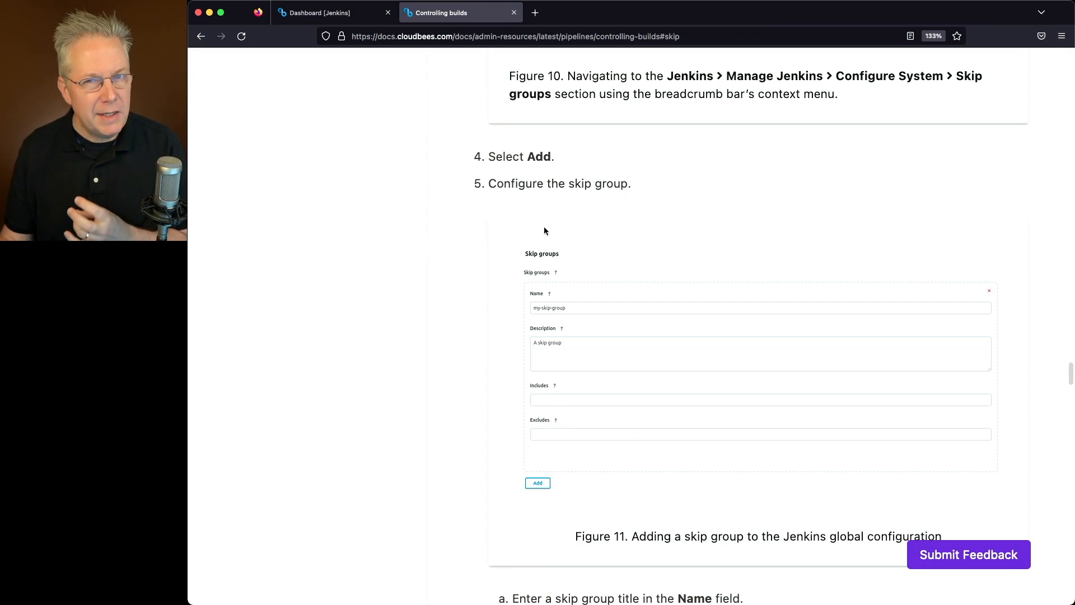
pyautogui.moveTo(540, 232)
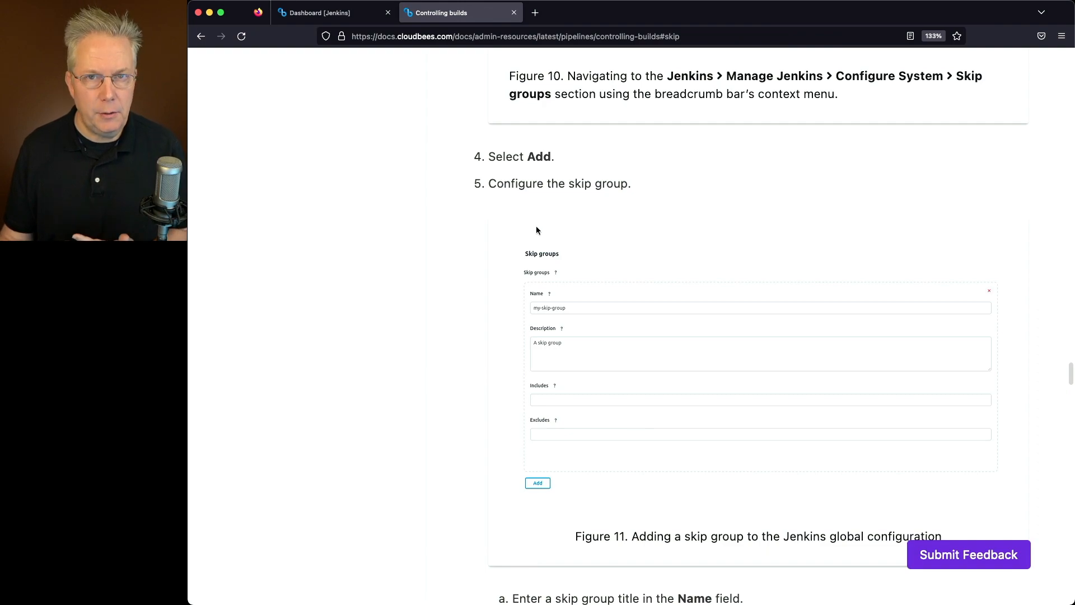
pyautogui.click(315, 13)
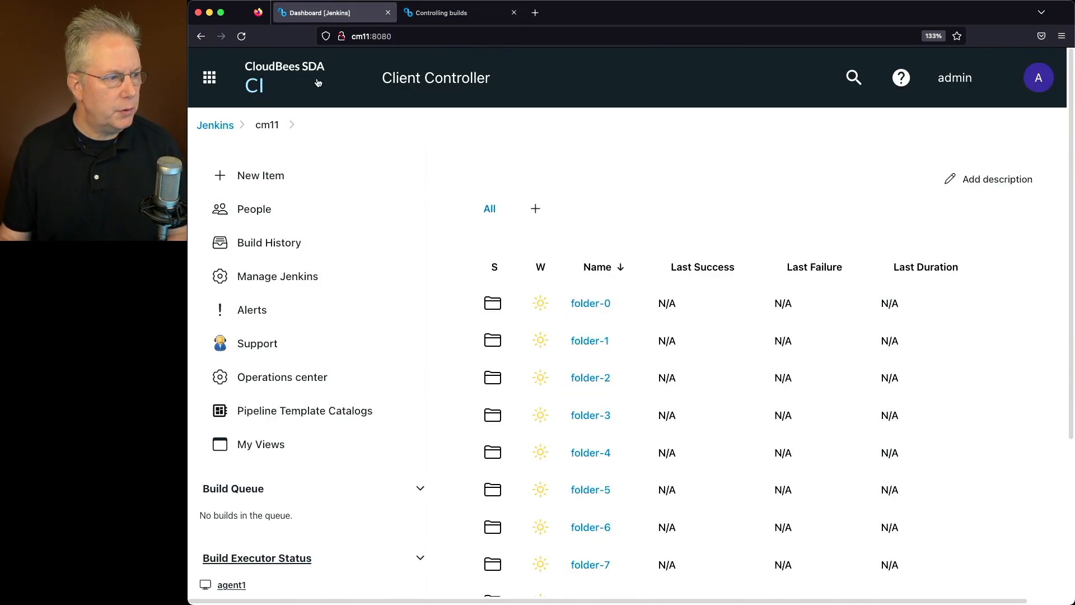
# Add a new skip group entry in Manage Jenkins > Configure System
pyautogui.click(278, 276)
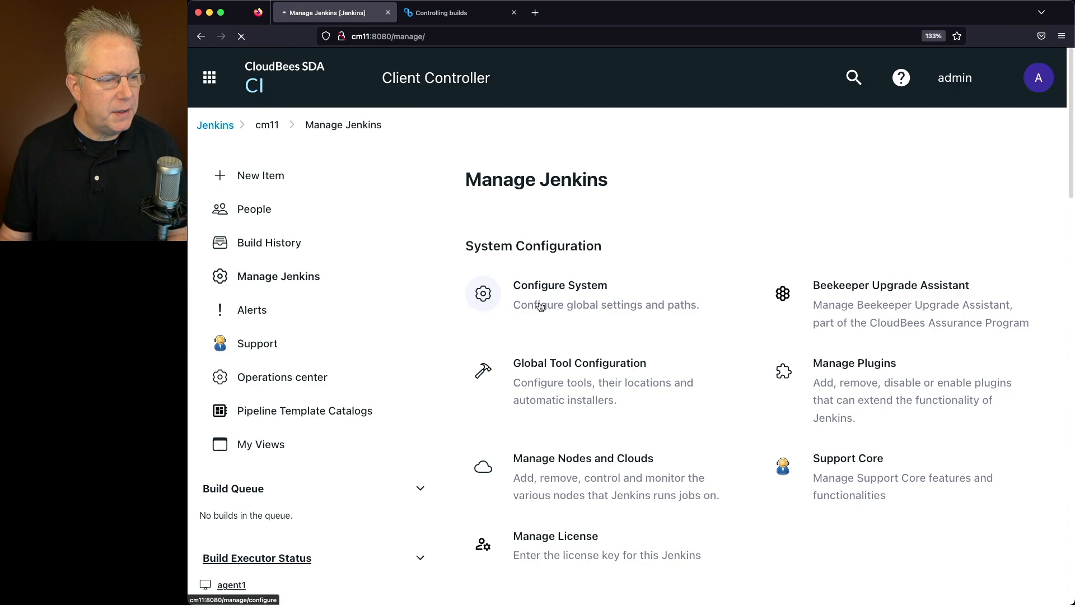
pyautogui.click(559, 285)
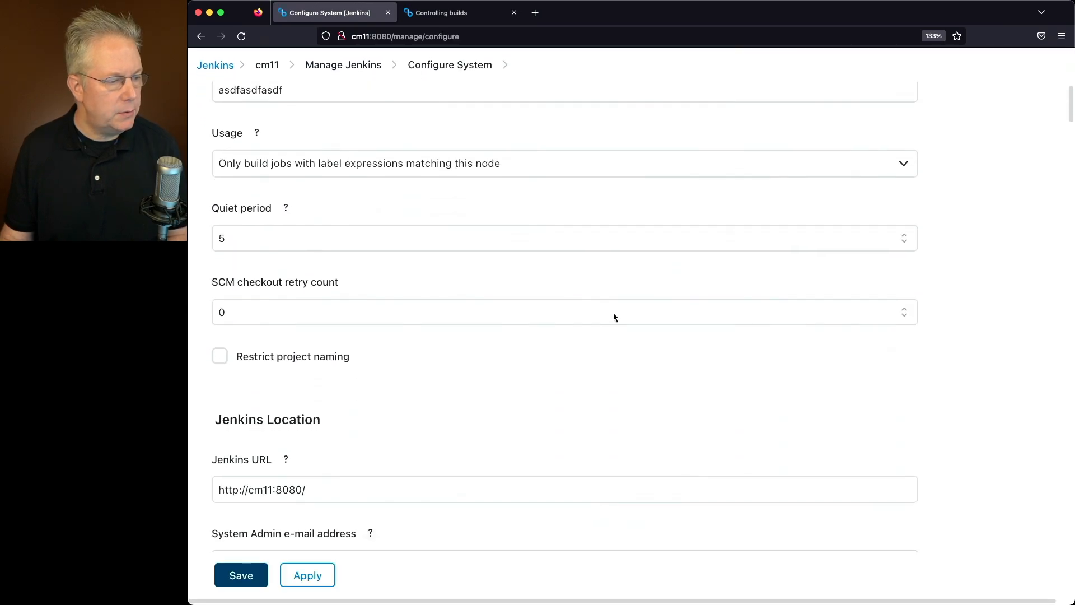
pyautogui.scroll(-3)
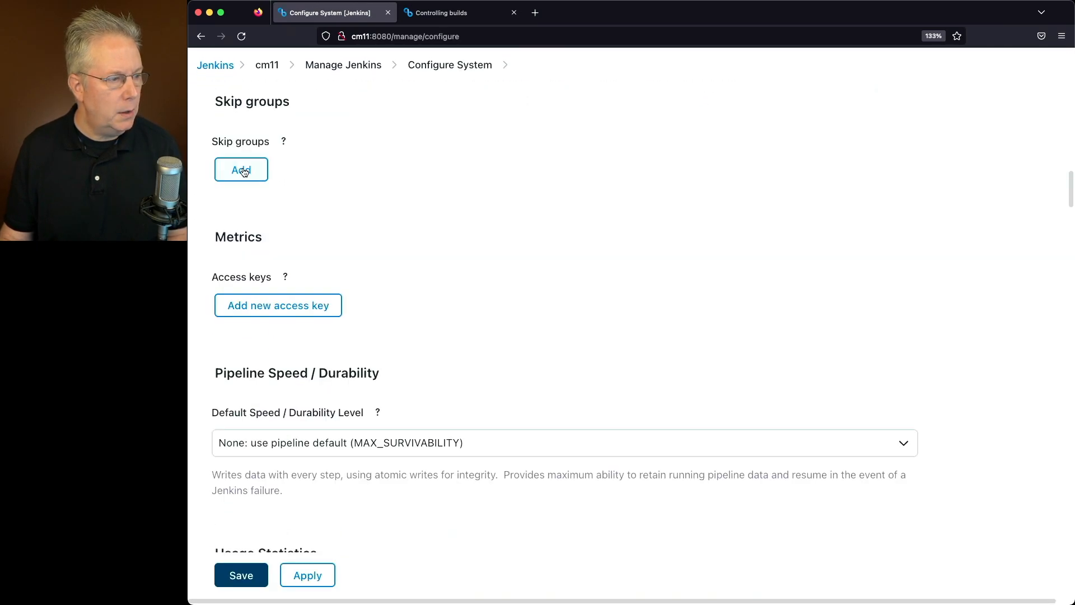
pyautogui.click(241, 169)
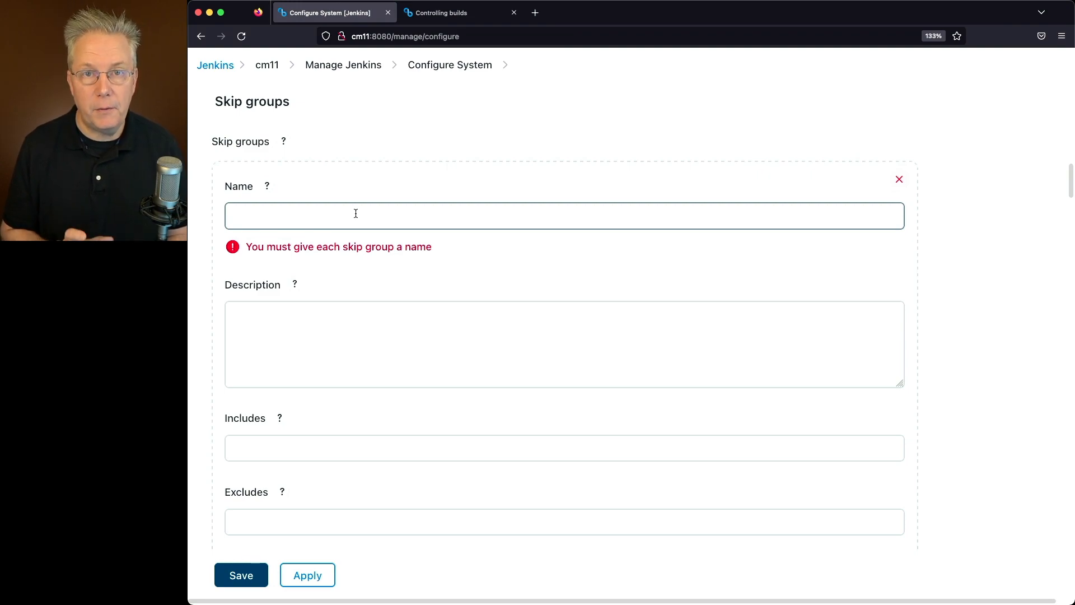
# Name the group skip-folder-8, described as applying to all jobs in folder-8
pyautogui.write('s')
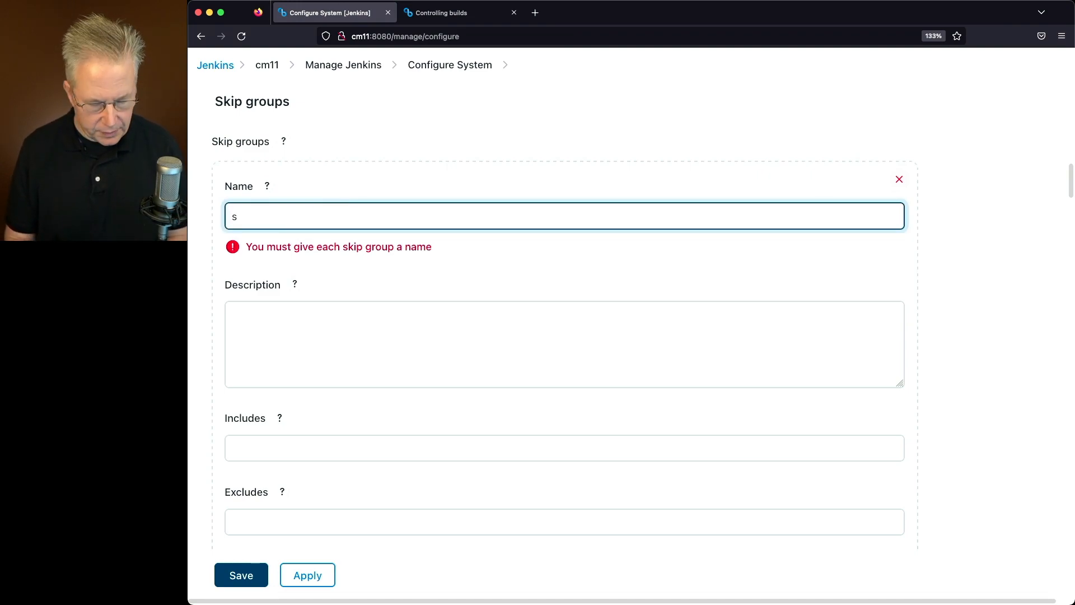
pyautogui.write('kip-foler')
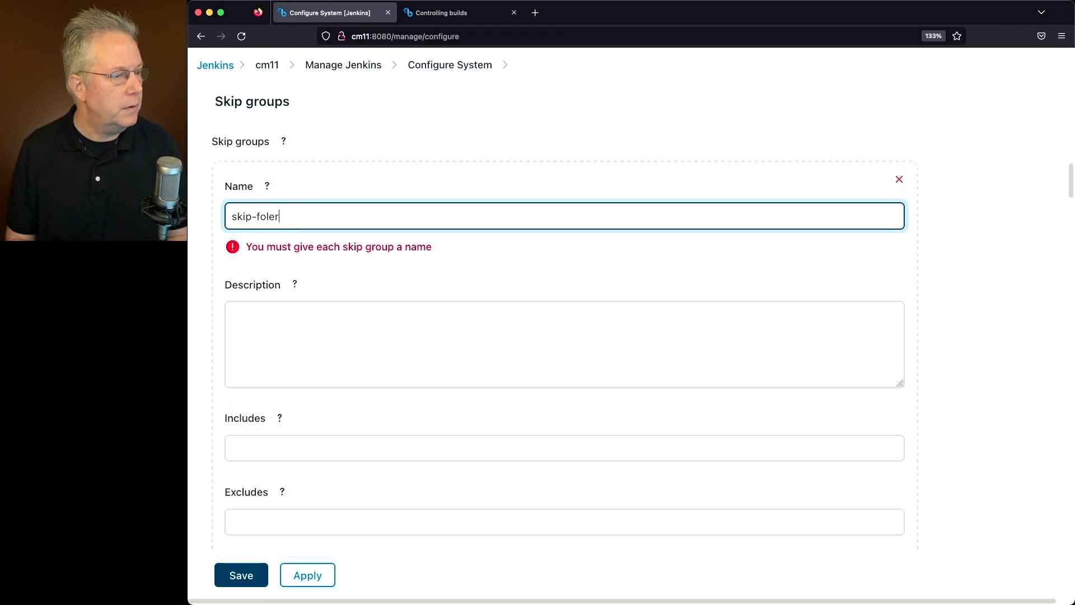
pyautogui.click(564, 318)
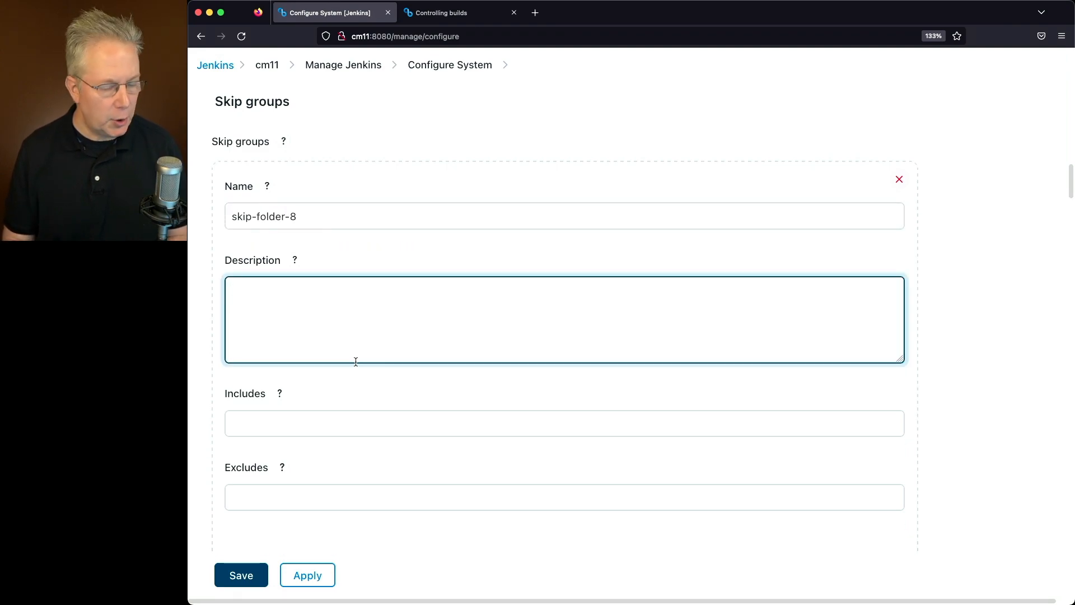
pyautogui.write('This skip')
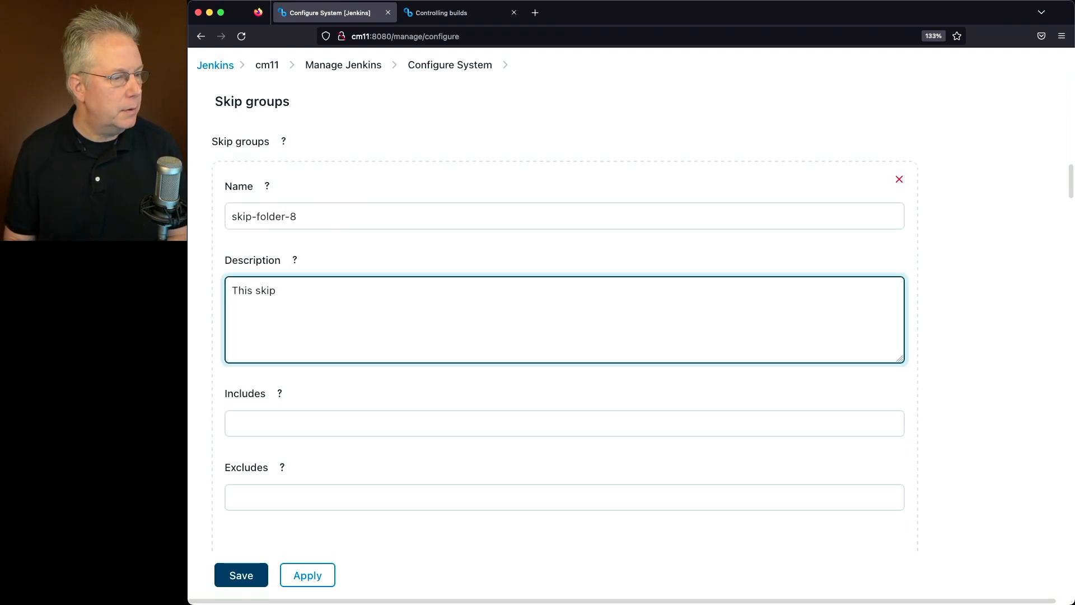
pyautogui.write('applies to all')
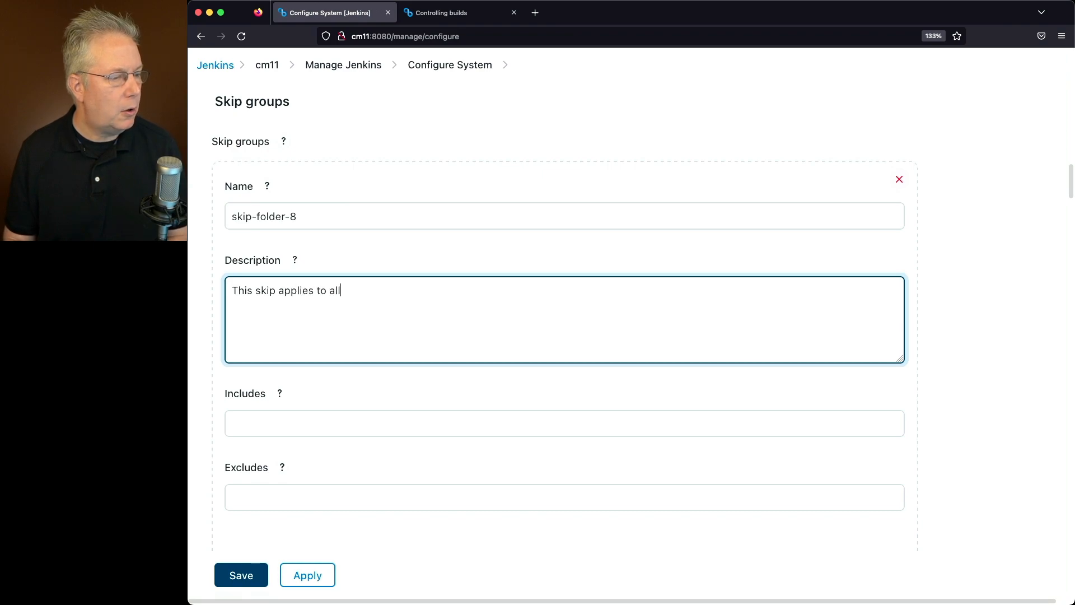
pyautogui.write('jobs in folder-8')
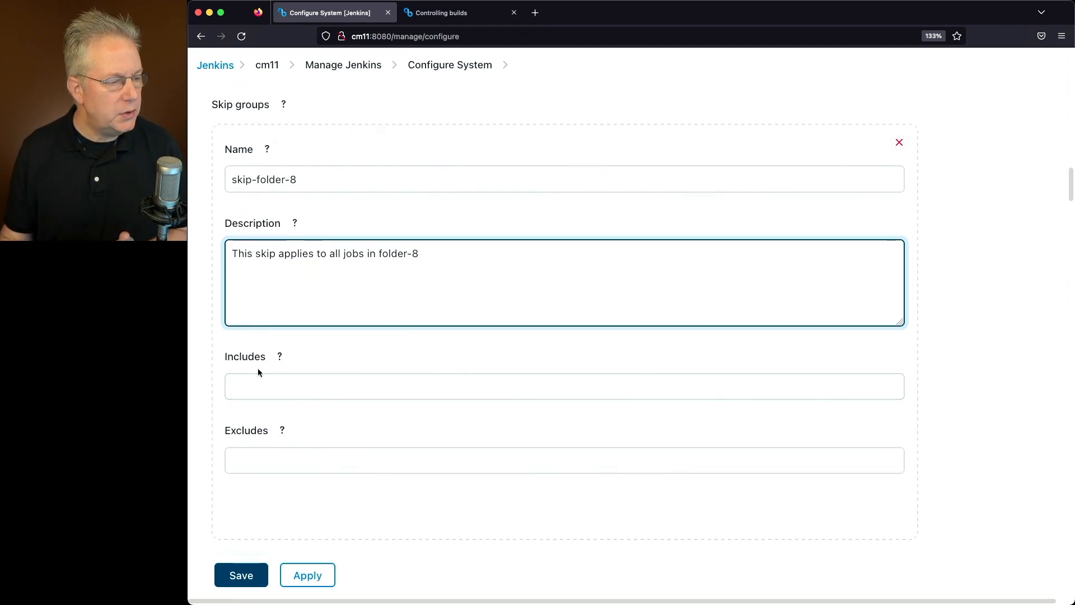
# Set the includes pattern to **/folder-8/*, after viewing its help
pyautogui.click(563, 460)
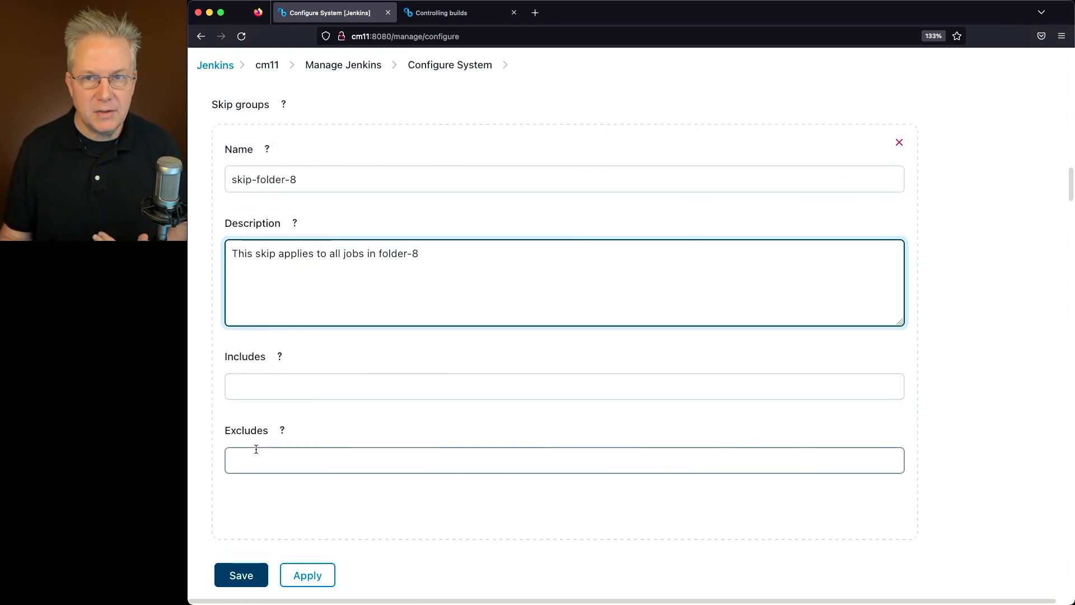
pyautogui.click(563, 386)
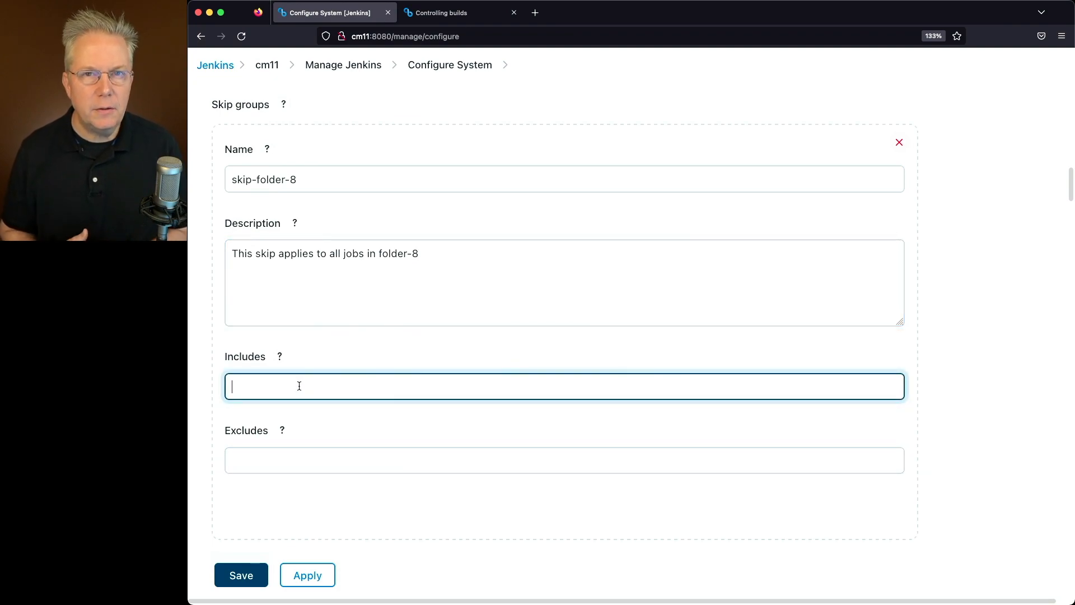
pyautogui.click(279, 357)
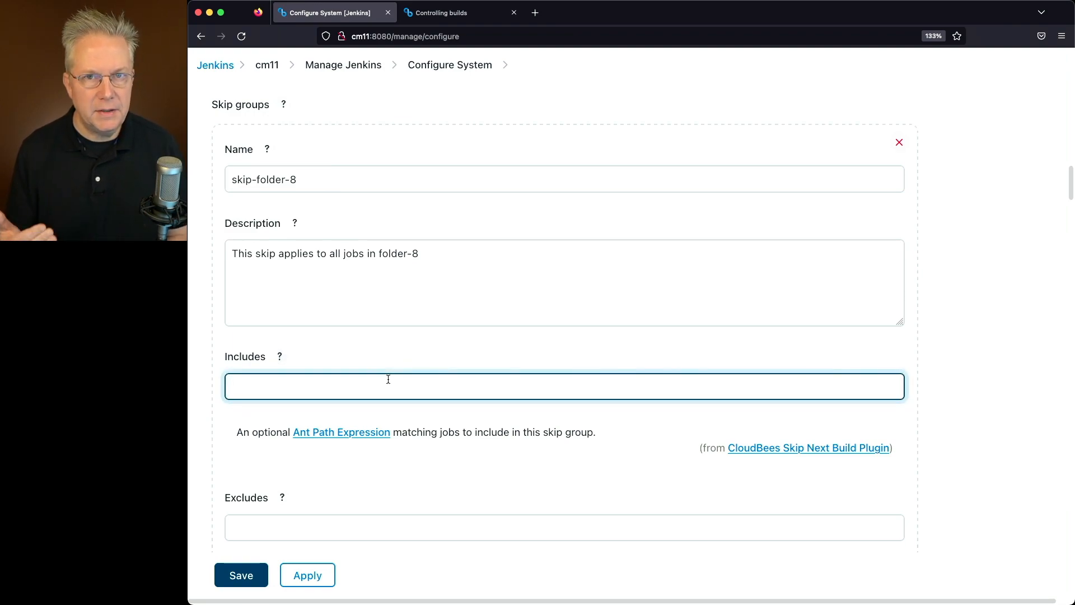
pyautogui.write('*')
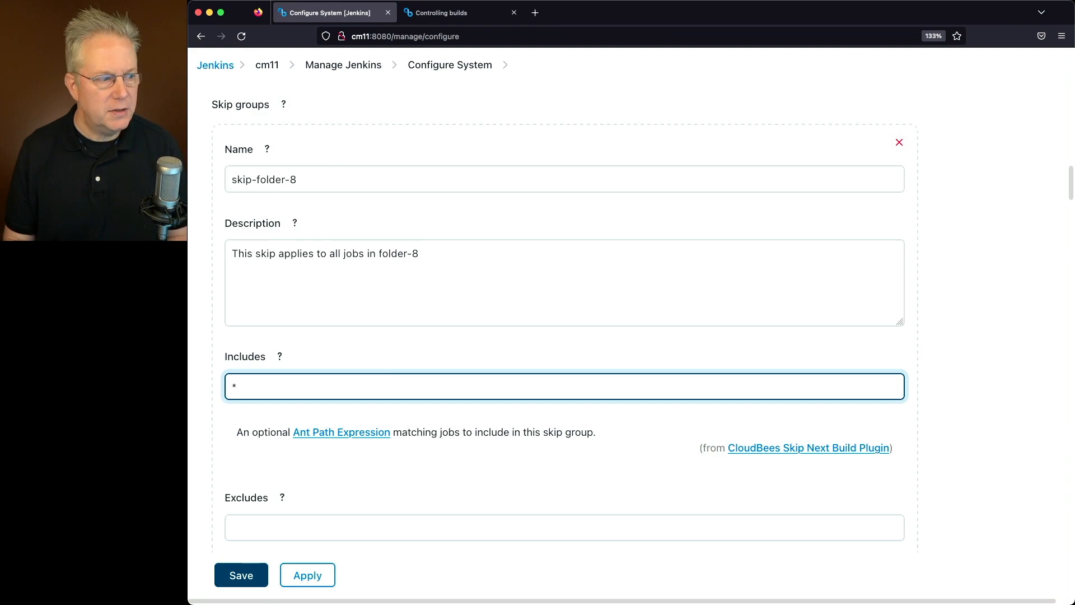
pyautogui.write('**/folder-8/')
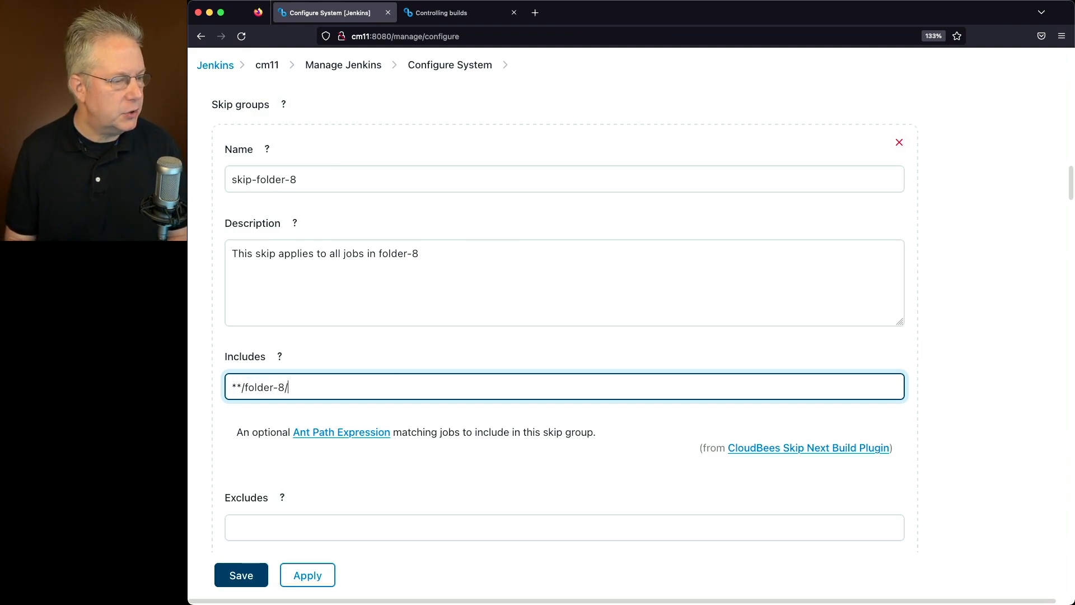
pyautogui.write('*')
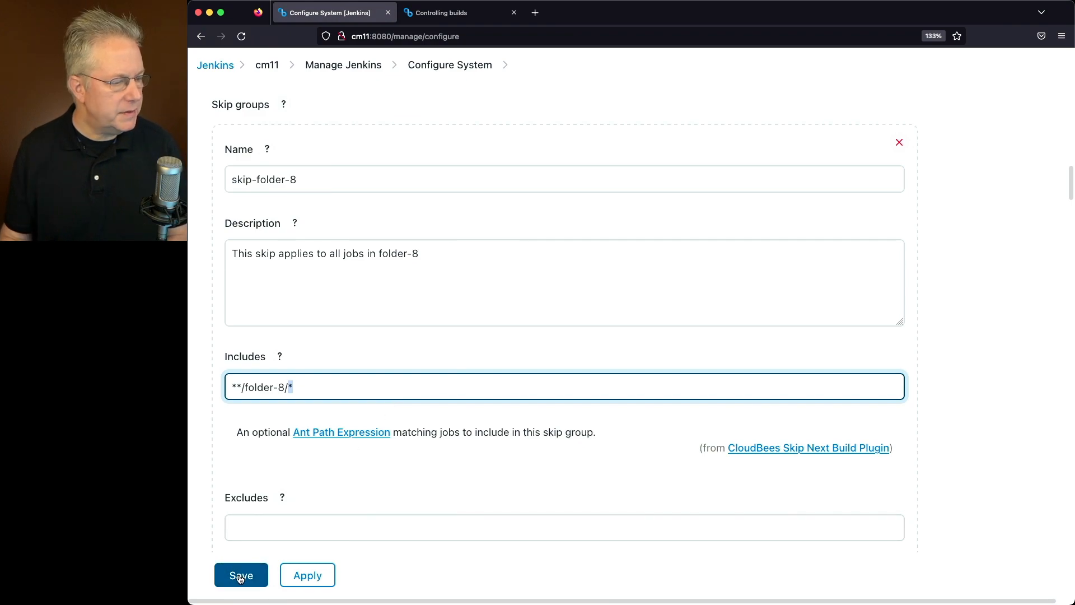
# Save the new skip-folder-8 group and check it on the Skip groups page
pyautogui.click(241, 574)
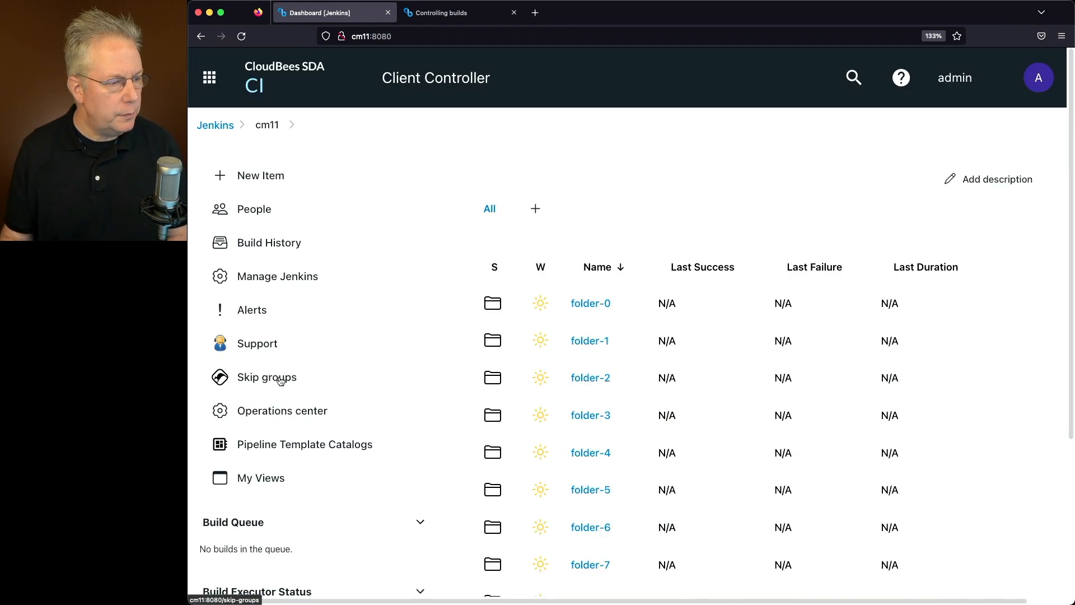
pyautogui.click(267, 377)
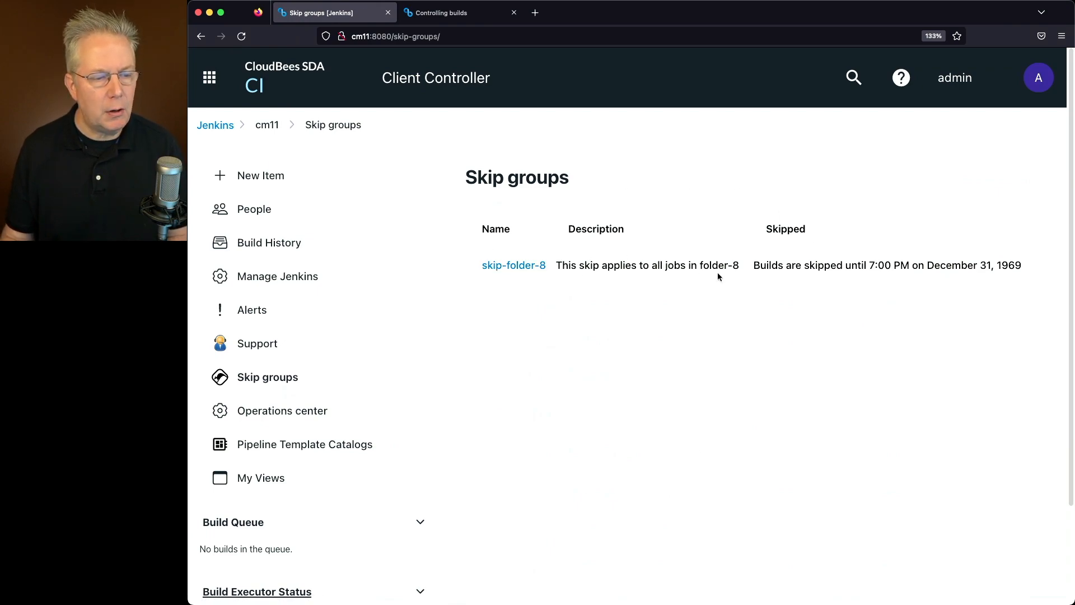
pyautogui.moveTo(758, 268)
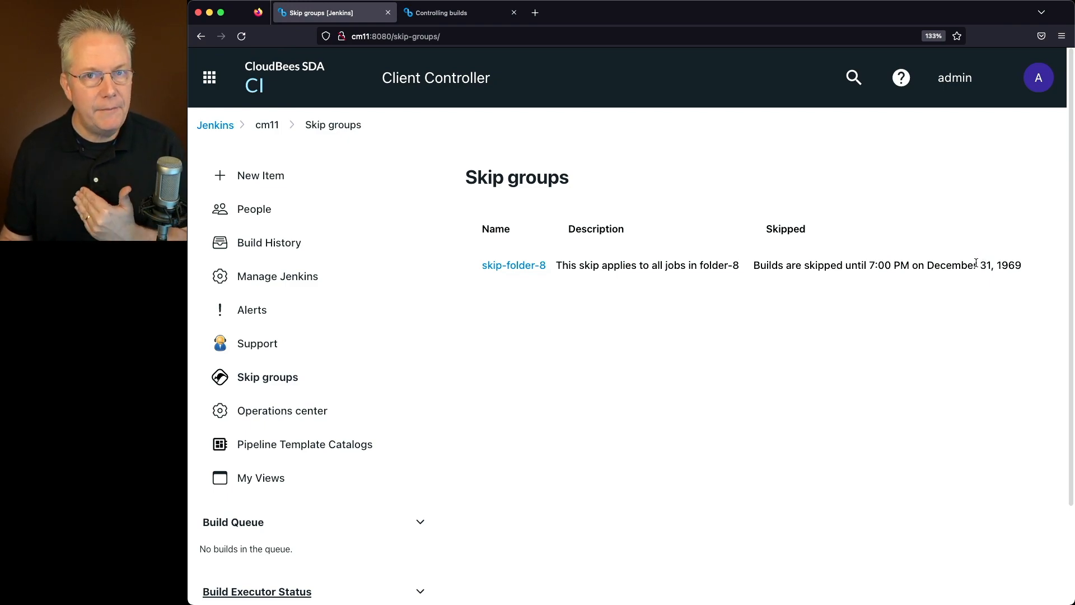
pyautogui.moveTo(514, 265)
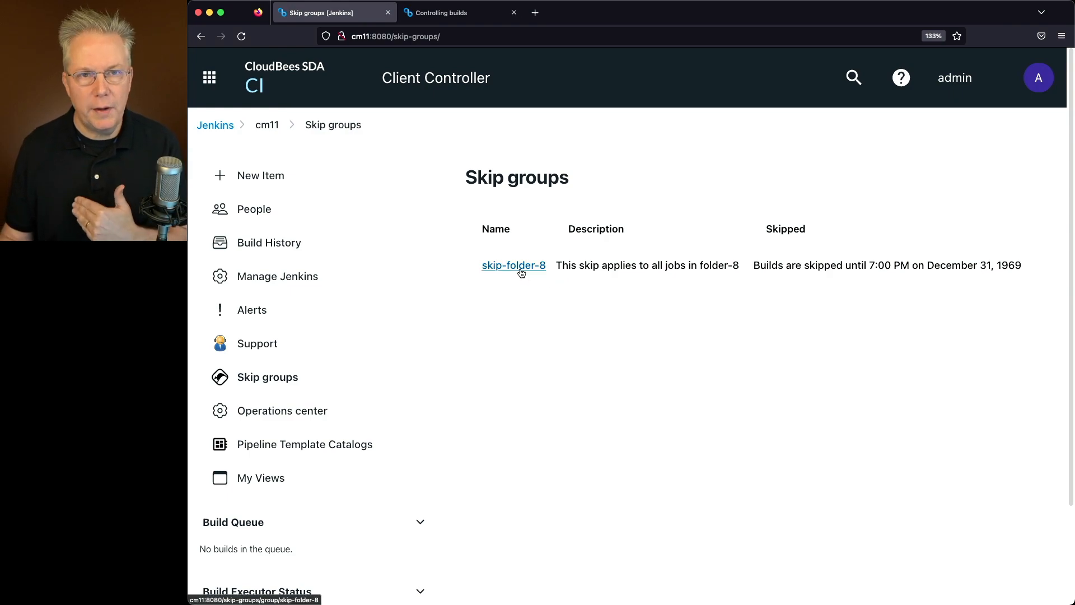
pyautogui.click(513, 266)
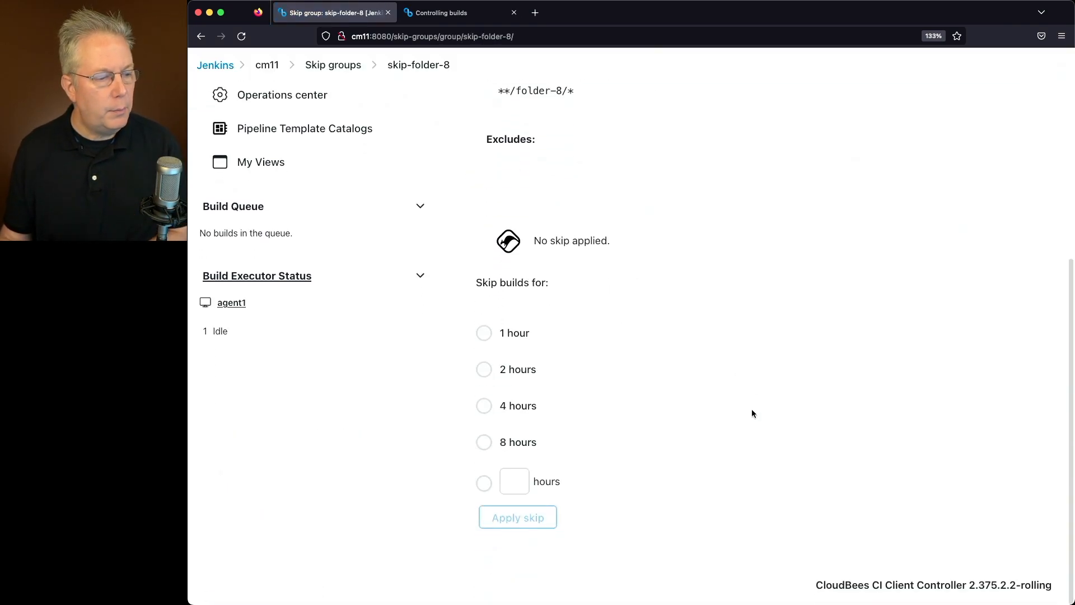
pyautogui.moveTo(525, 369)
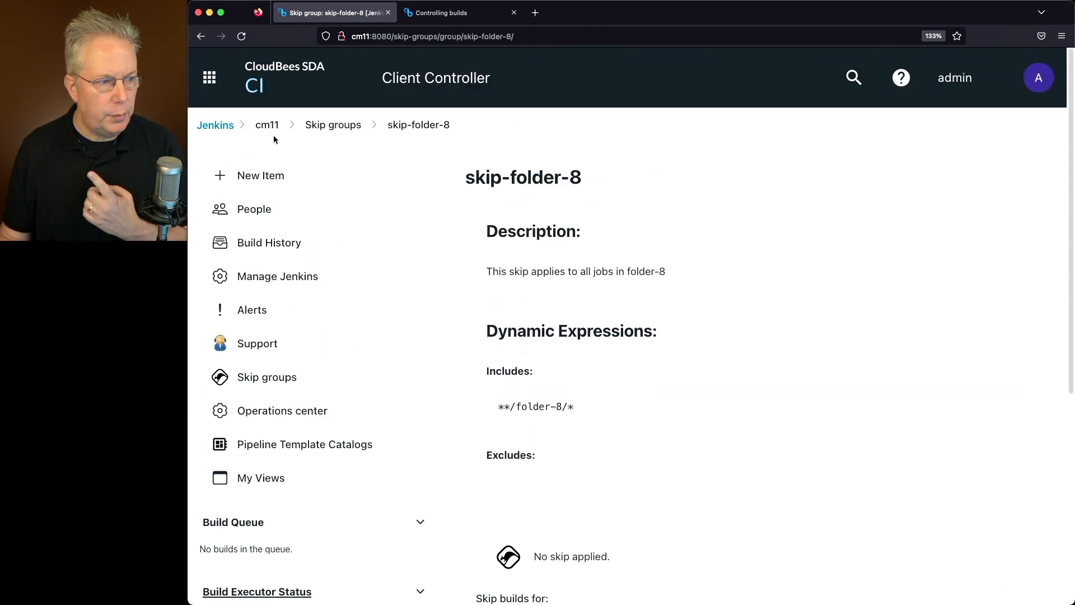
# Browse the jobs in folder-8, then go back to the cm11 dashboard
pyautogui.click(266, 125)
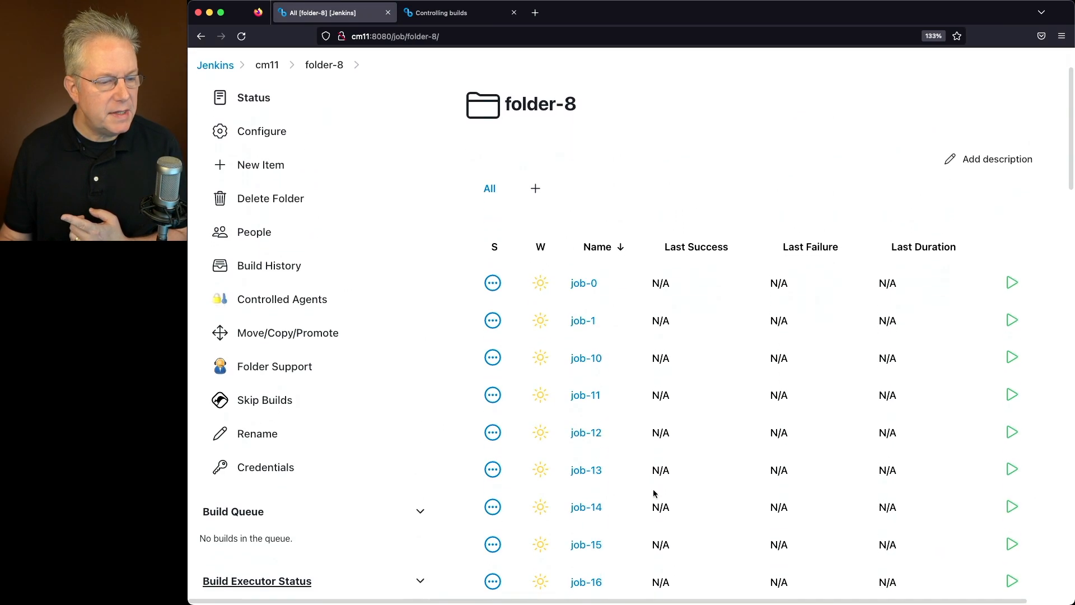
pyautogui.scroll(-3)
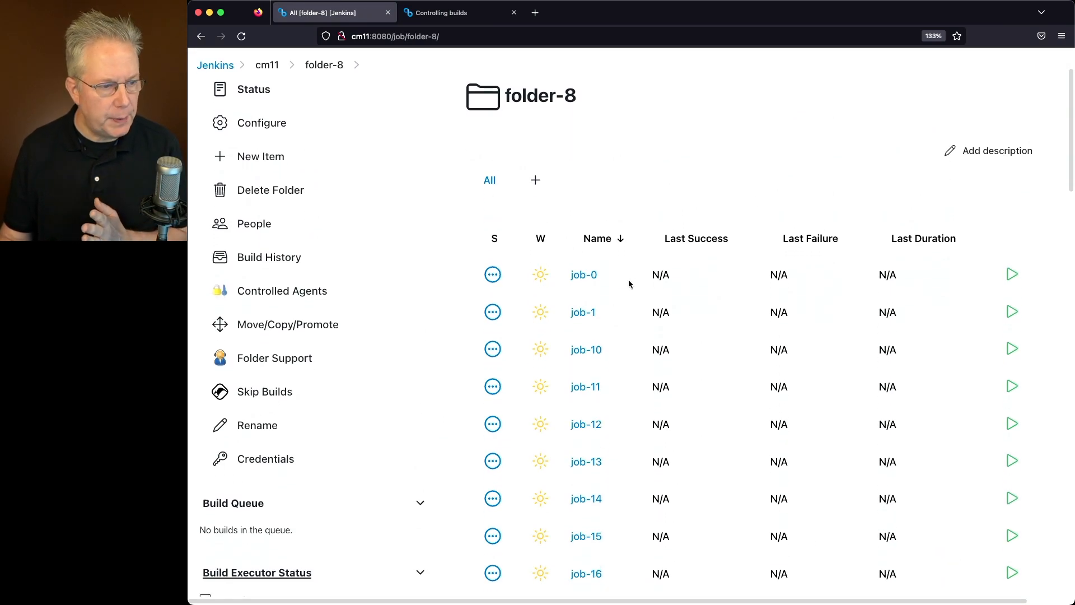
pyautogui.click(583, 274)
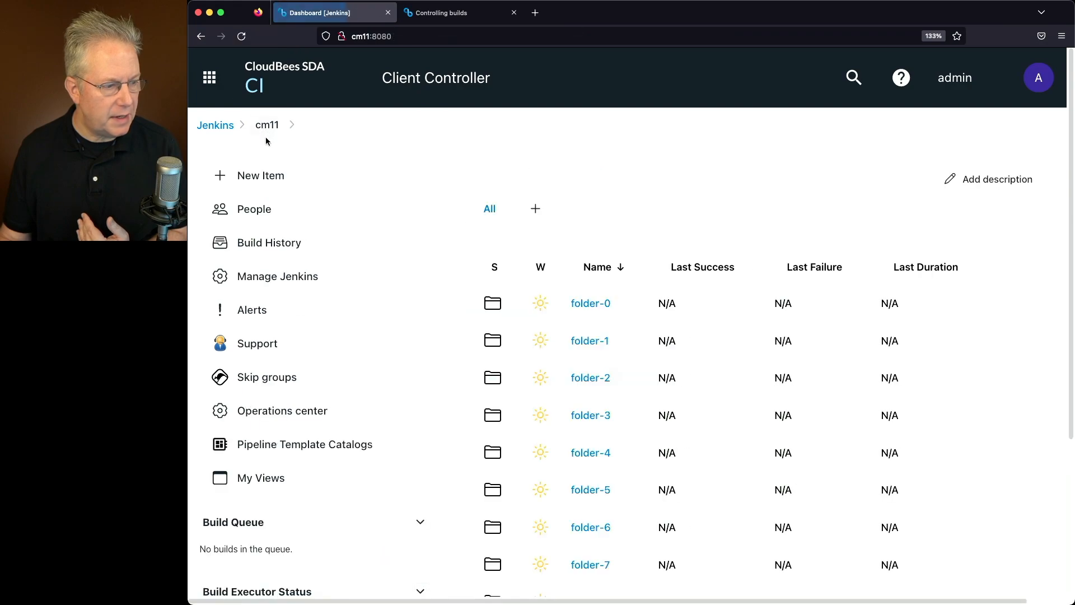
# Apply an 8-hour skip to skip-folder-8, lasting until 7:00 PM January 17, 2023
pyautogui.click(266, 376)
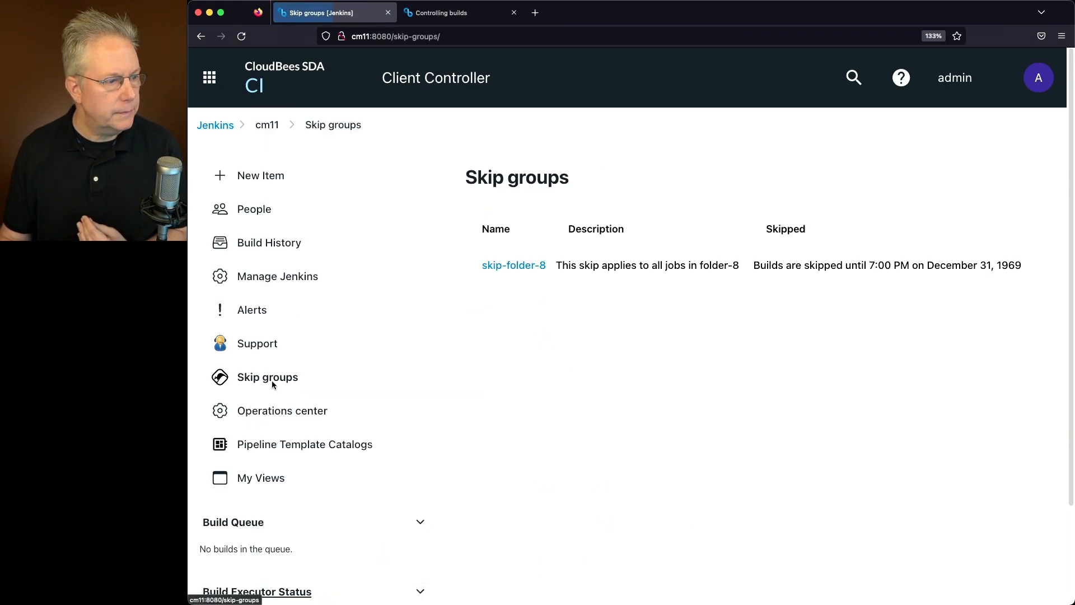
pyautogui.click(513, 265)
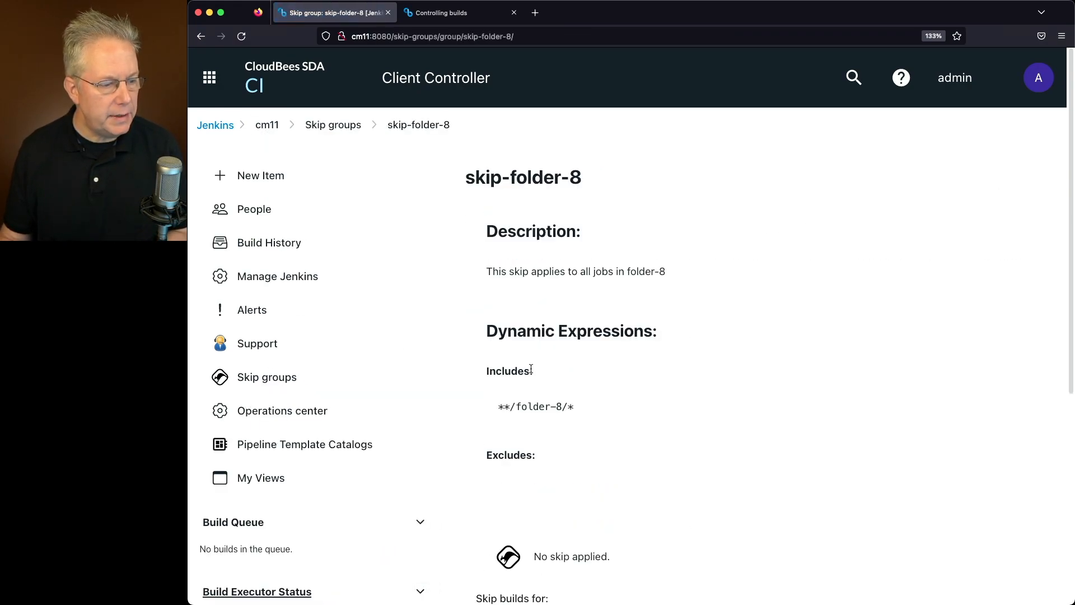
pyautogui.scroll(-3)
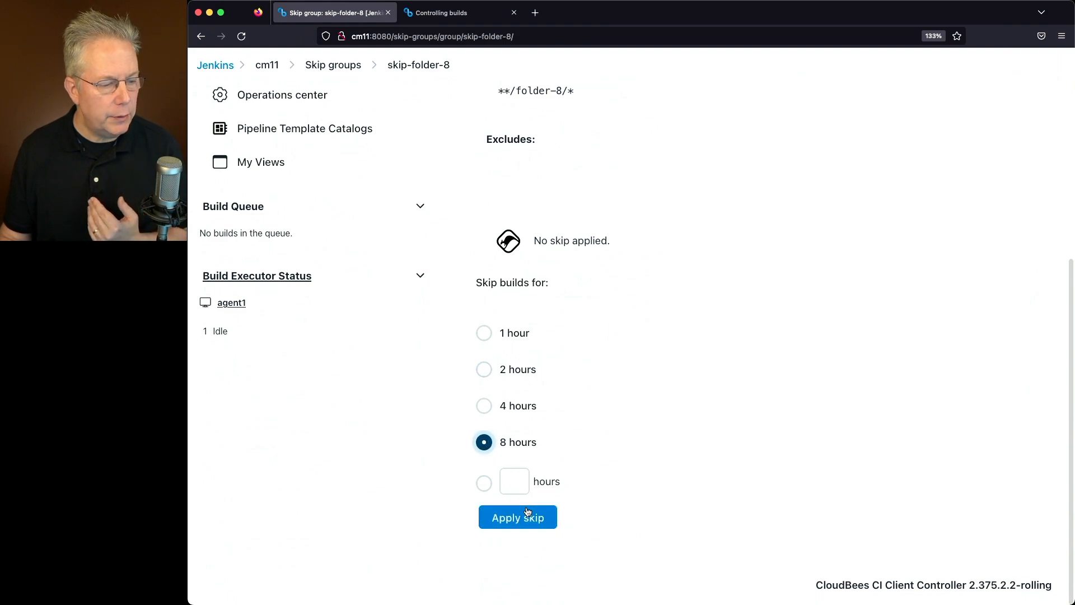
pyautogui.click(517, 516)
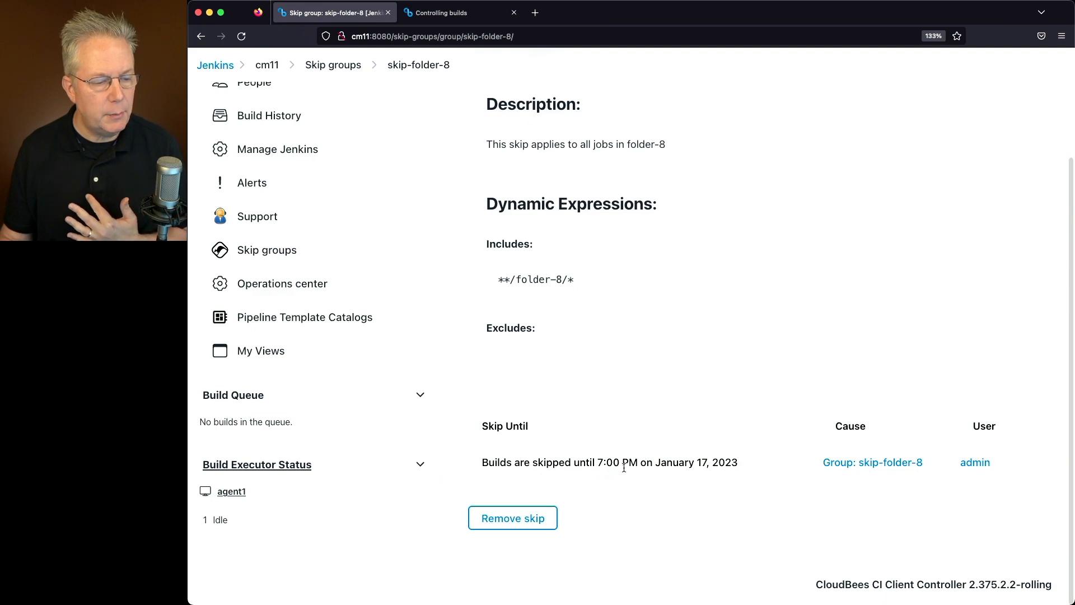
pyautogui.moveTo(671, 457)
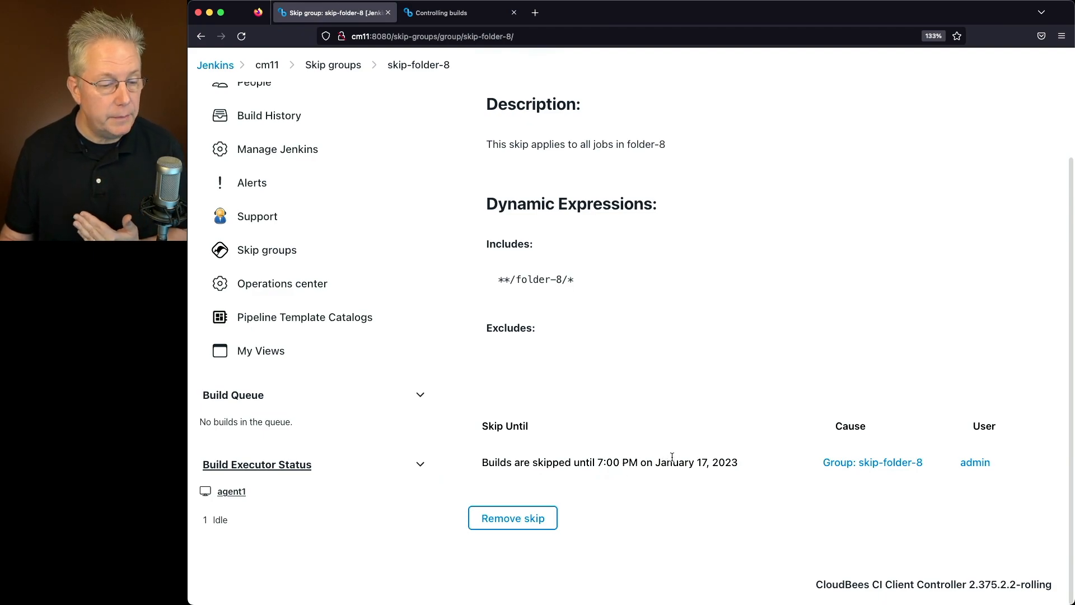
pyautogui.moveTo(367, 201)
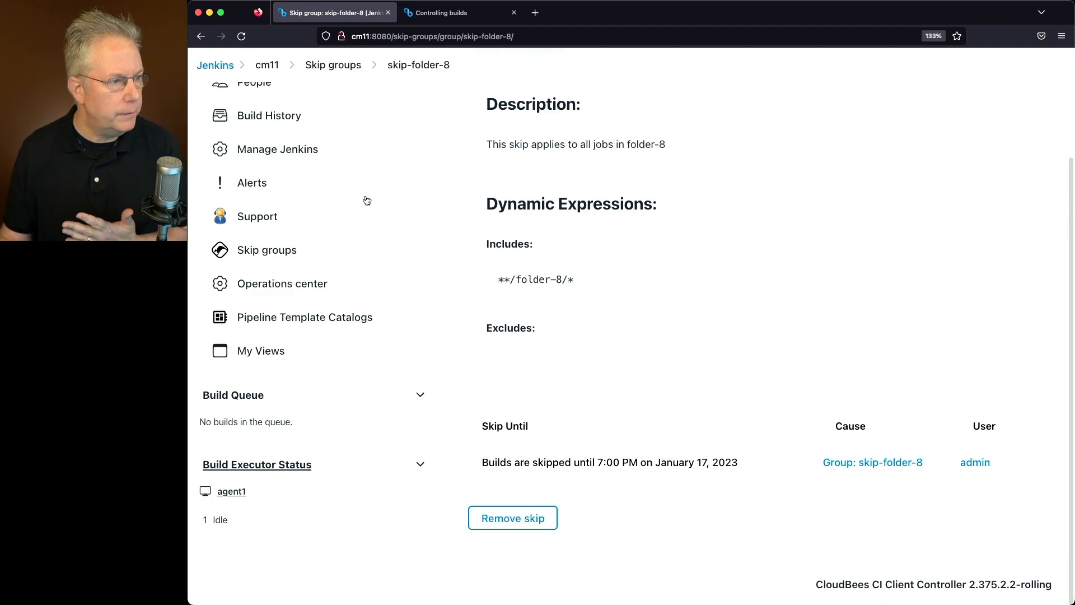
# Confirm folder-8's job-0 shows builds skipped until January 17, 2023, then return to the dashboard
pyautogui.click(267, 64)
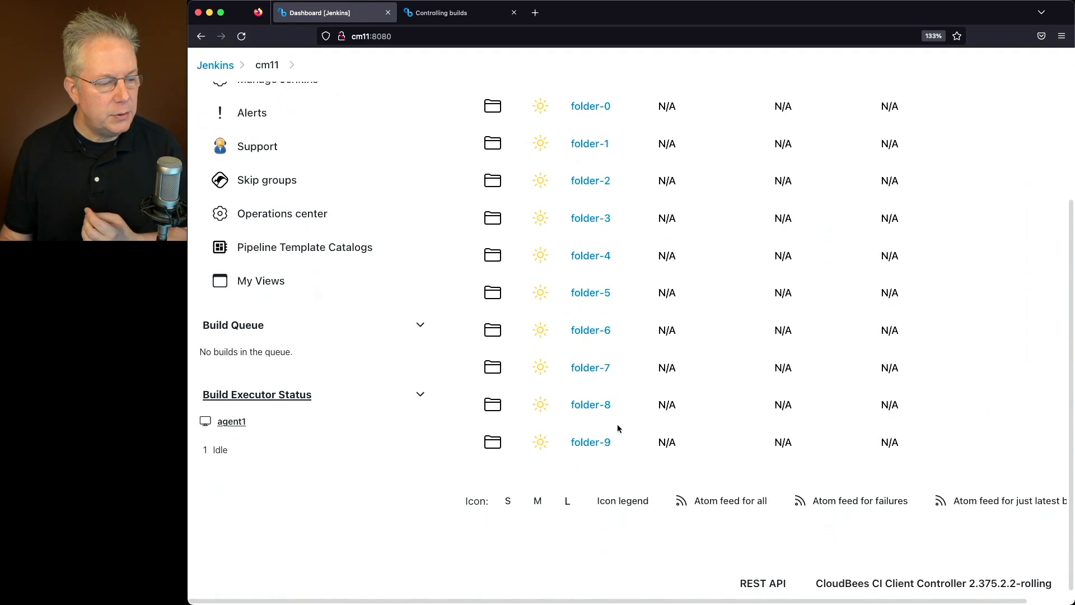
pyautogui.click(589, 403)
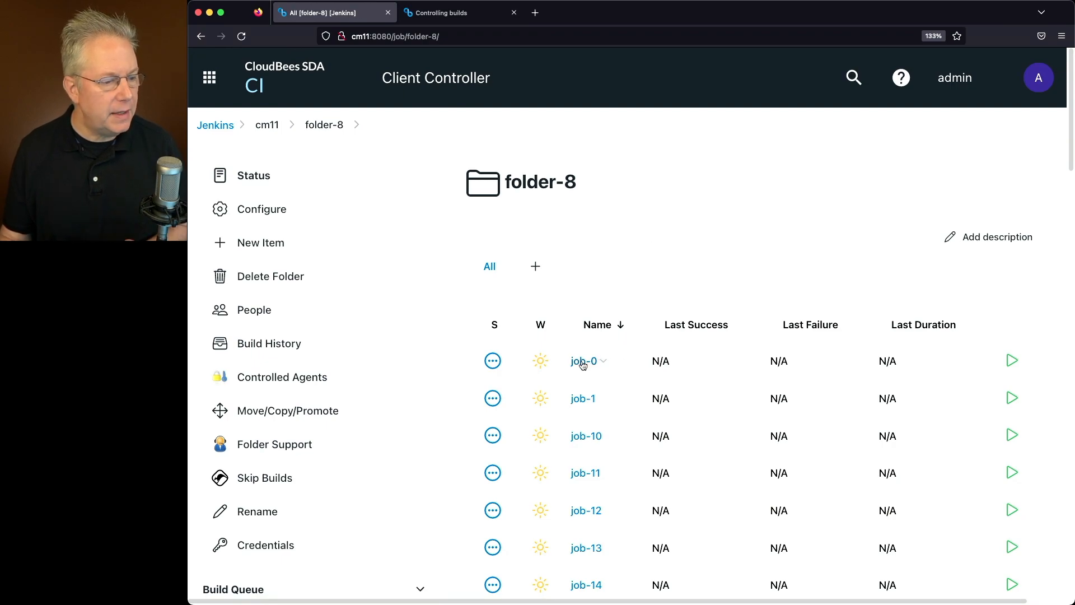
pyautogui.click(583, 360)
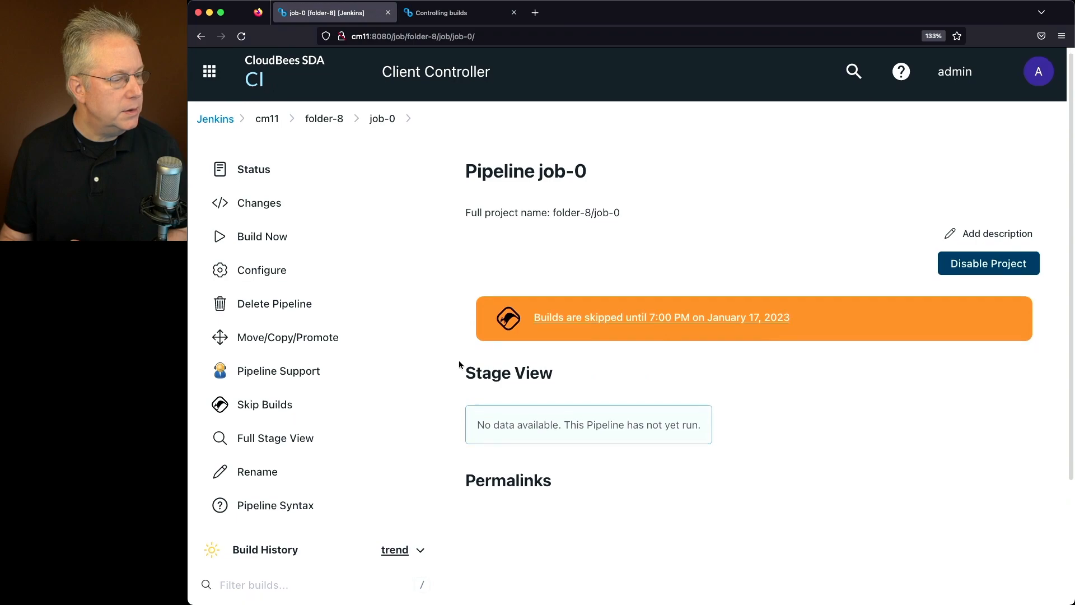
pyautogui.scroll(-3)
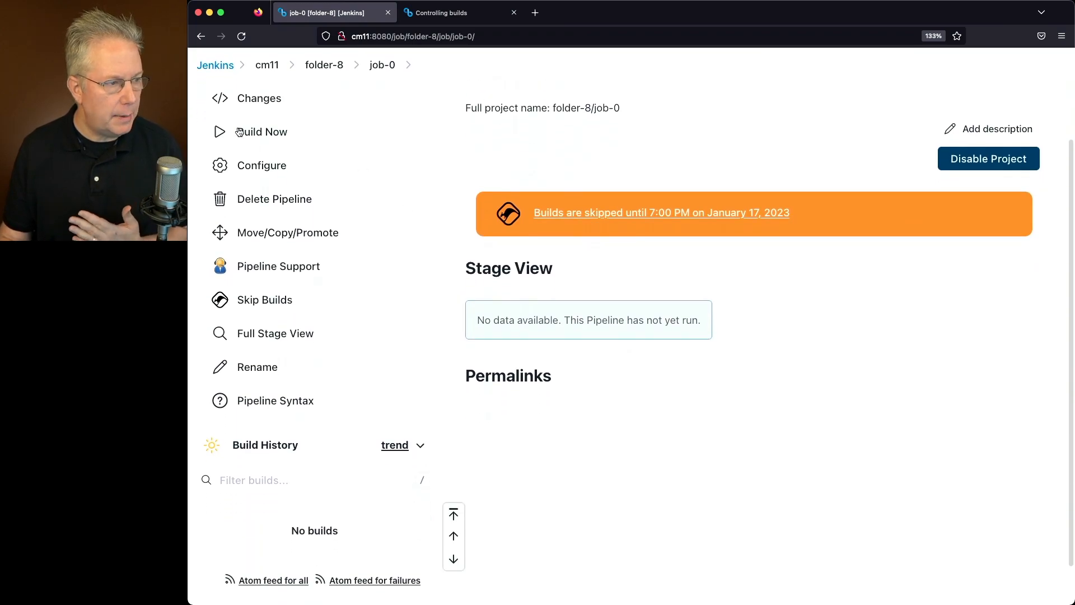
pyautogui.click(261, 131)
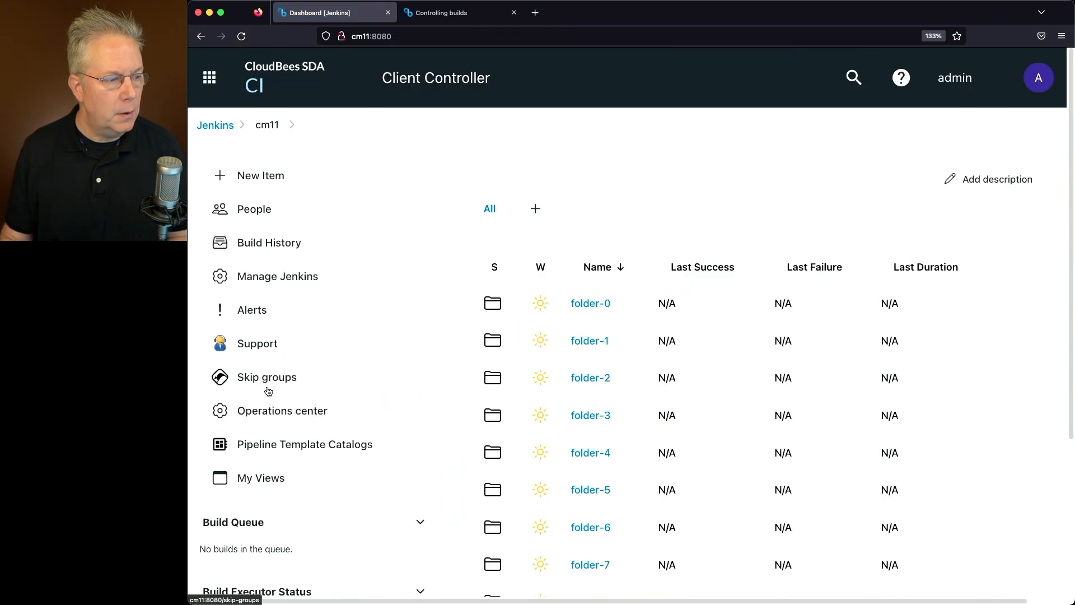
# Remove the active skip from skip-folder-8 and go back to the Skip groups list
pyautogui.click(266, 377)
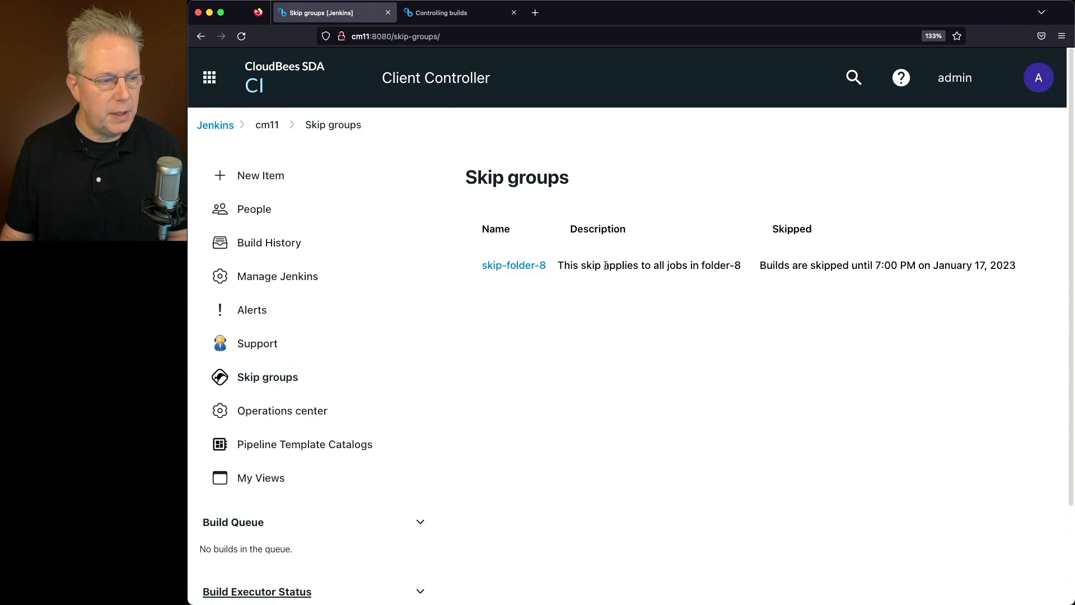
pyautogui.moveTo(513, 265)
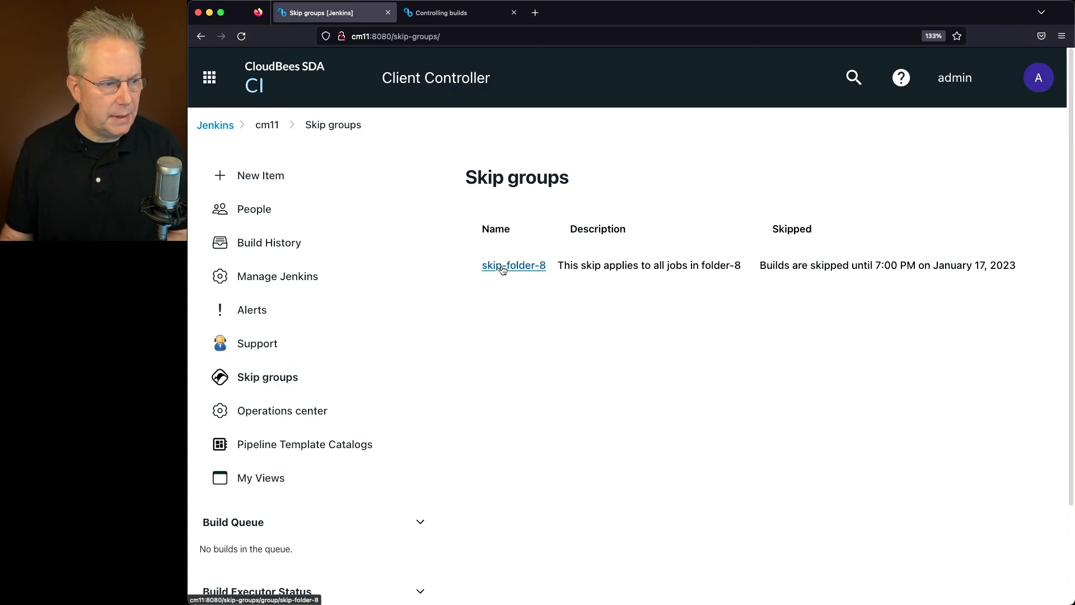
pyautogui.click(512, 265)
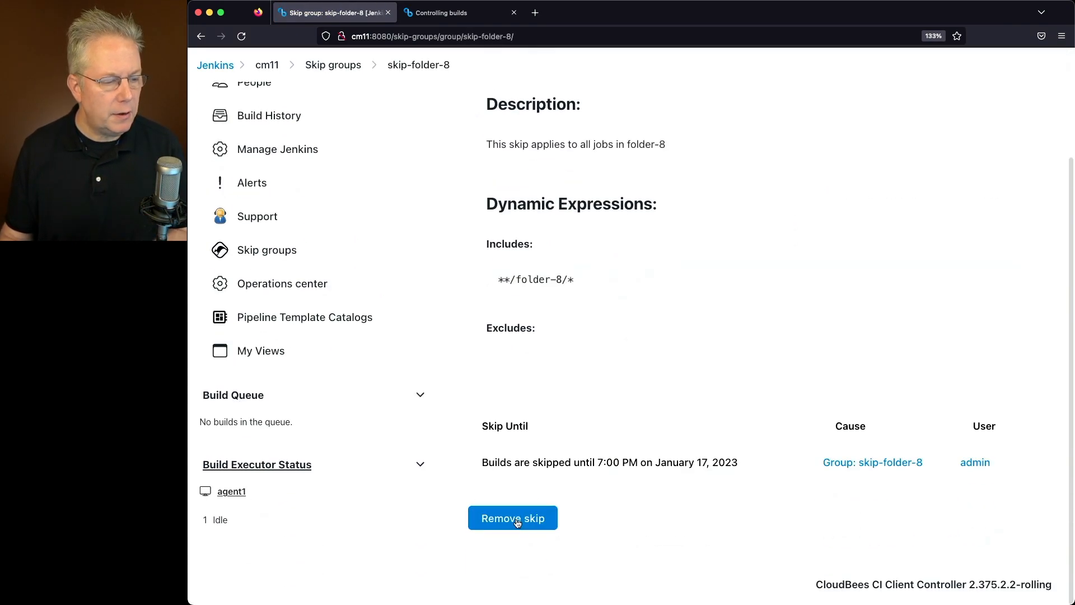
pyautogui.click(512, 517)
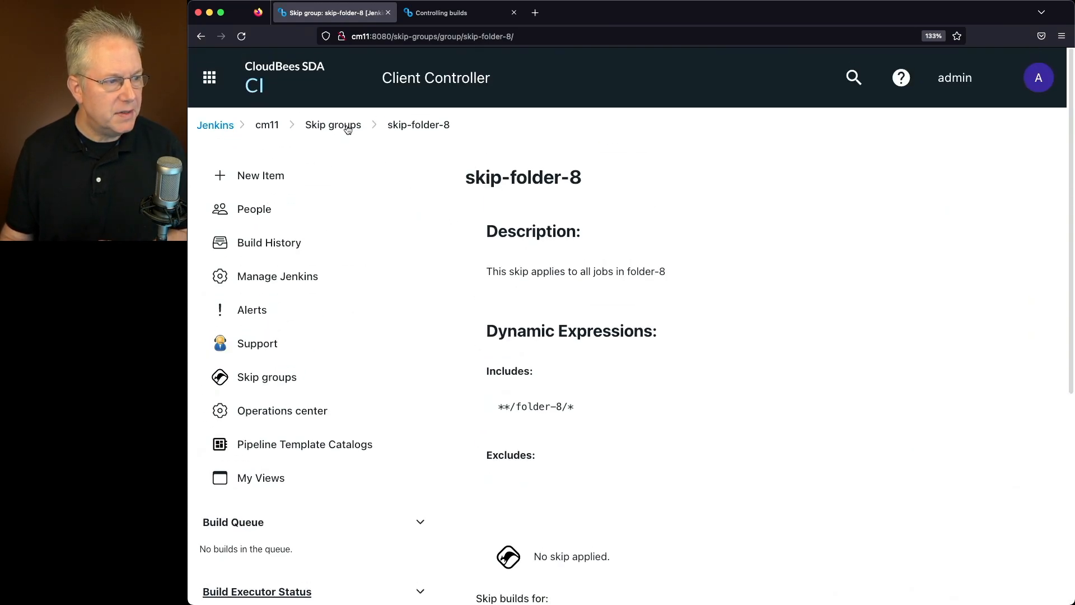
pyautogui.click(333, 125)
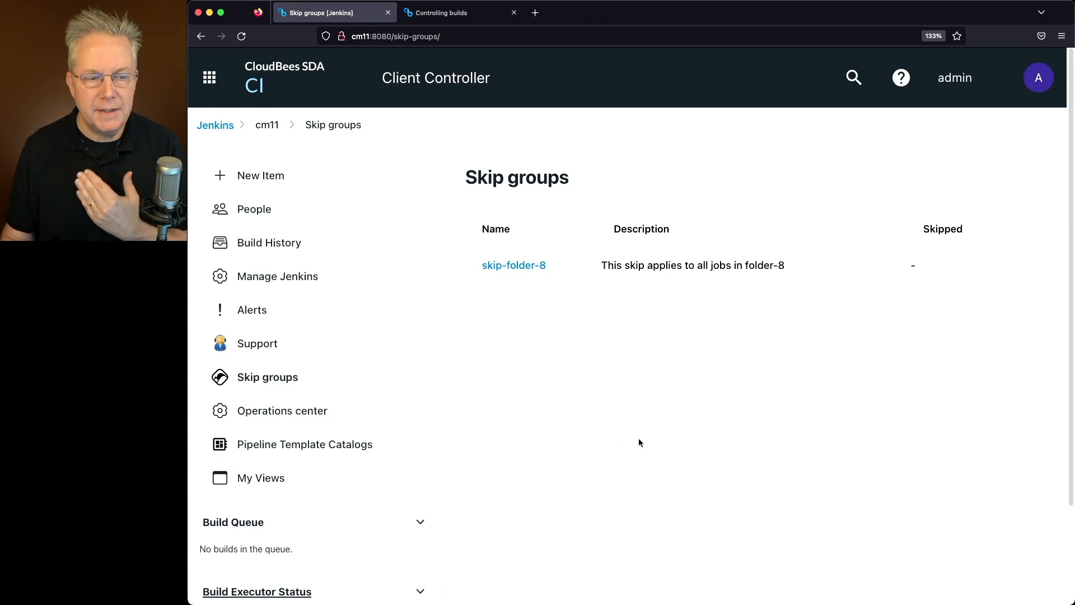
pyautogui.moveTo(683, 432)
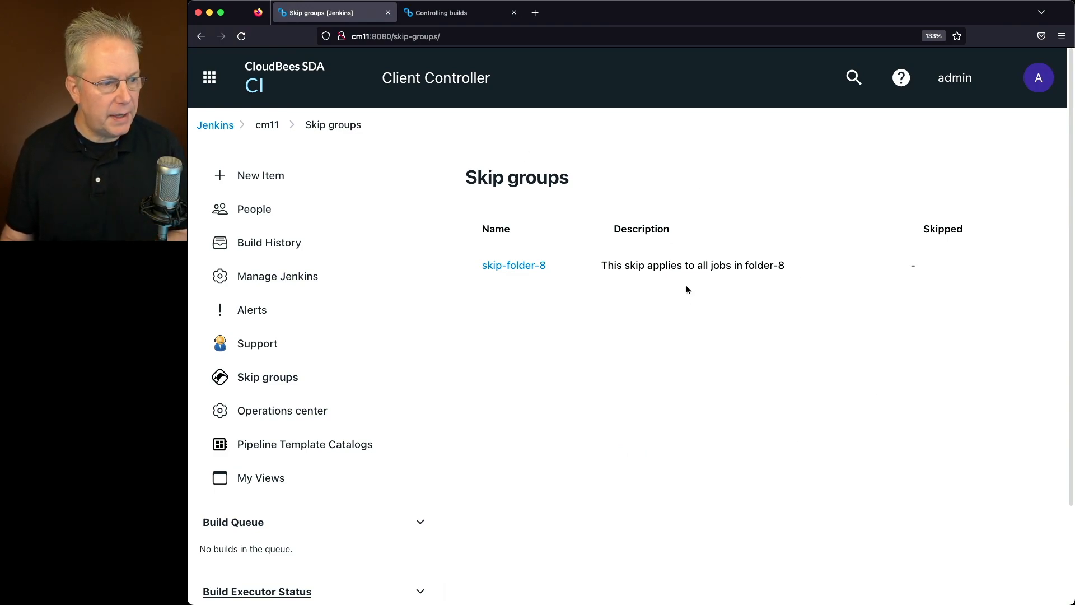
# Delete the skip-folder-8 group definition under Manage Jenkins > Configure System
pyautogui.click(513, 266)
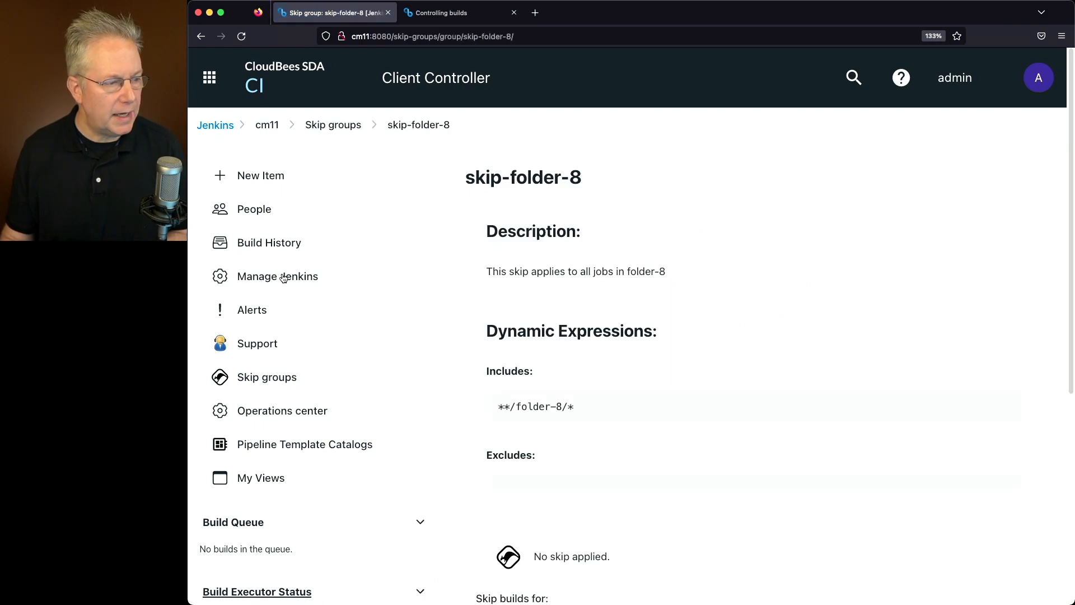
pyautogui.click(277, 276)
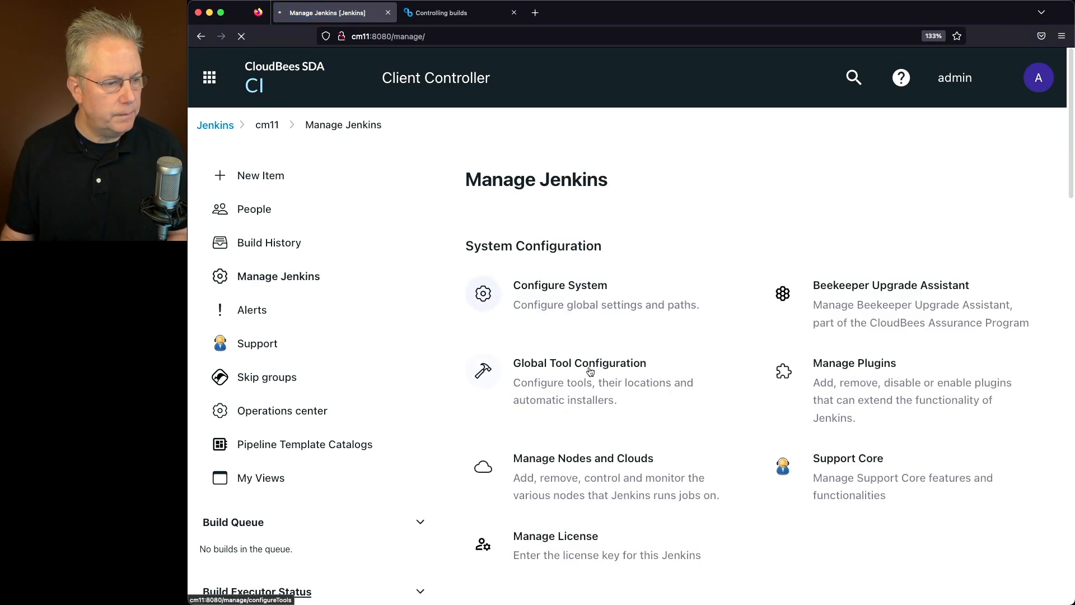
pyautogui.click(559, 285)
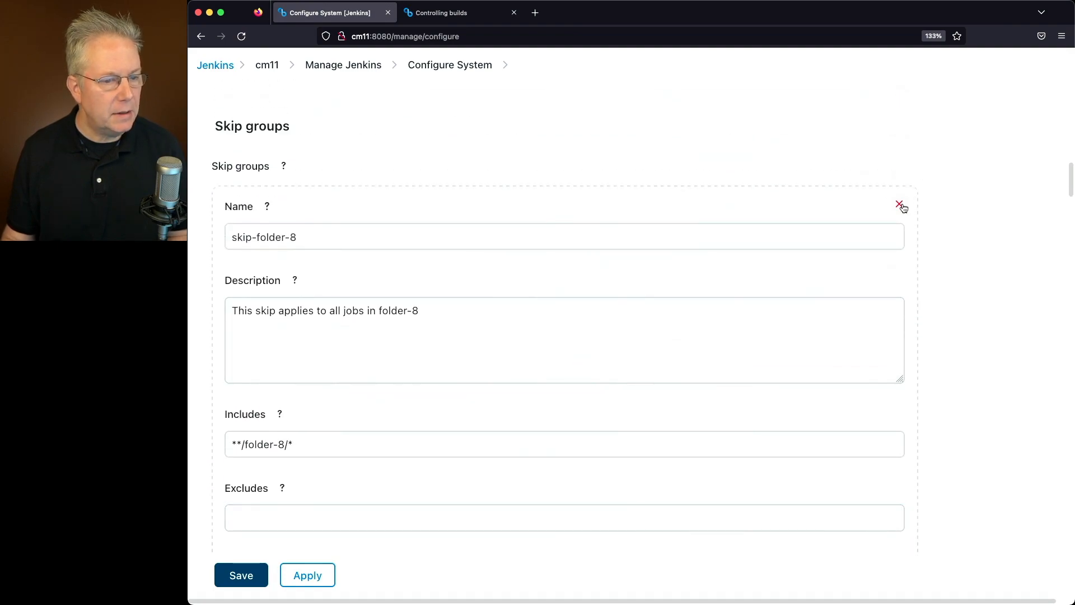
pyautogui.click(899, 206)
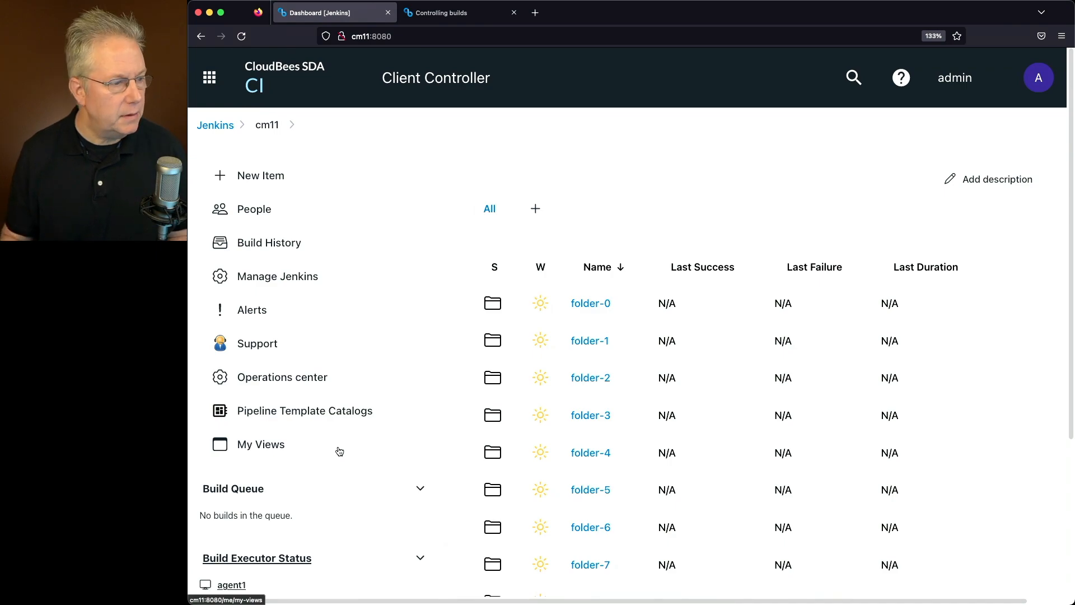
pyautogui.moveTo(316, 360)
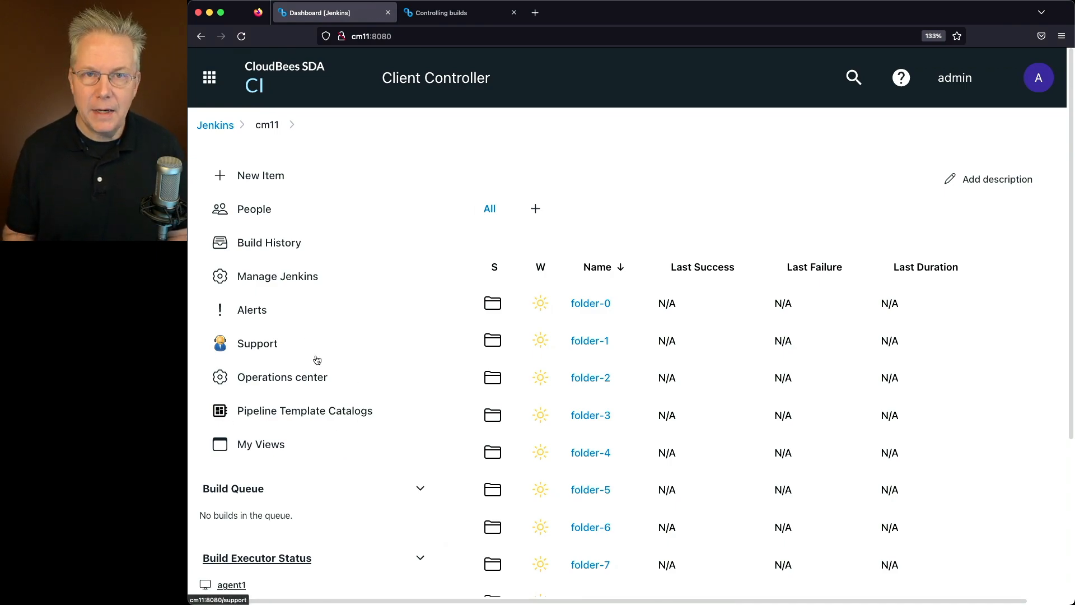